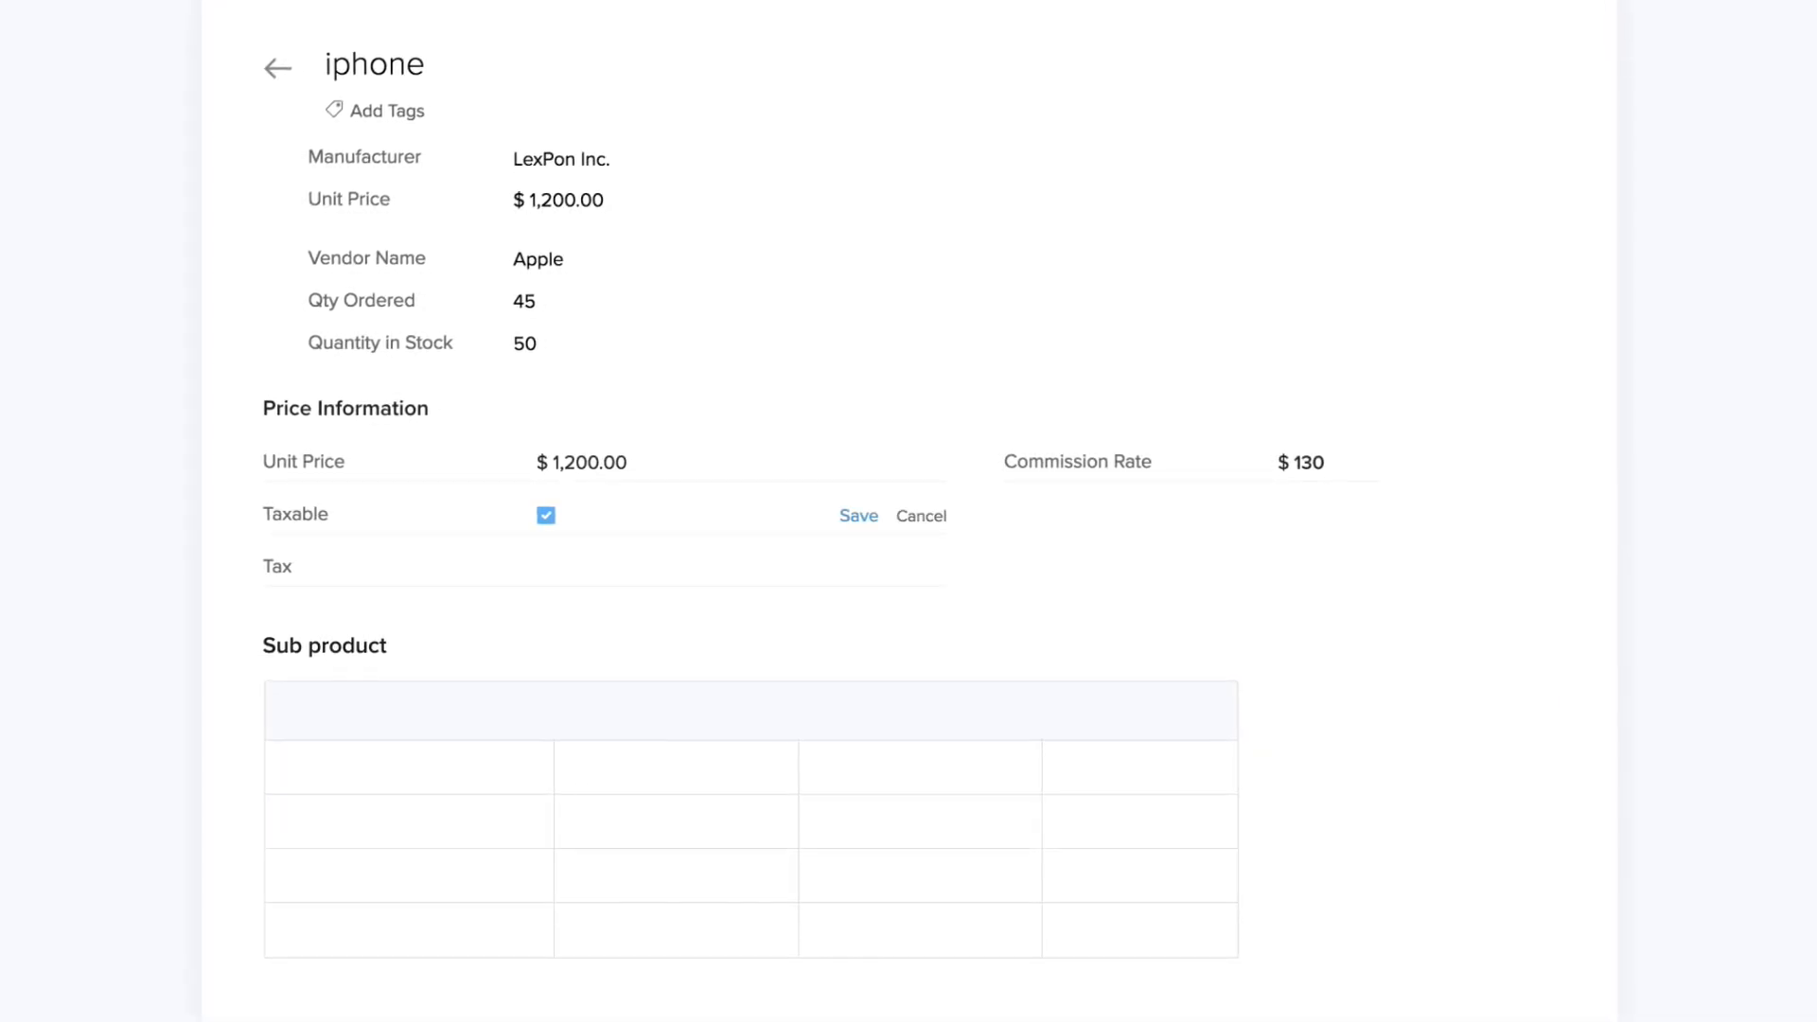
- Scroll the iphone product record down to its Sub product table of four accessories
{"action": "scroll", "scroll_direction": "down", "scroll_amount": 3}
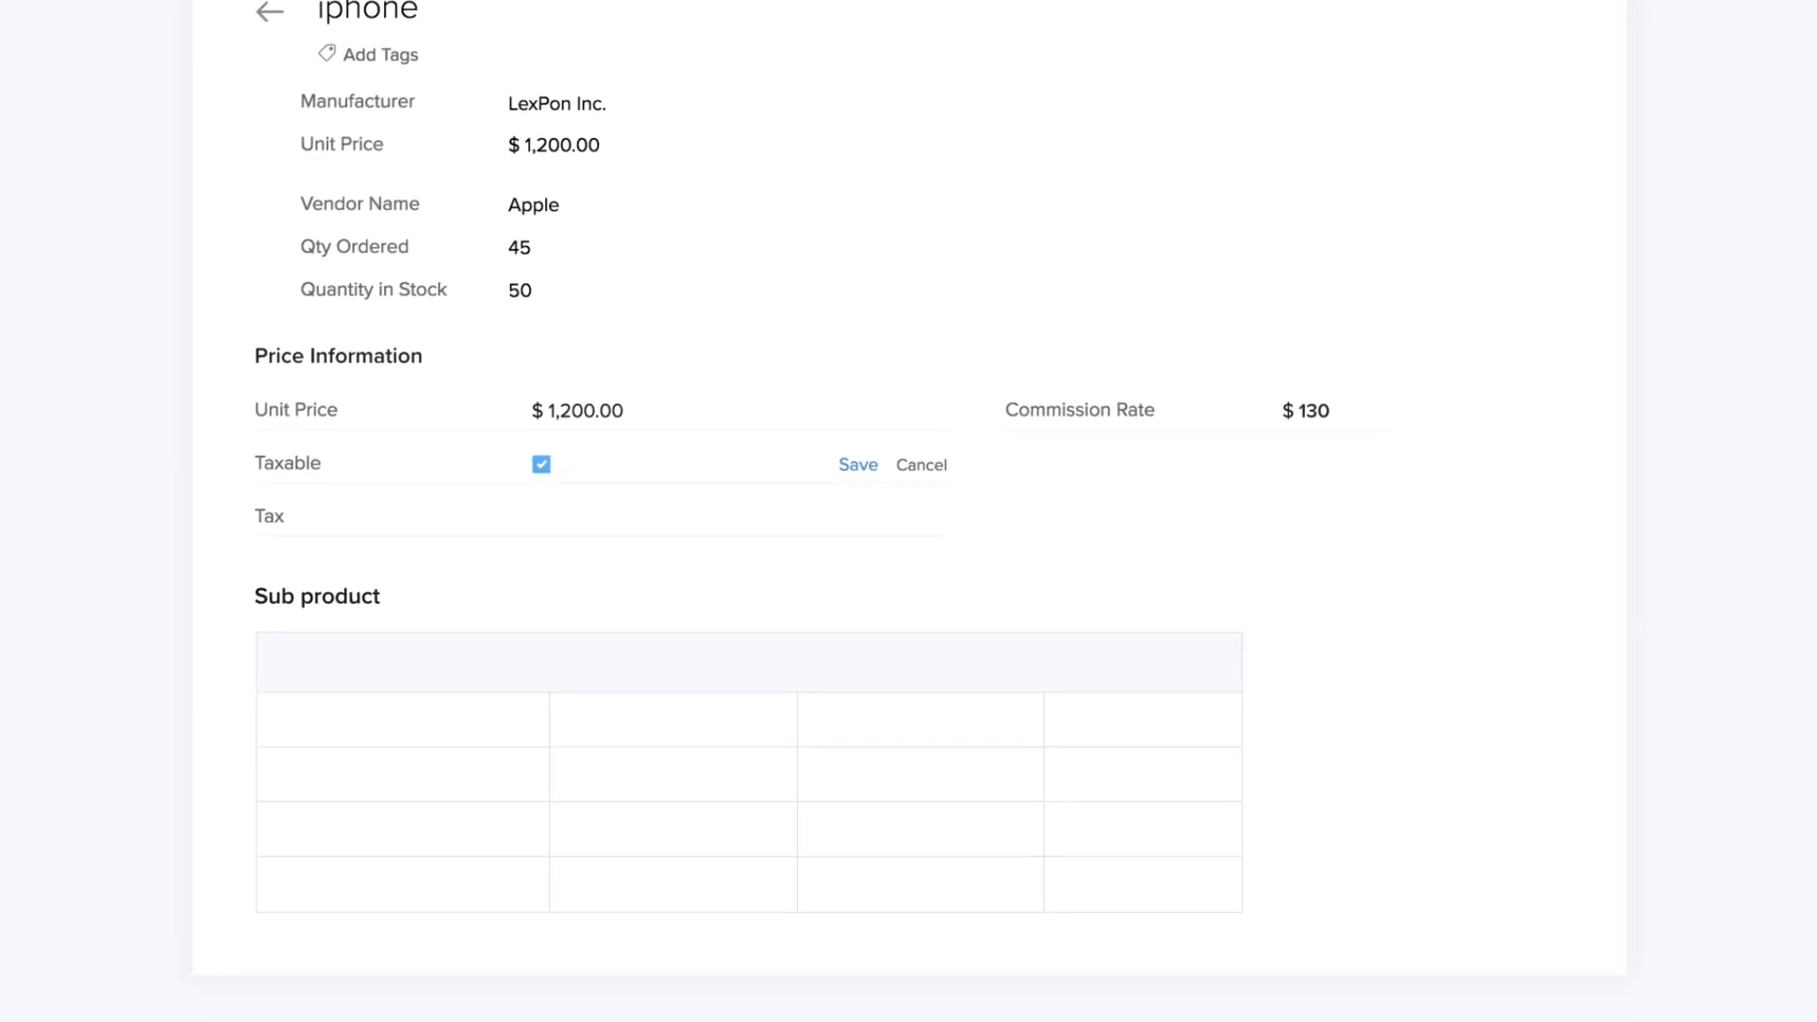
{"action": "scroll", "scroll_direction": "down", "scroll_amount": 3}
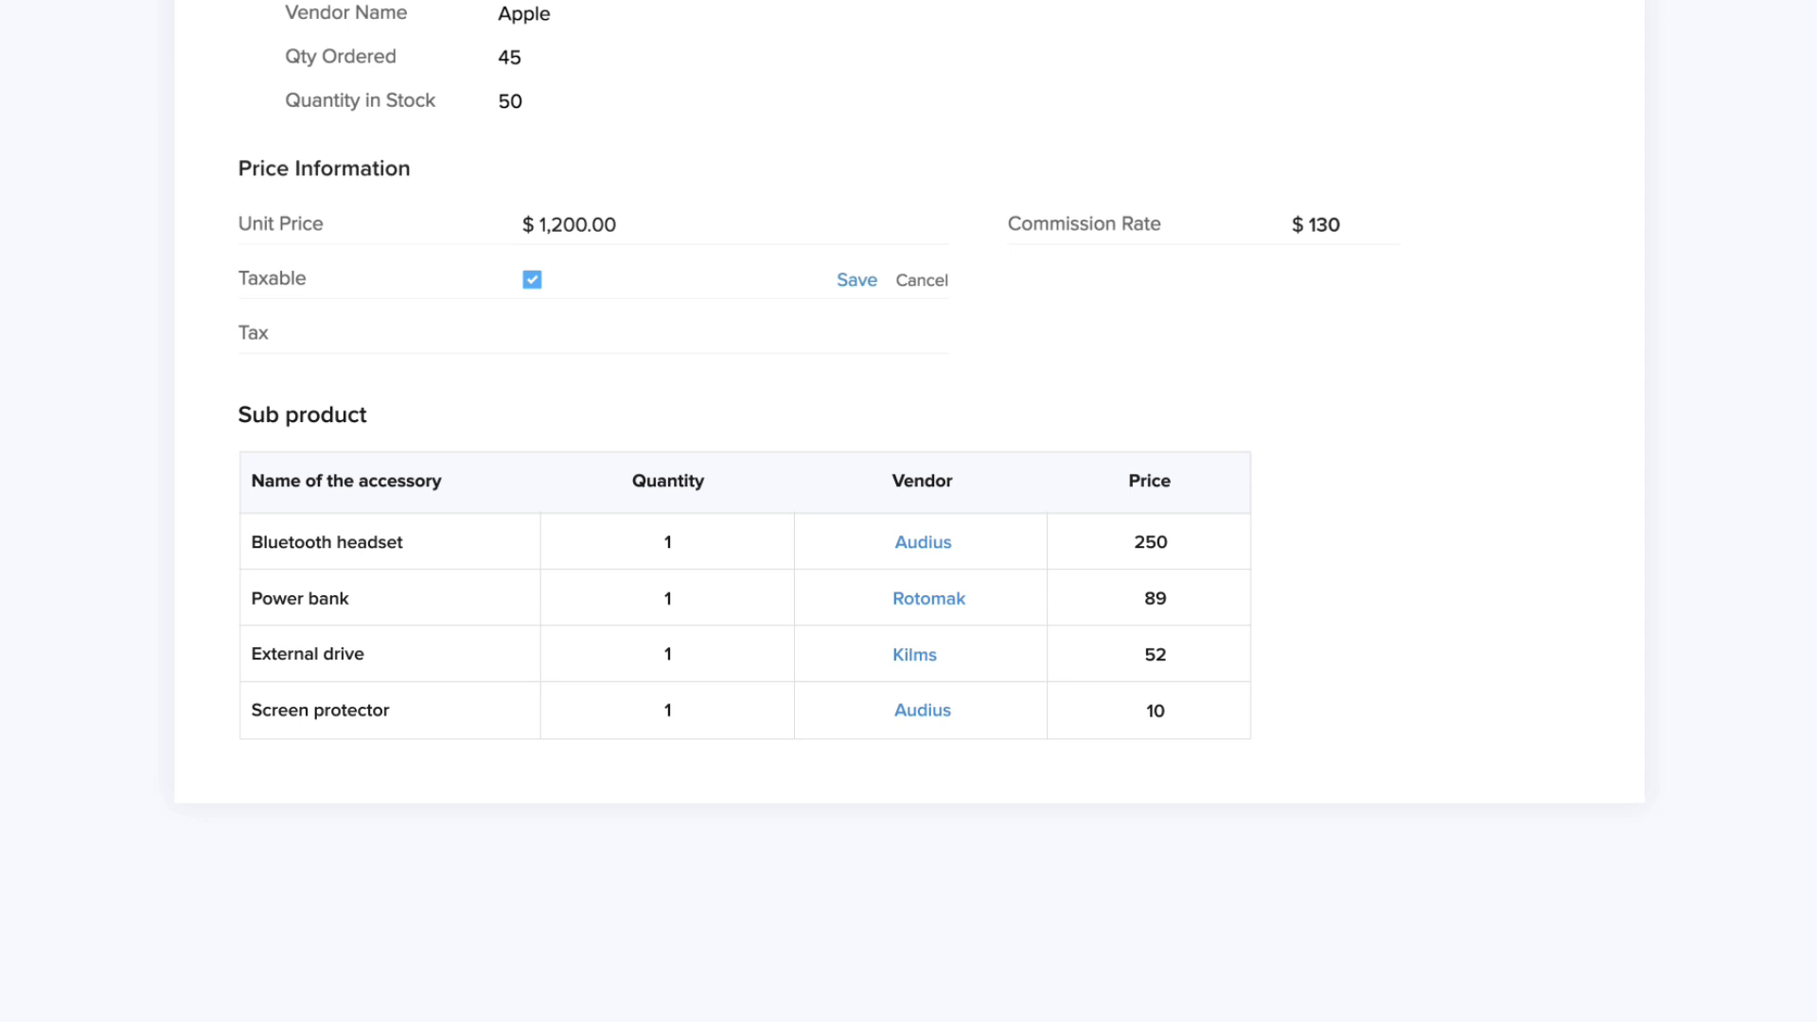
{"action": "scroll", "scroll_direction": "down", "scroll_amount": 3}
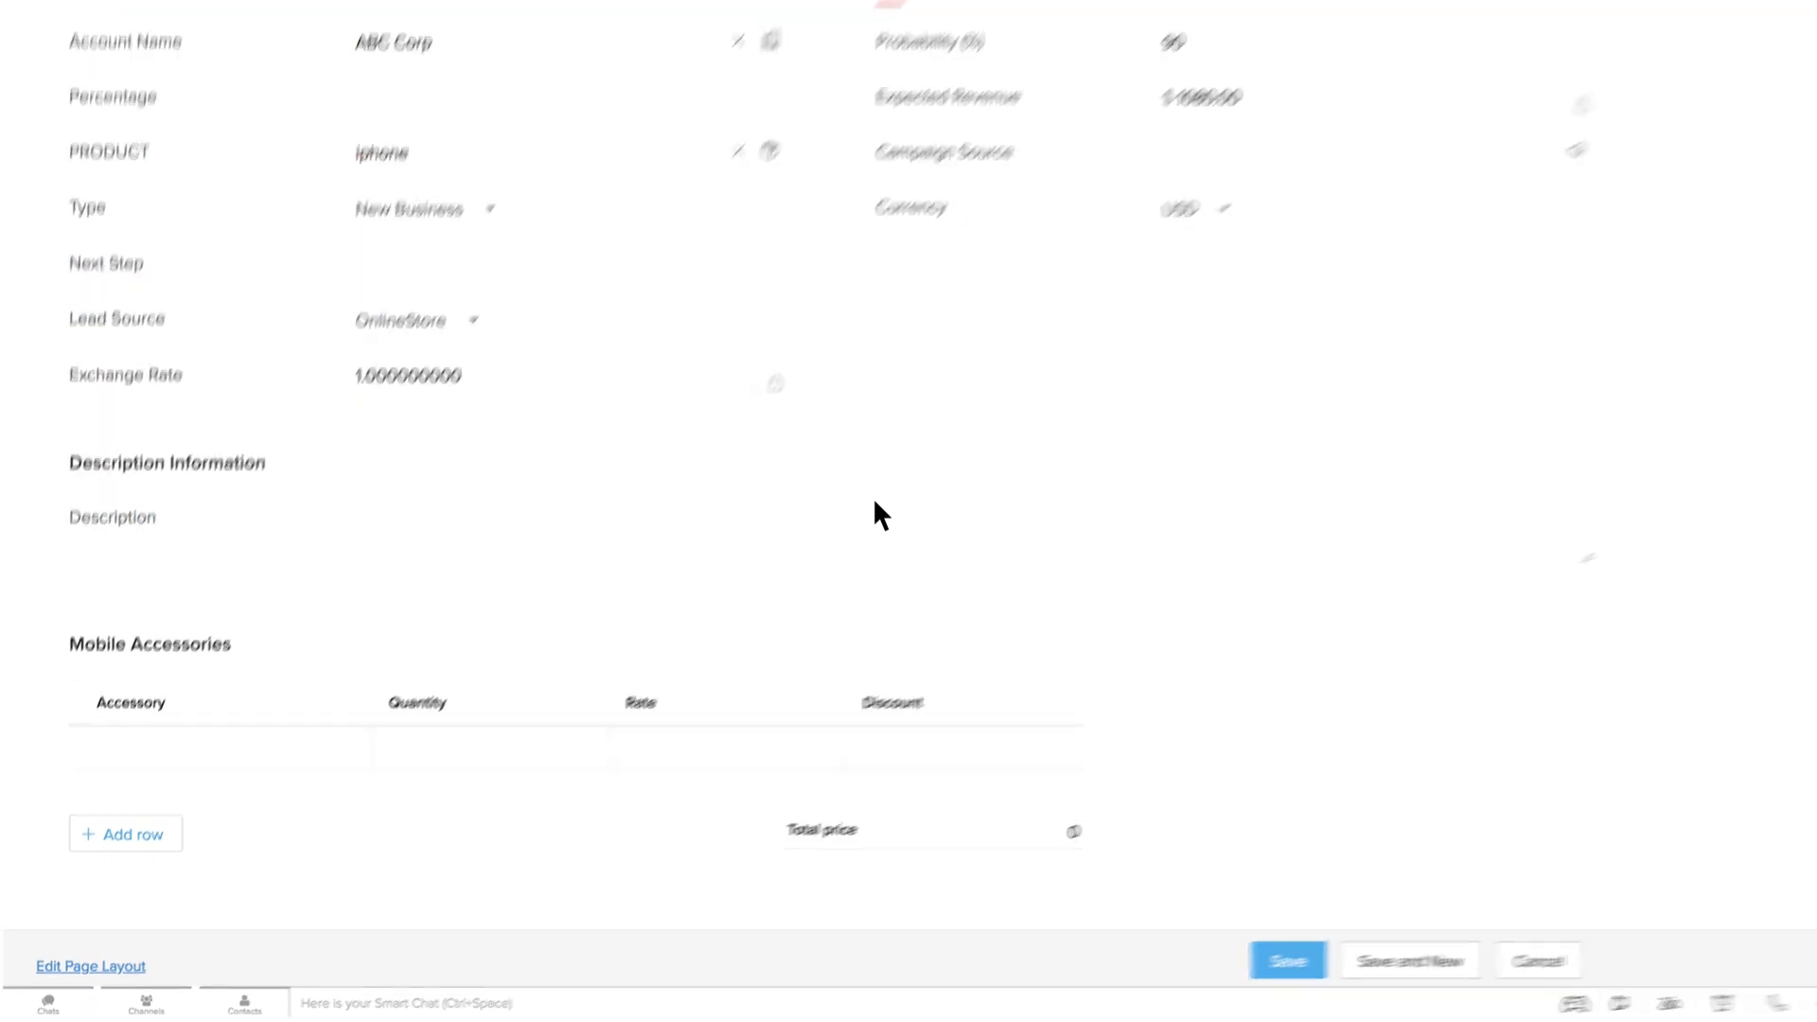
- Add a Speaker row (qty 1, rate 73, discount 10) to Mobile Accessories, bringing the total to 102
{"action": "scroll", "scroll_direction": "down", "scroll_amount": 3}
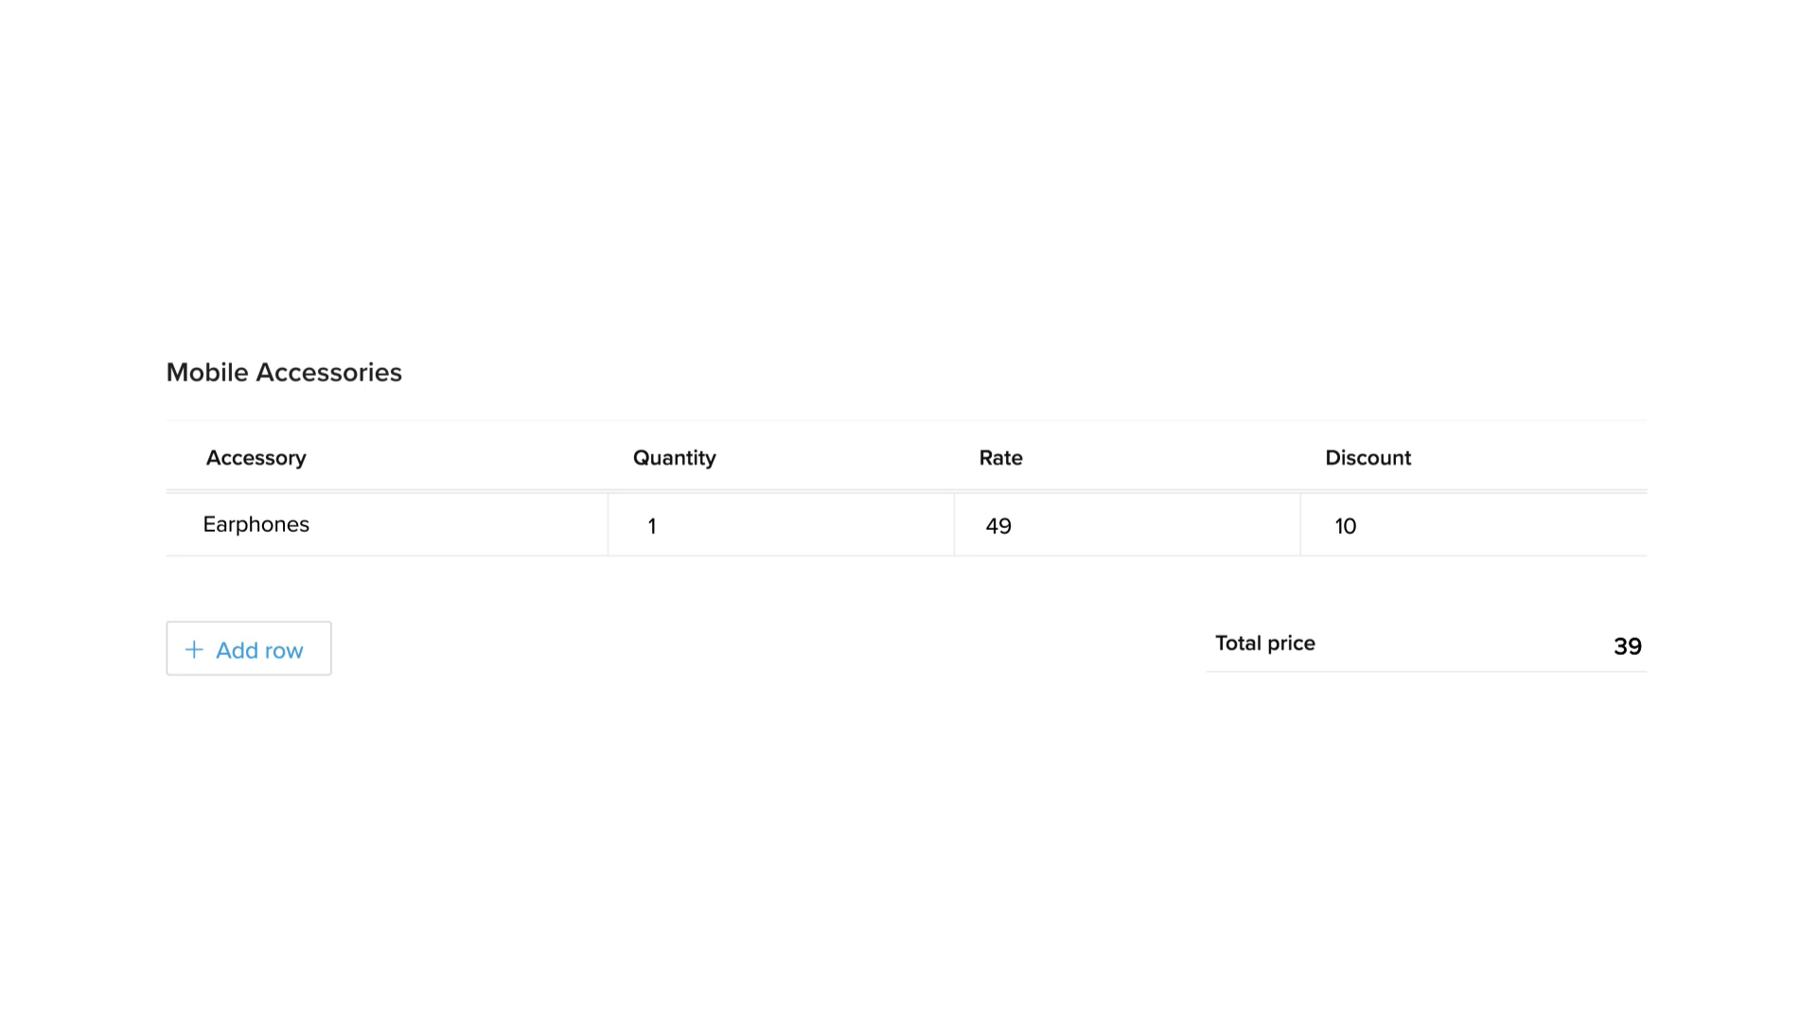
{"action": "mouse_move", "coordinate": [325, 682]}
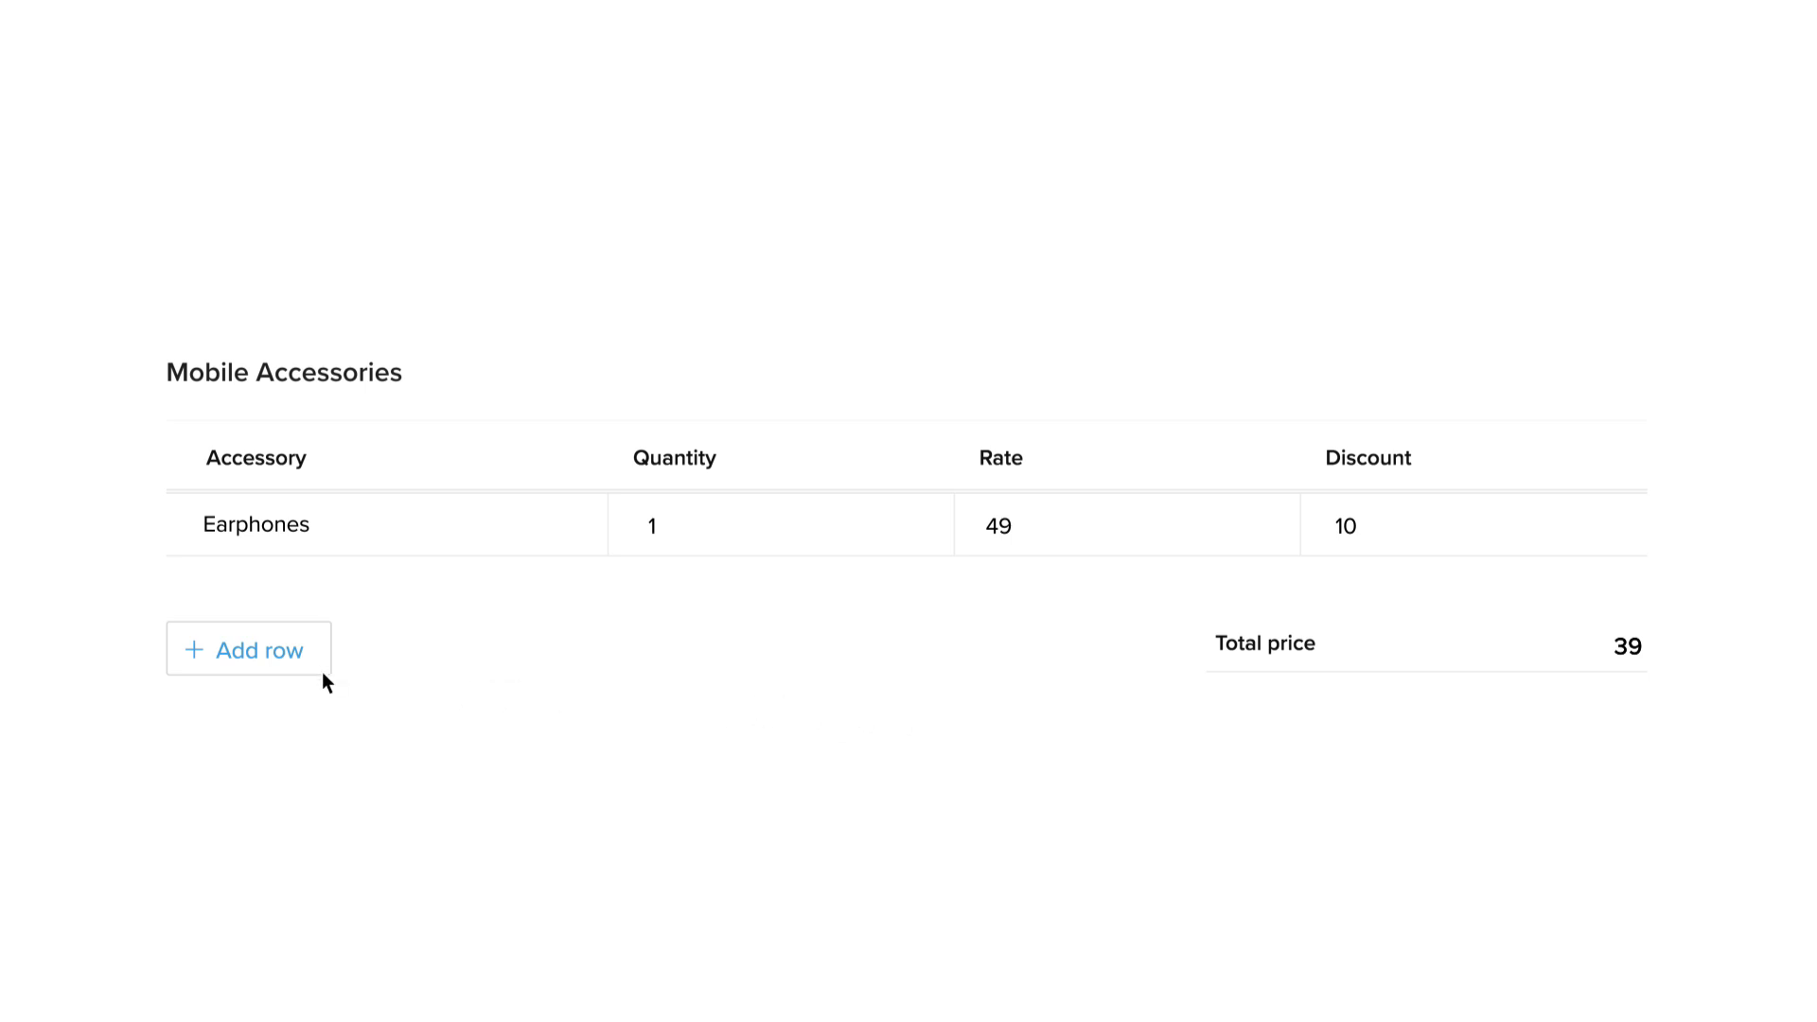
{"action": "left_click", "coordinate": [247, 649]}
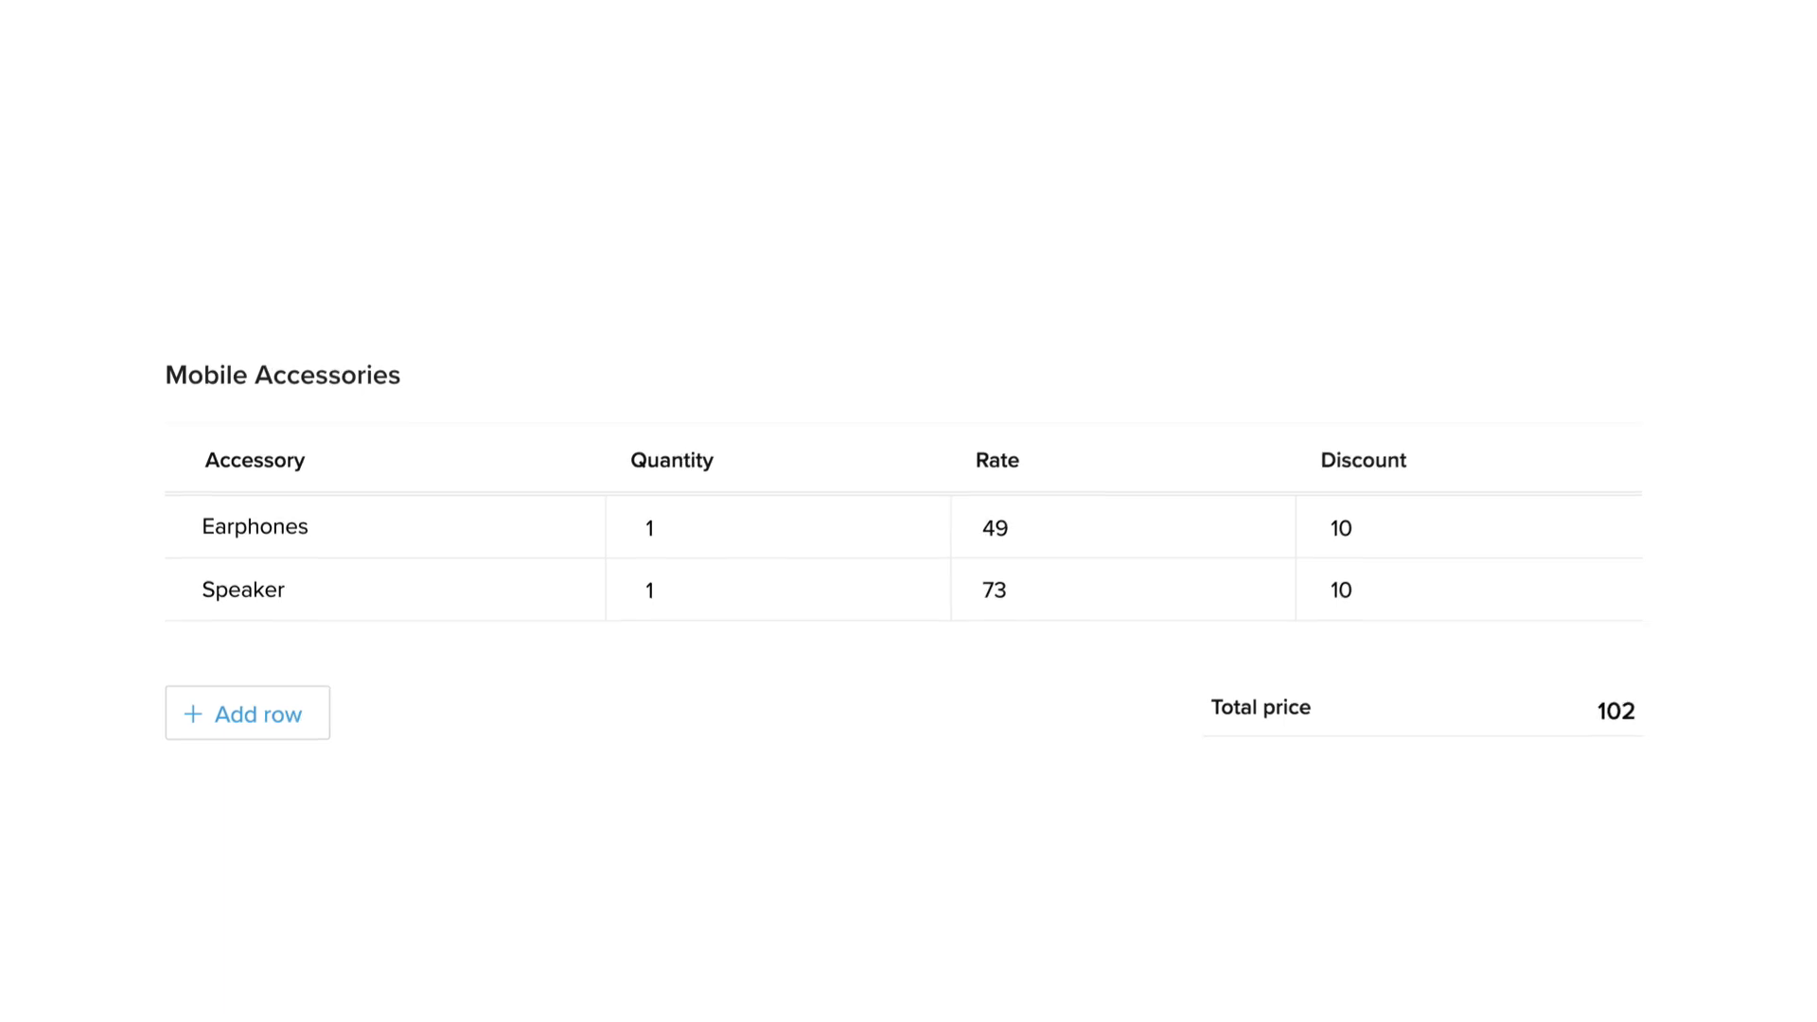
{"action": "scroll", "scroll_direction": "up", "scroll_amount": 3}
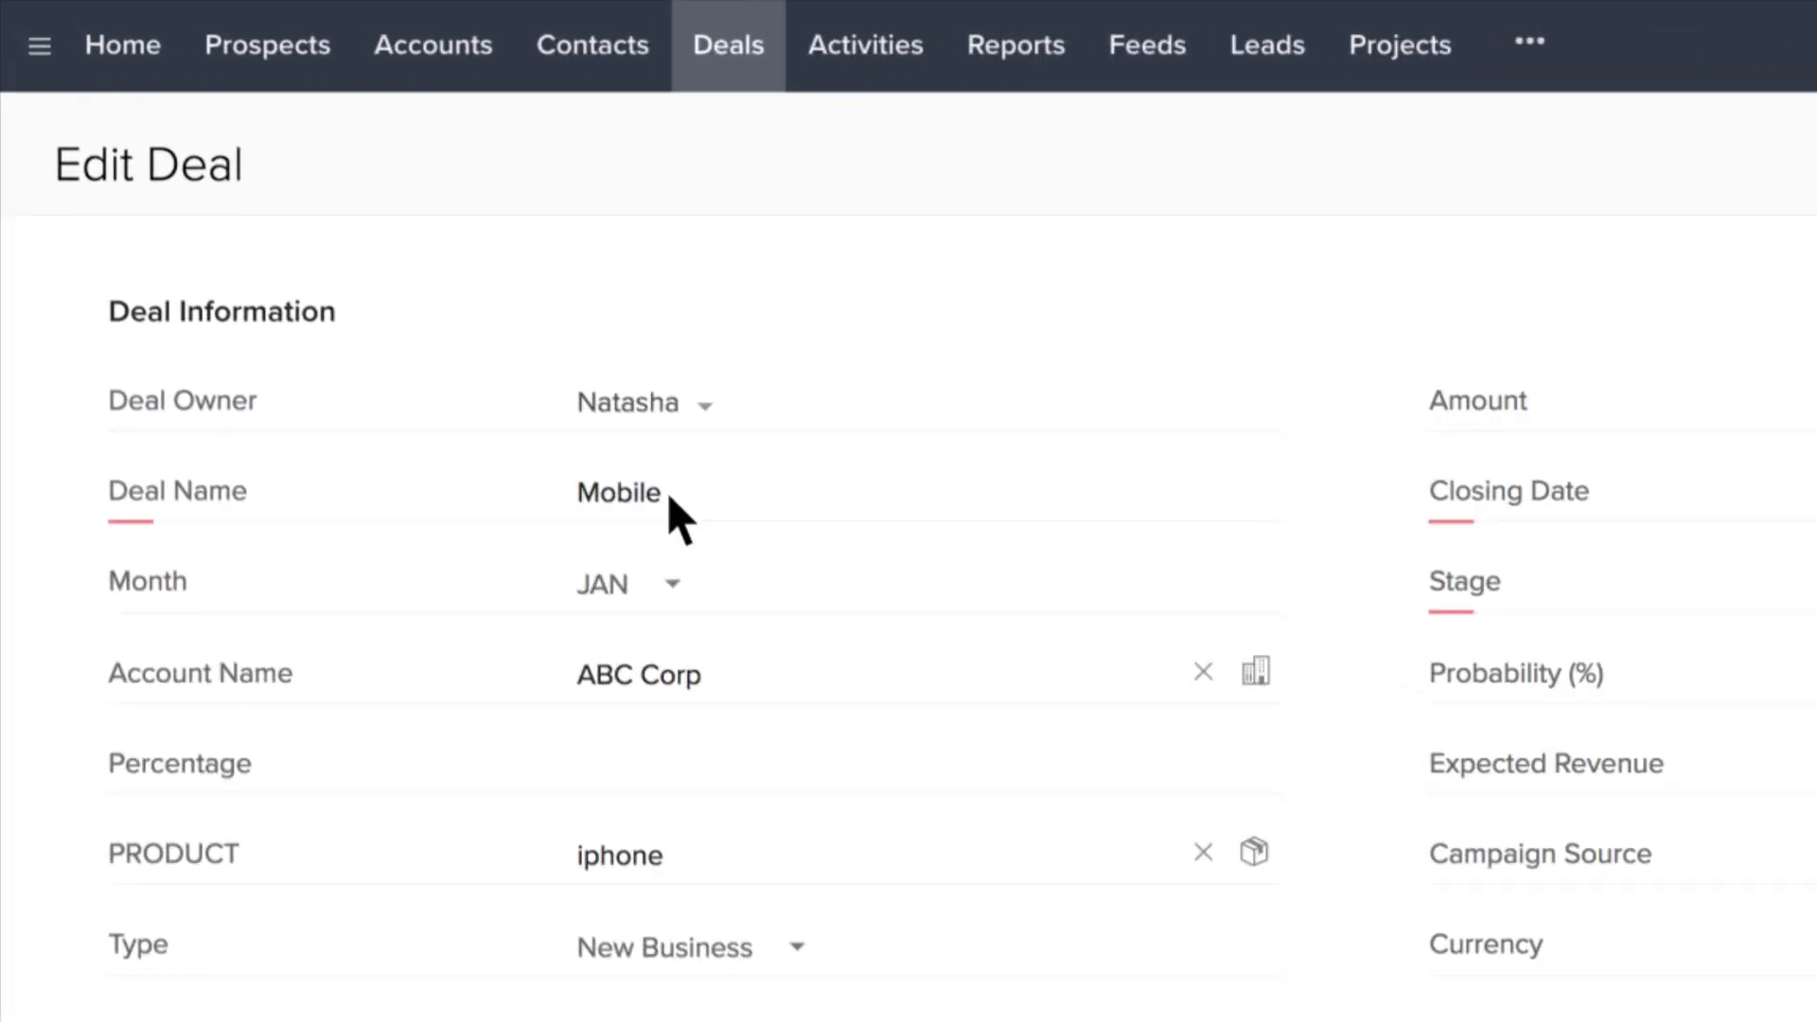
{"action": "scroll", "scroll_direction": "down", "scroll_amount": 3}
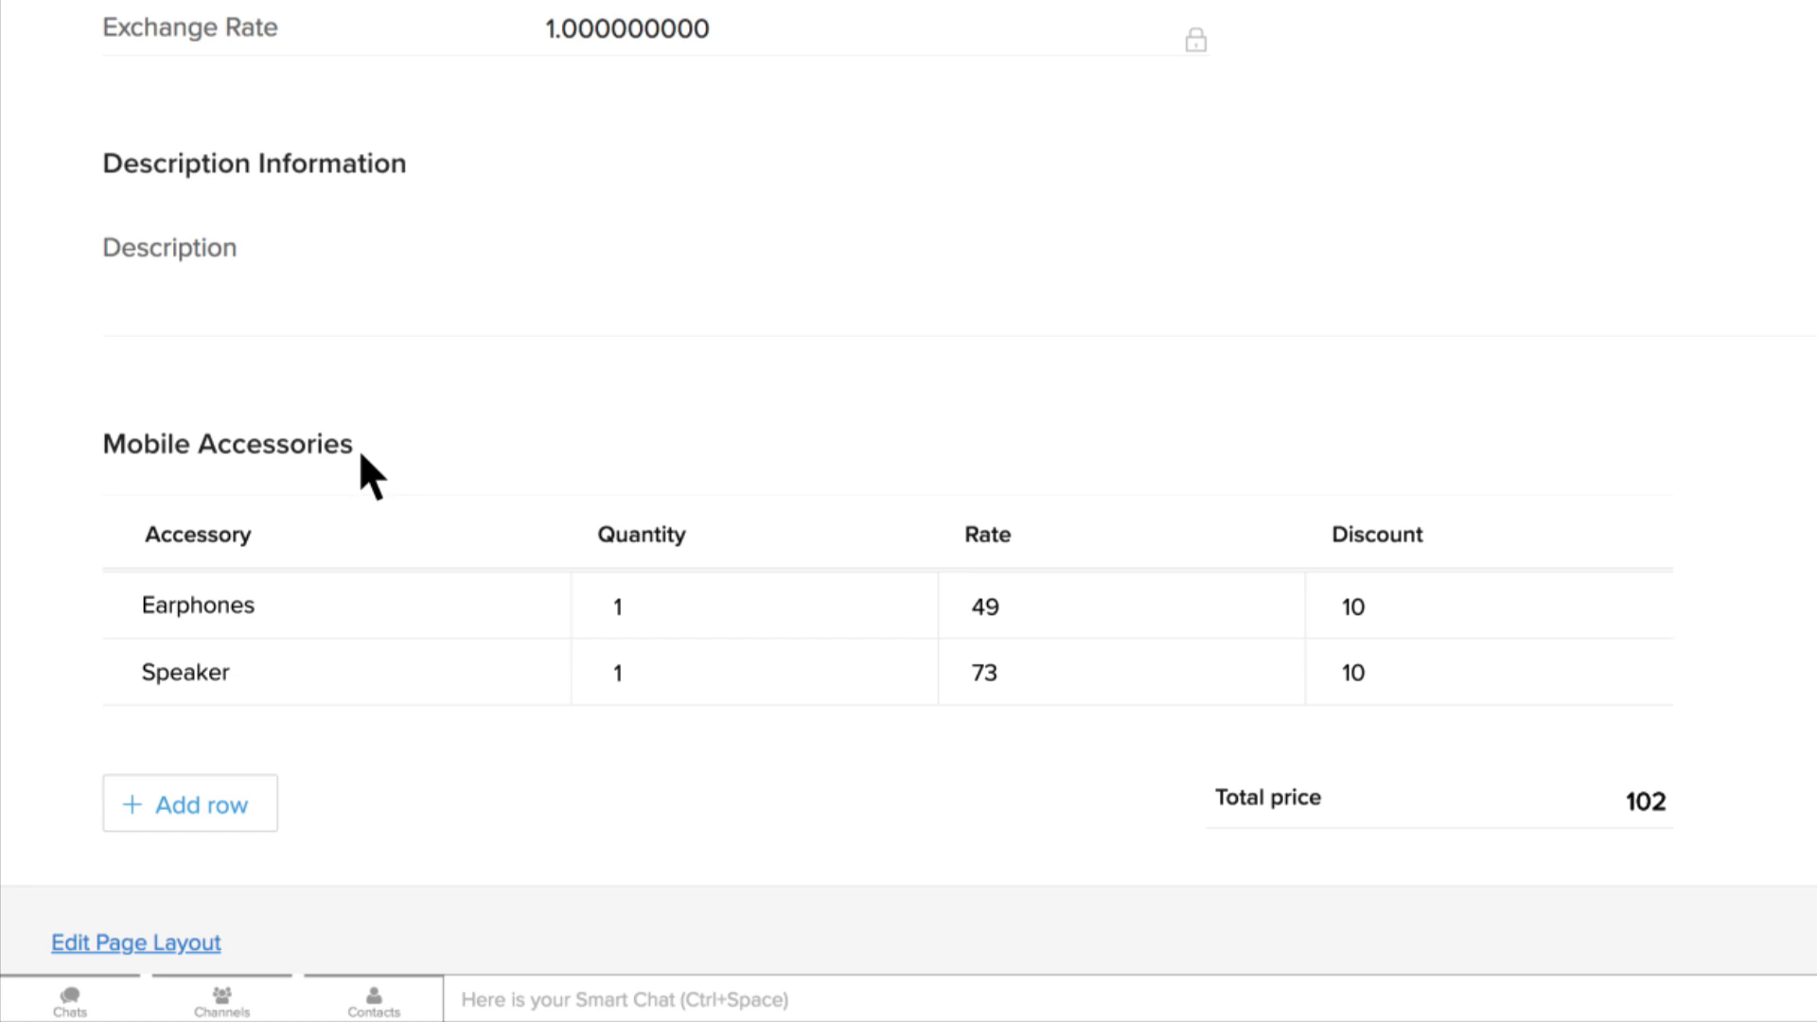
{"action": "mouse_move", "coordinate": [1672, 835]}
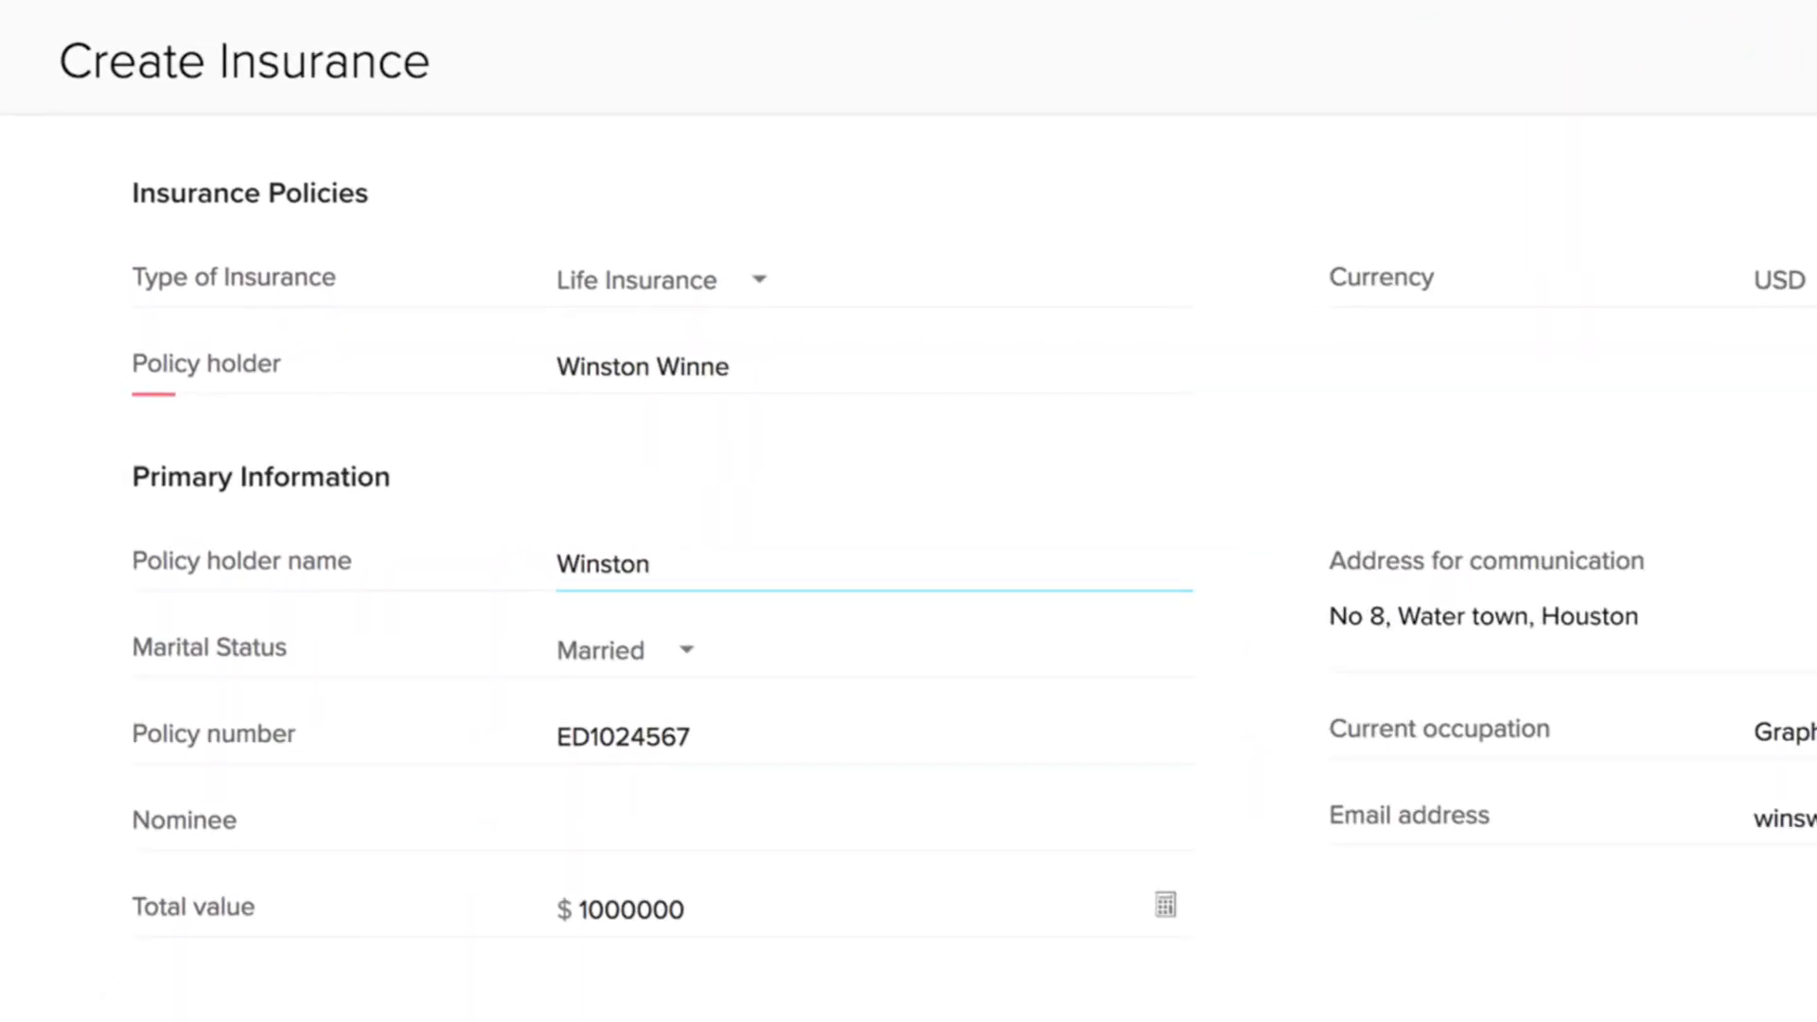
- Fill a nominee row in the Nominees subform: father, age 63, retired
{"action": "scroll", "scroll_direction": "down", "scroll_amount": 3}
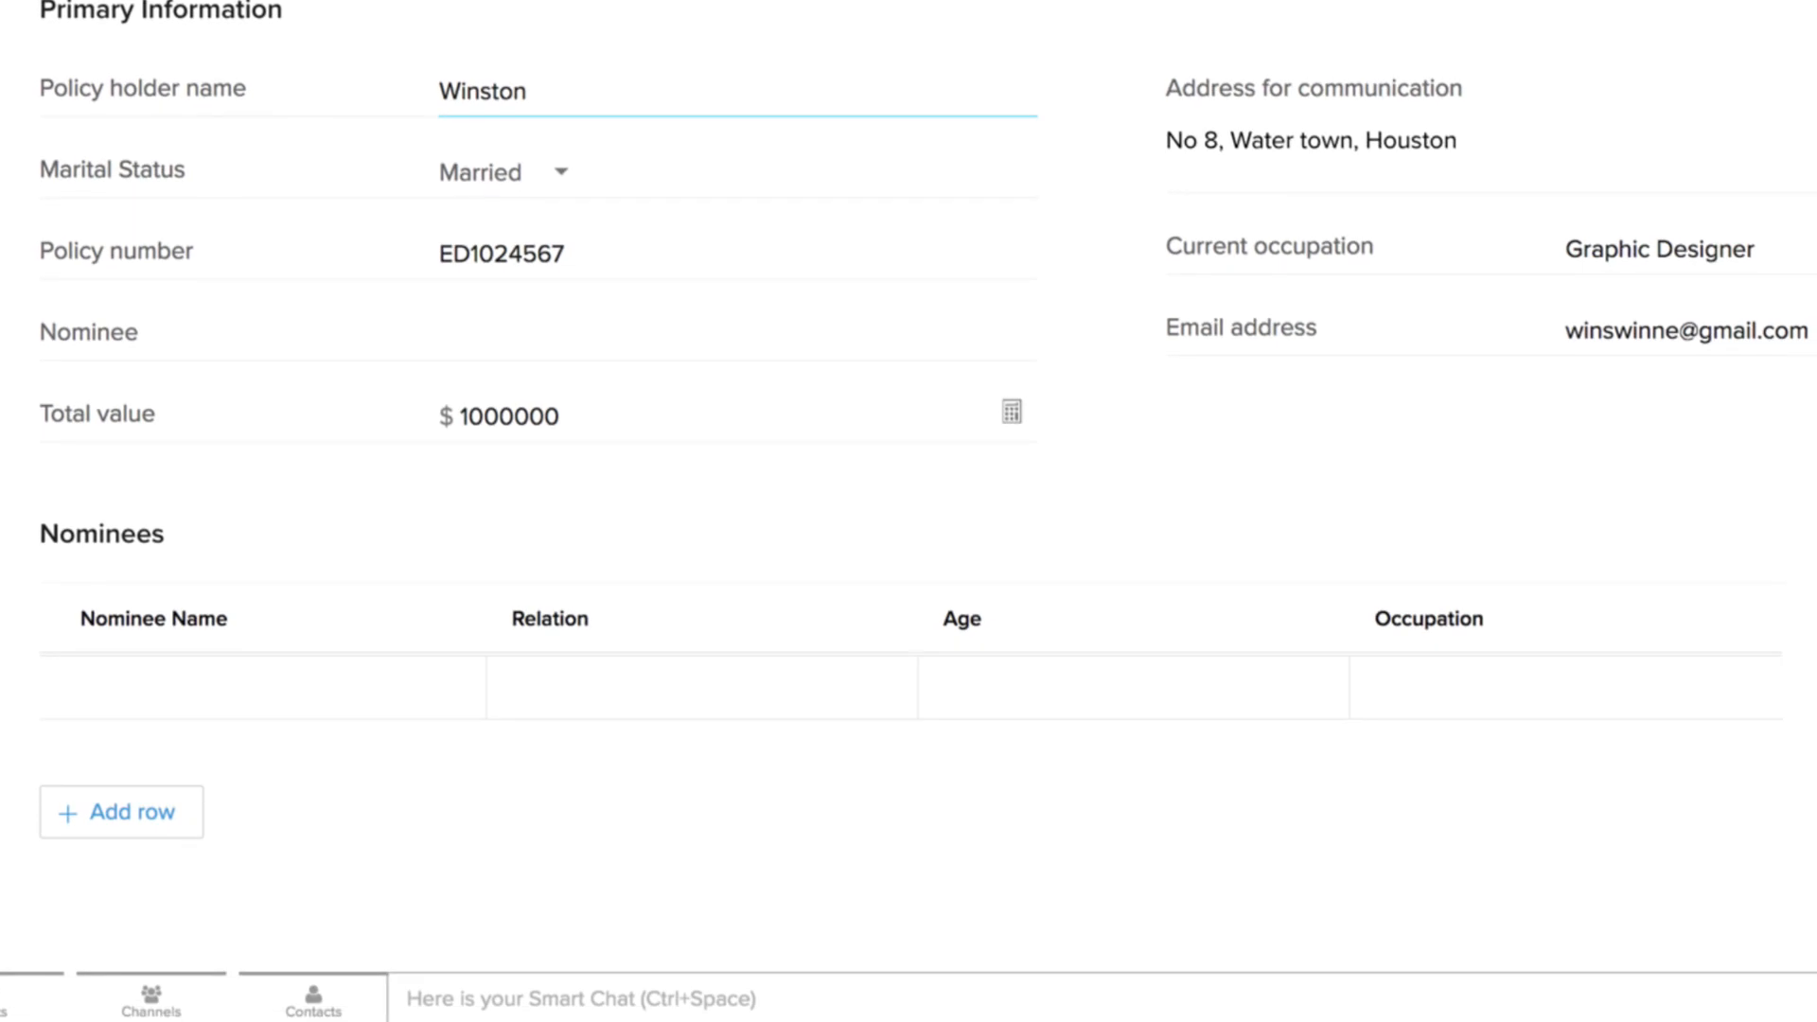
{"action": "type", "text": "Mark Winne"}
{"action": "type", "text": "63"}
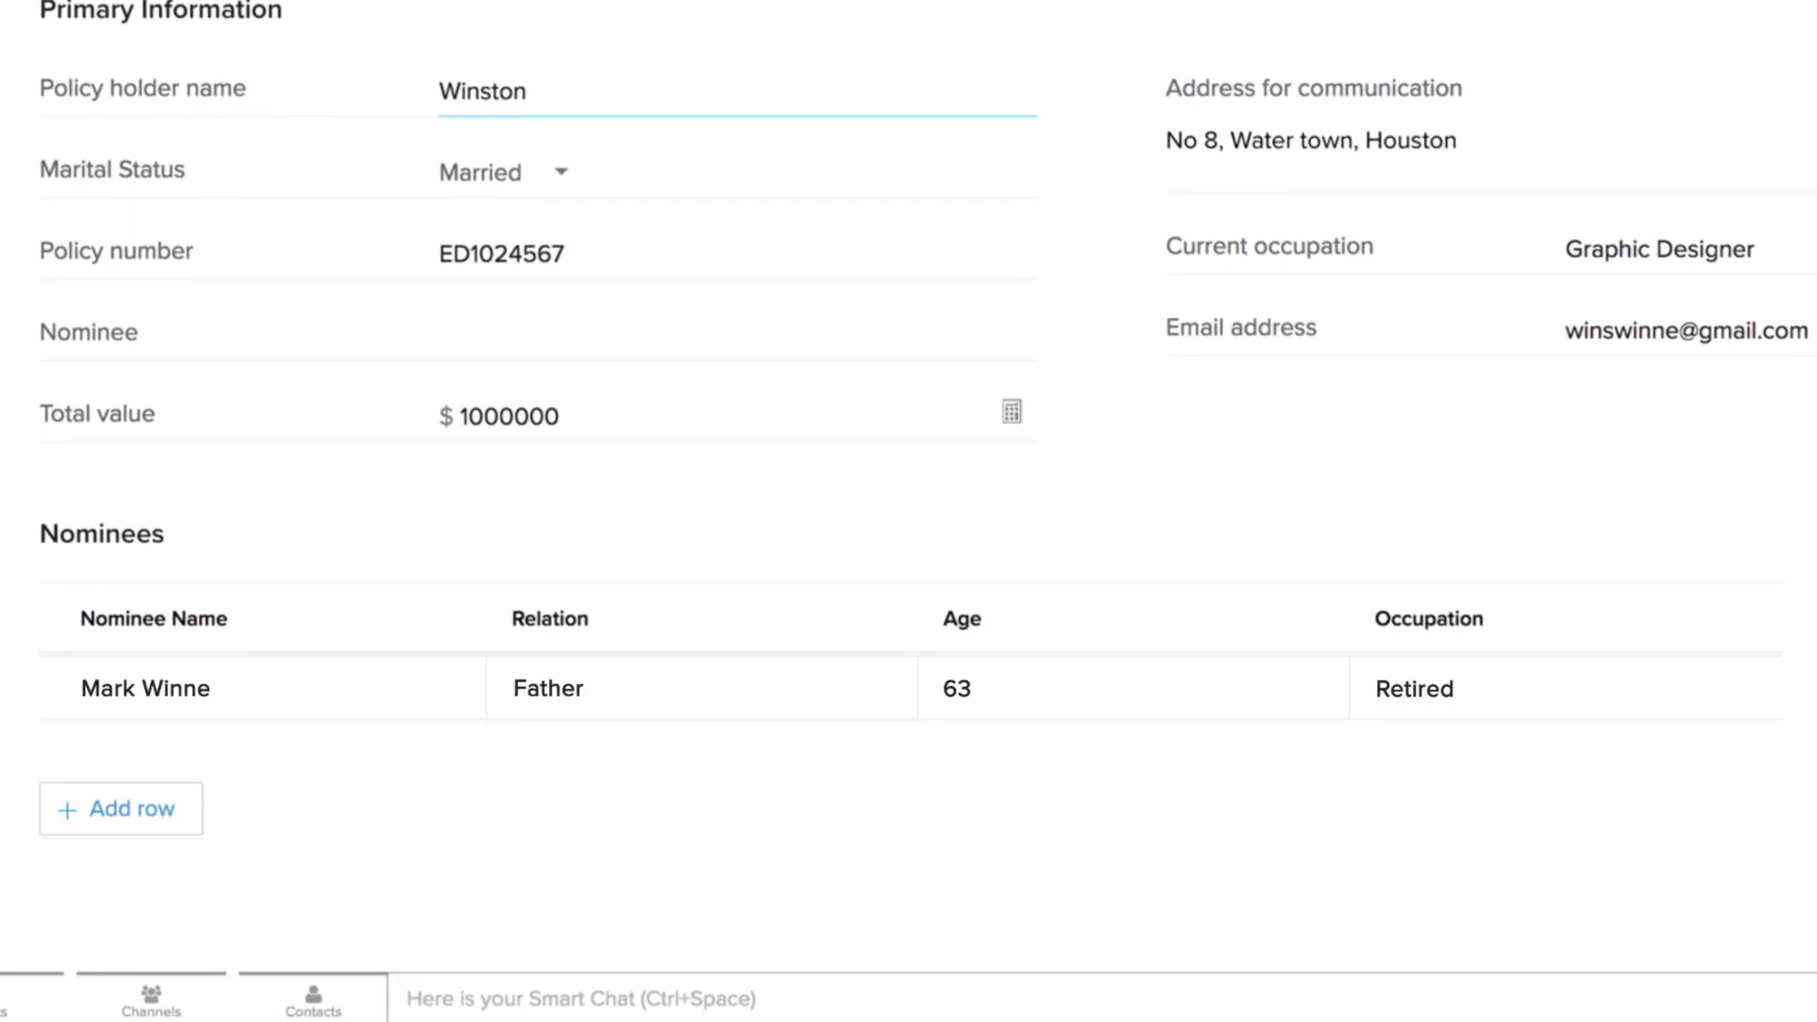
{"action": "left_click", "coordinate": [120, 807]}
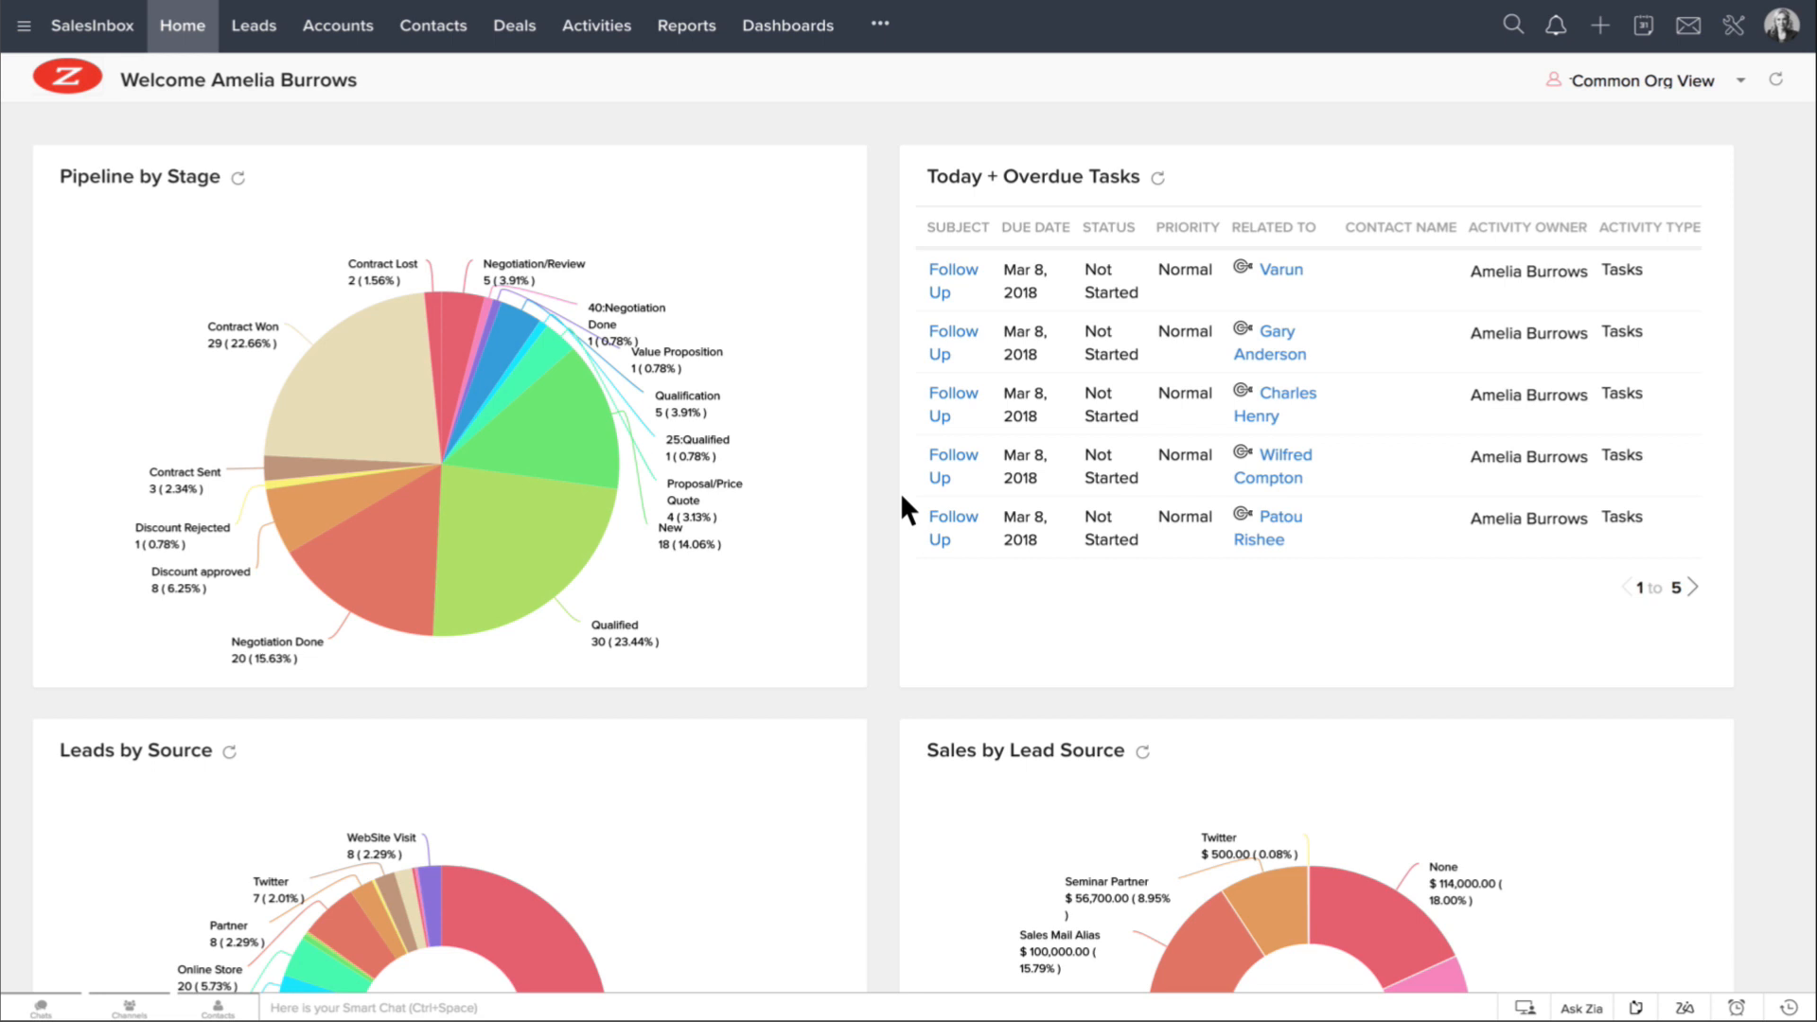
- Go to Setup > Modules and Fields and open the Products module's Standard layout
{"action": "left_click", "coordinate": [1736, 26]}
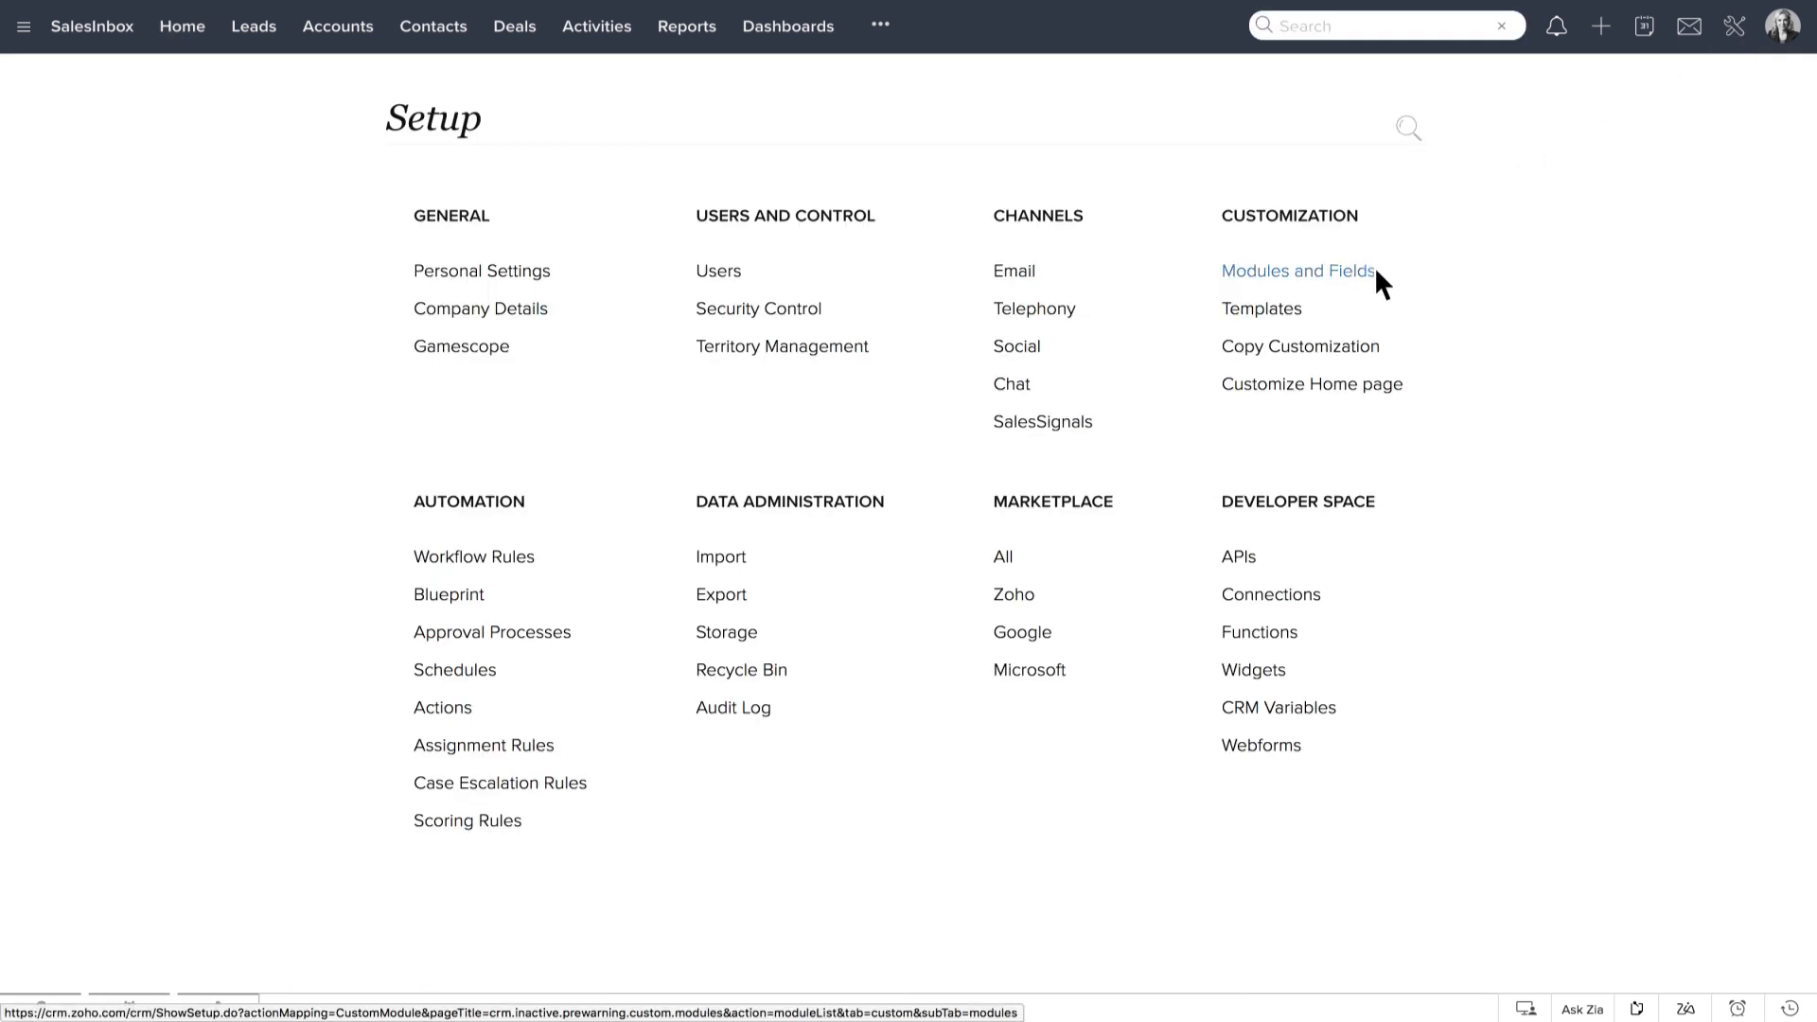
{"action": "left_click", "coordinate": [1298, 270]}
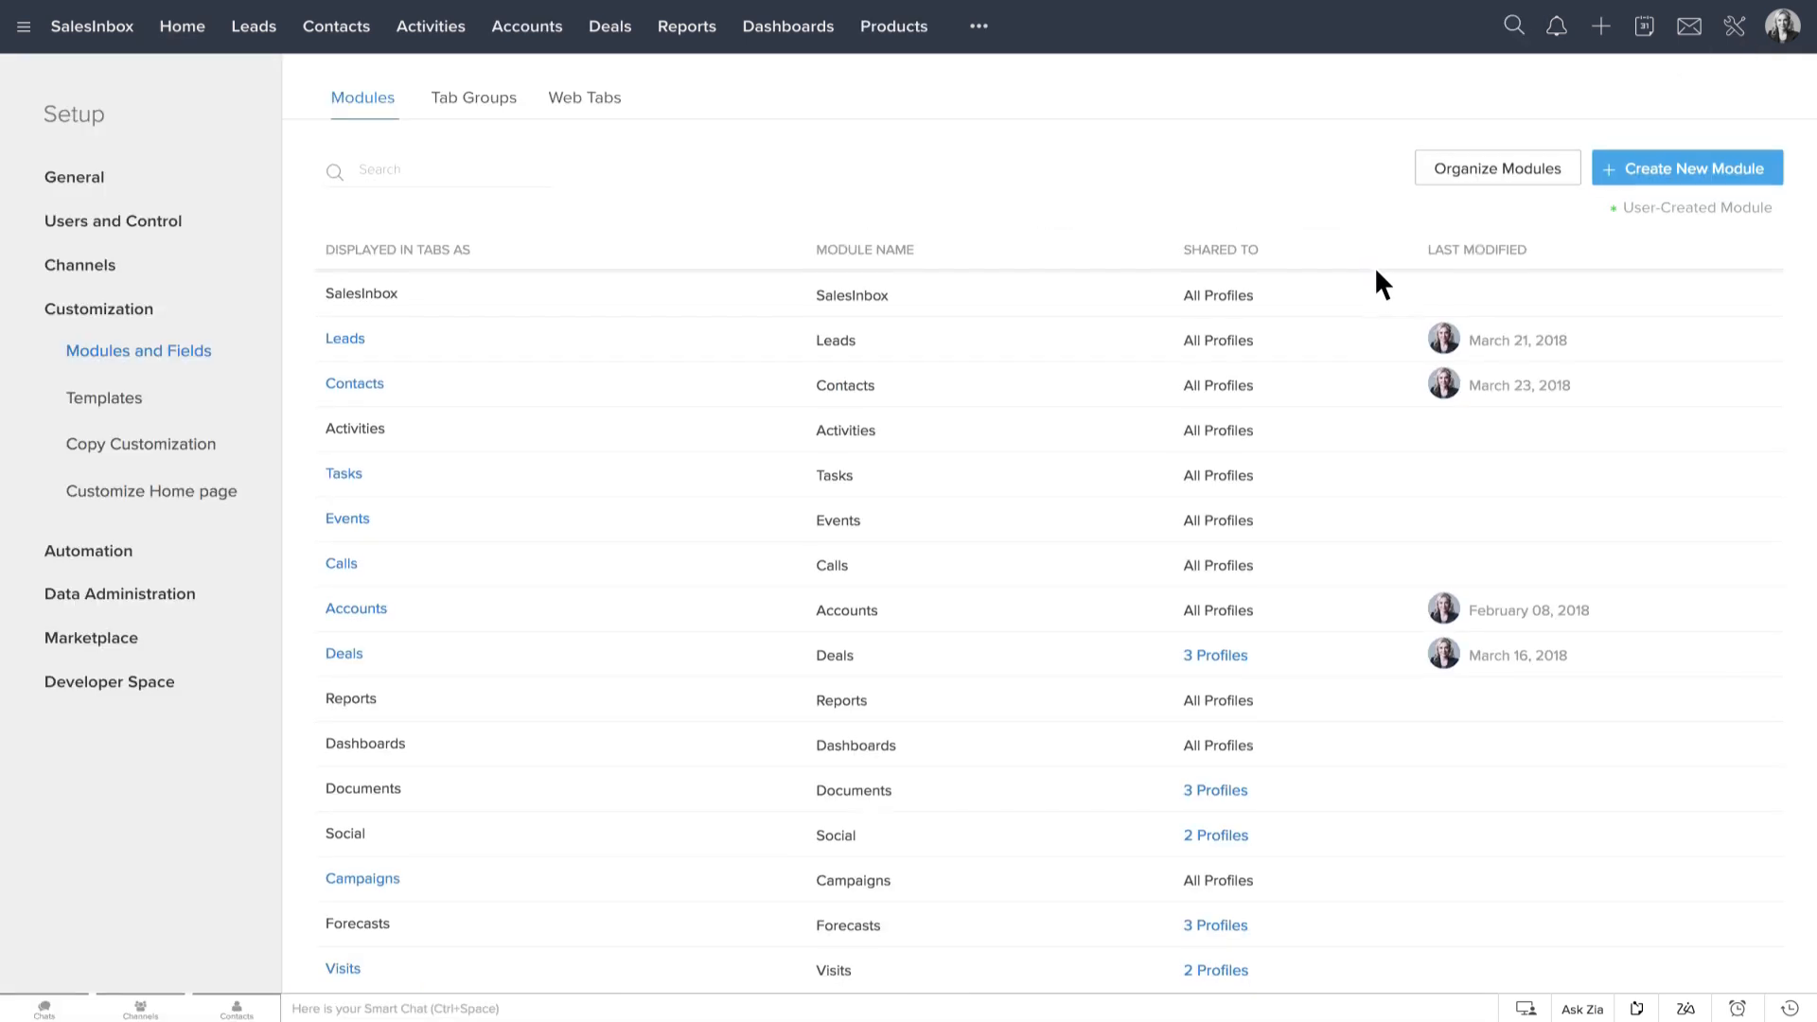
{"action": "scroll", "scroll_direction": "down", "scroll_amount": 3}
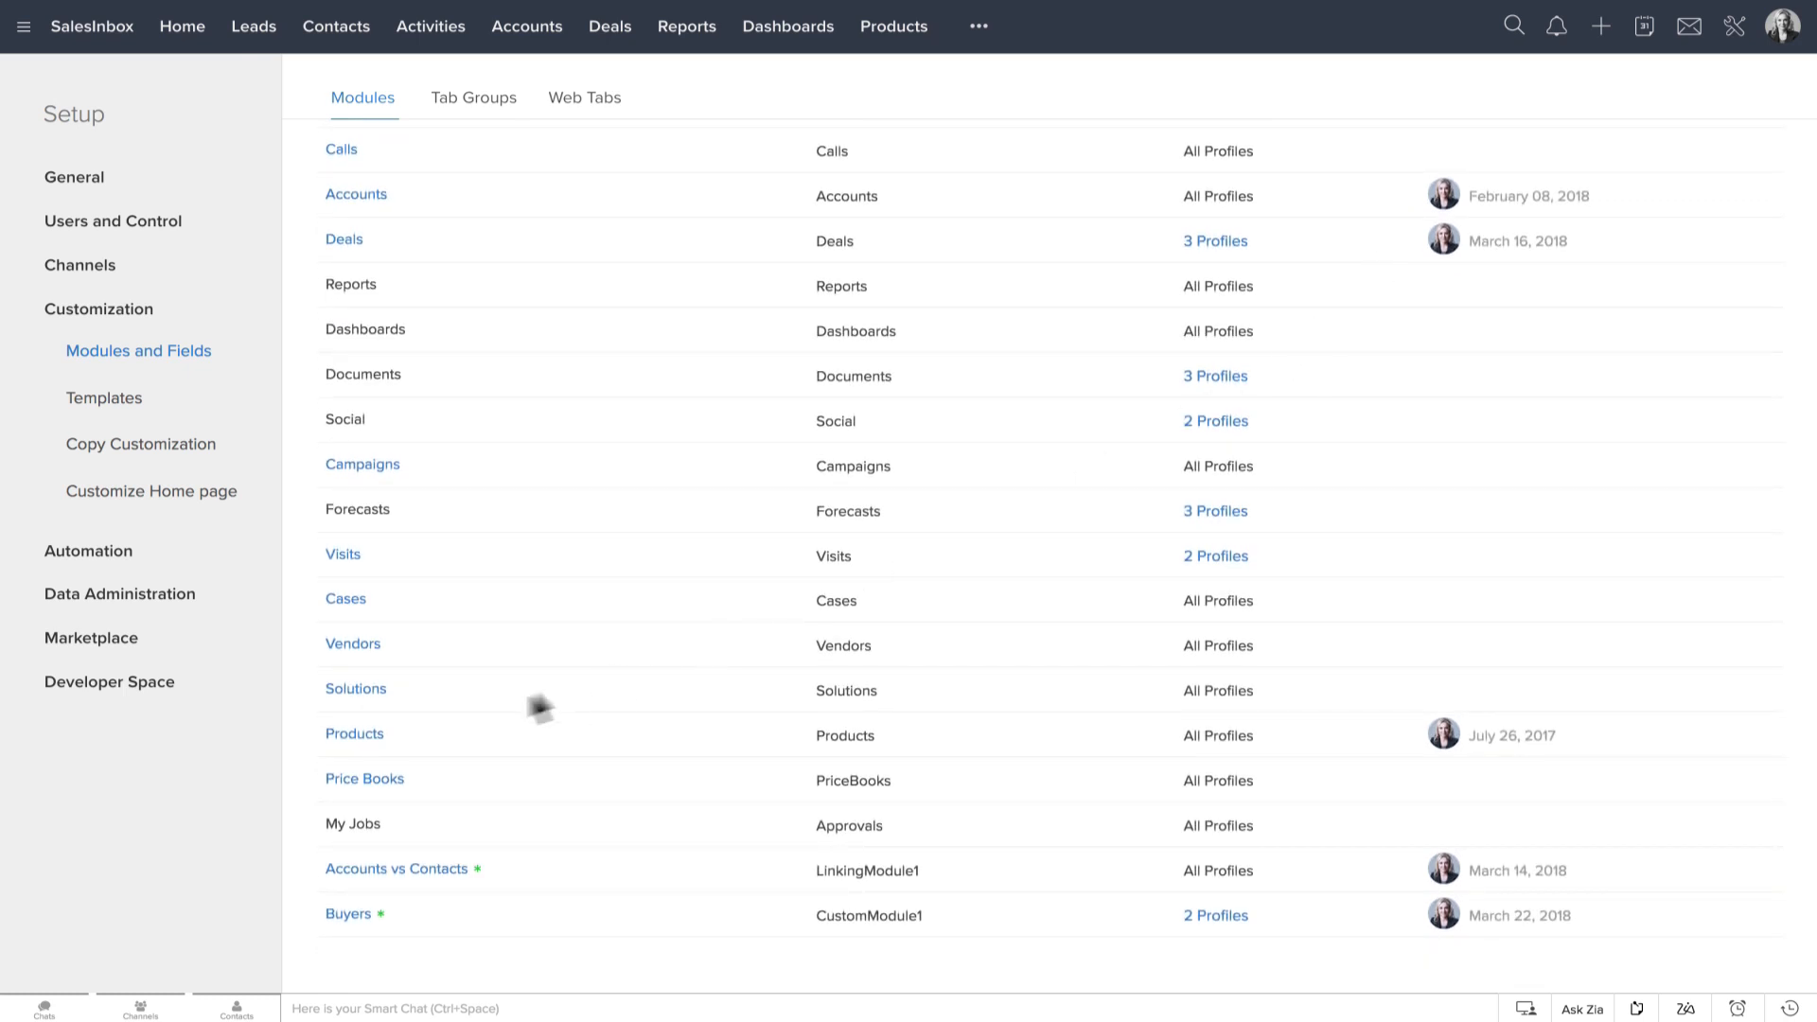
{"action": "left_click", "coordinate": [355, 733]}
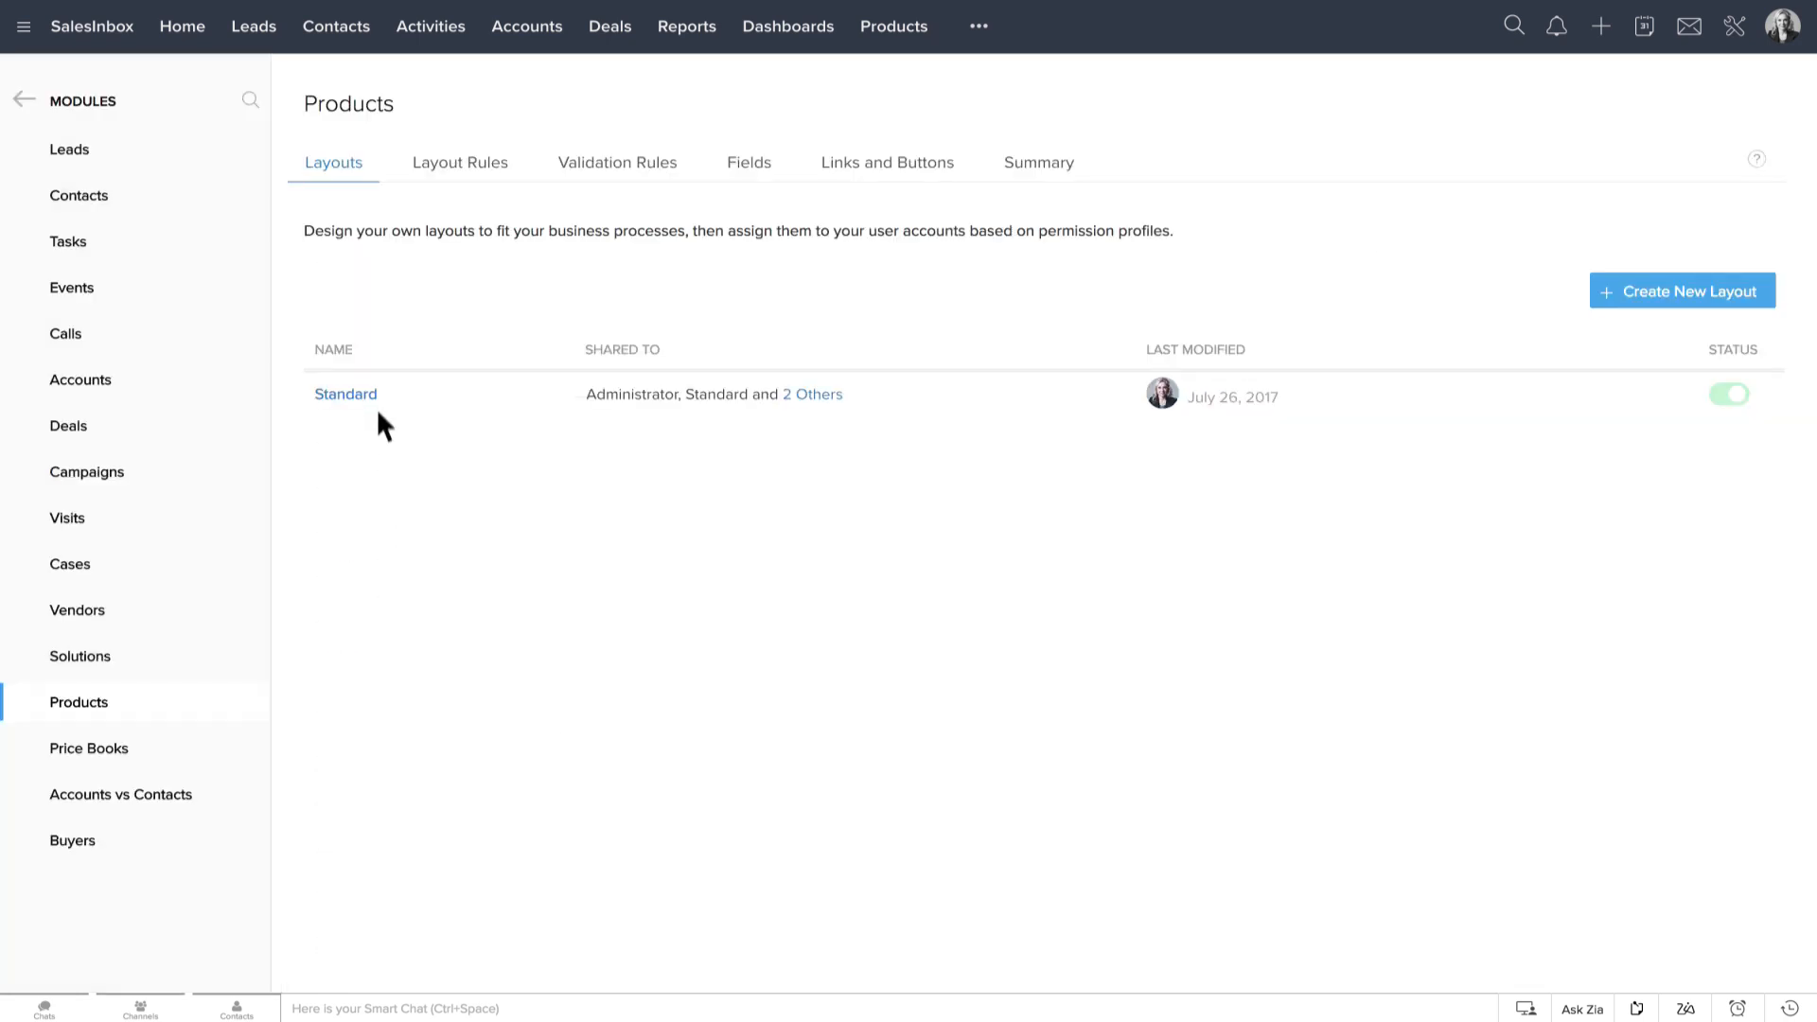
{"action": "left_click", "coordinate": [346, 394]}
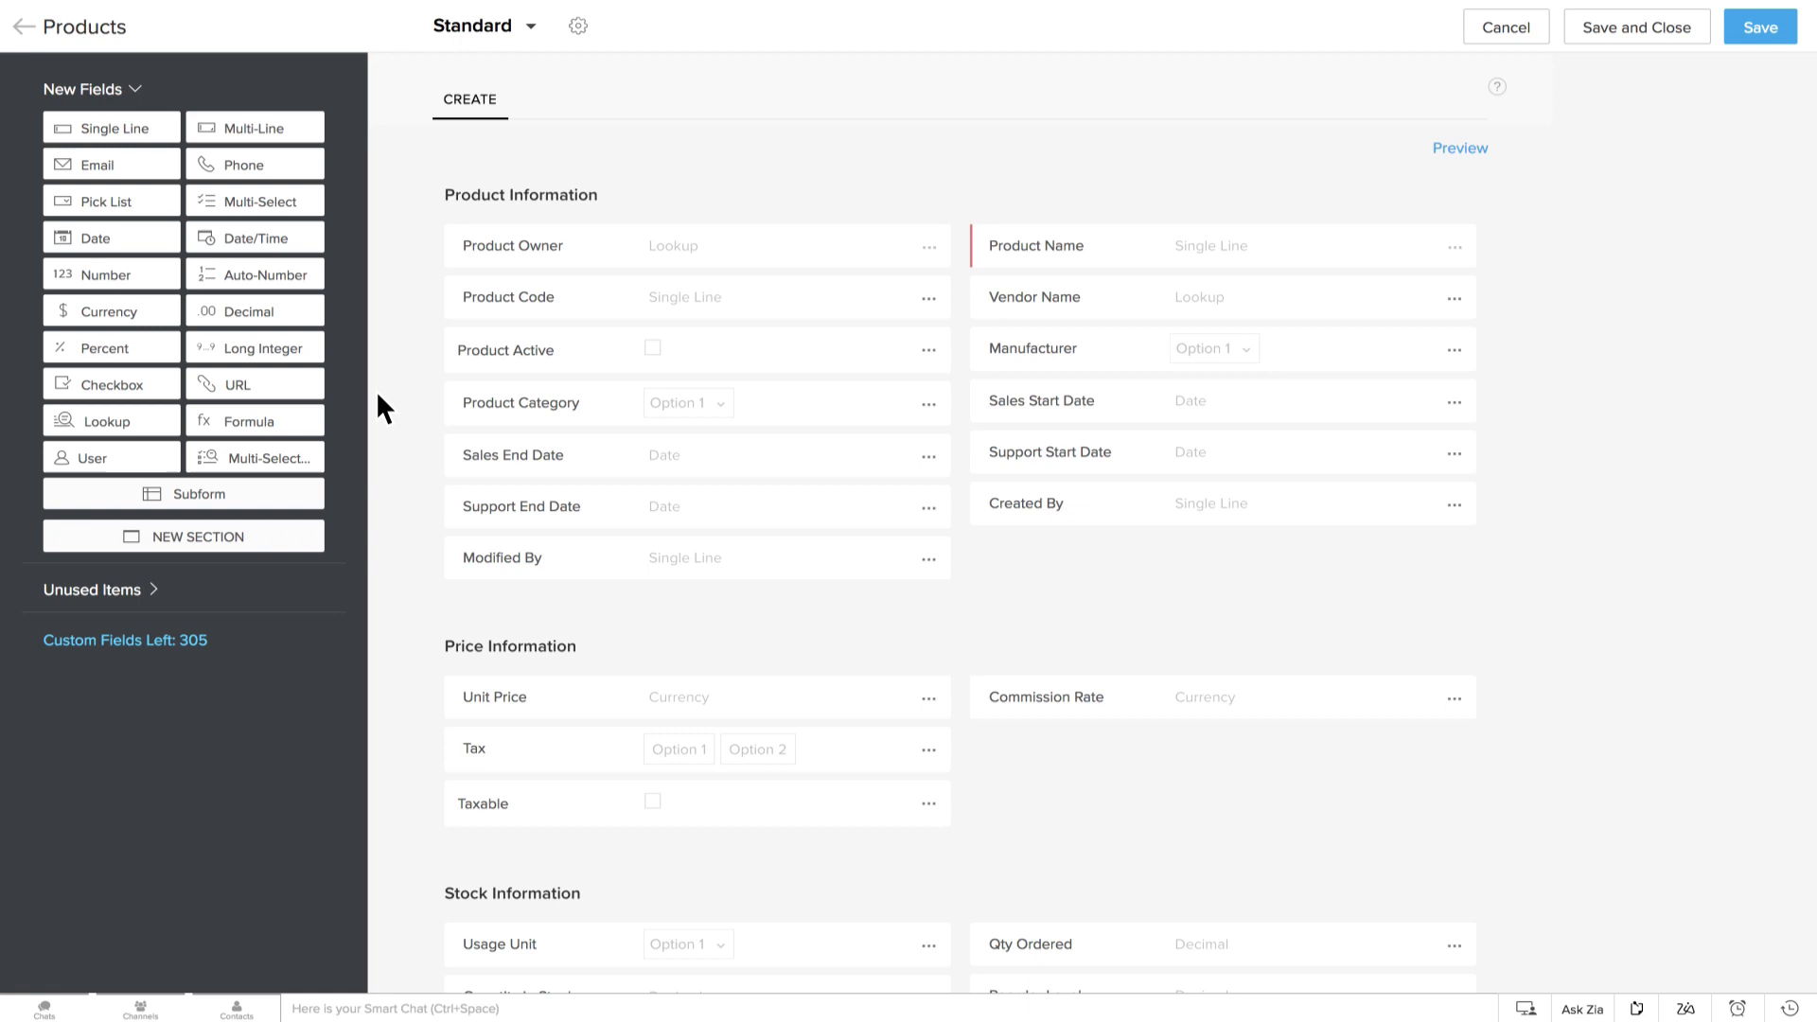
{"action": "mouse_move", "coordinate": [321, 512]}
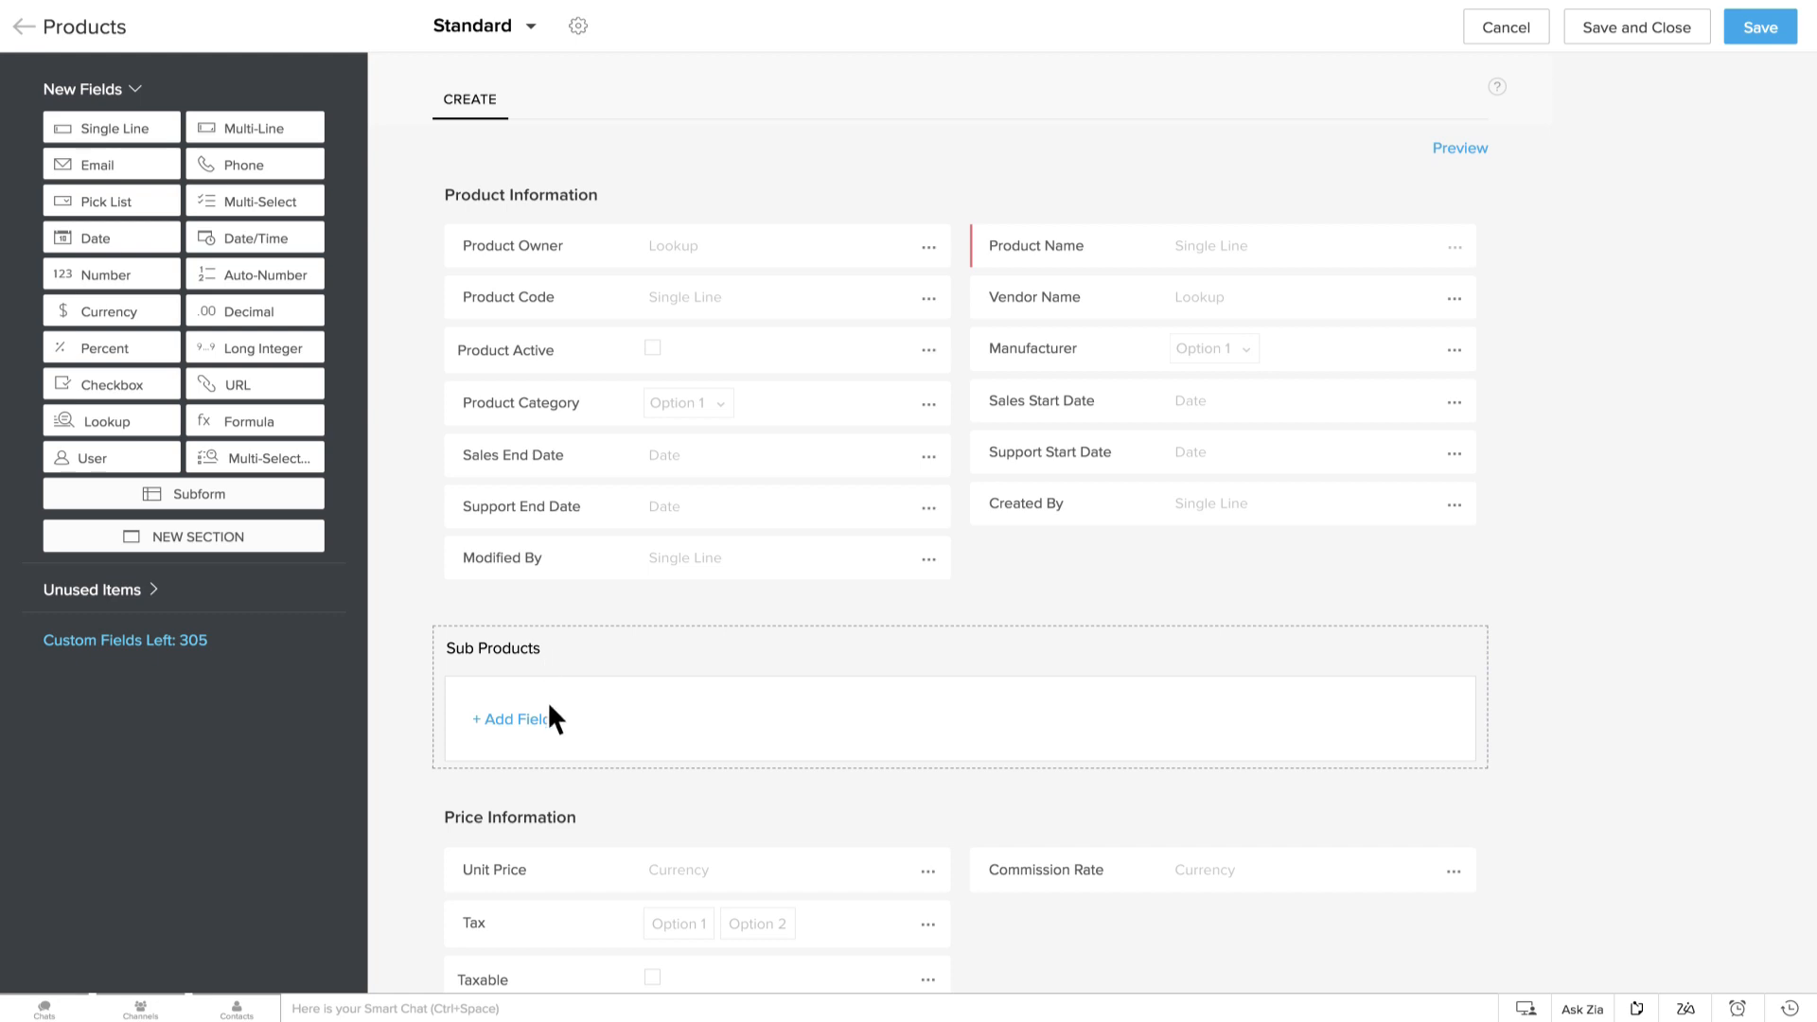
- Add a single-line 'Name of the Accessory' column to the new Sub Products subform
{"action": "left_click", "coordinate": [510, 718]}
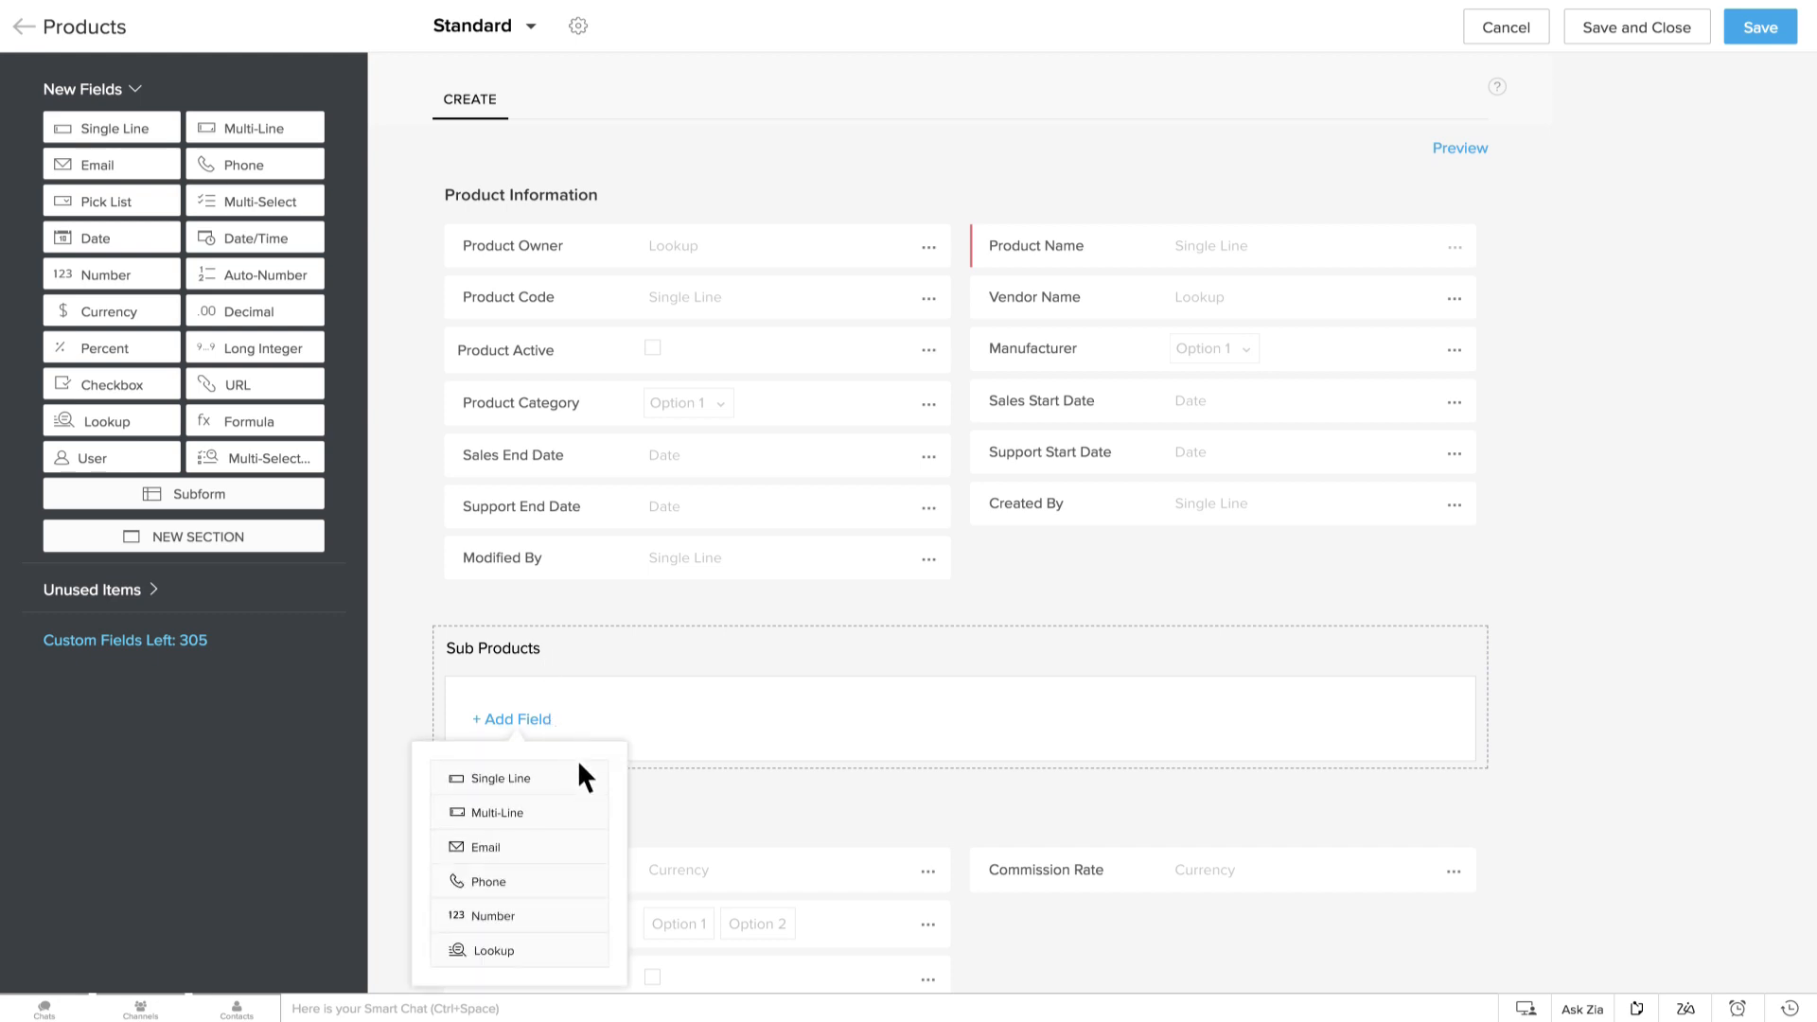
{"action": "left_click", "coordinate": [501, 778]}
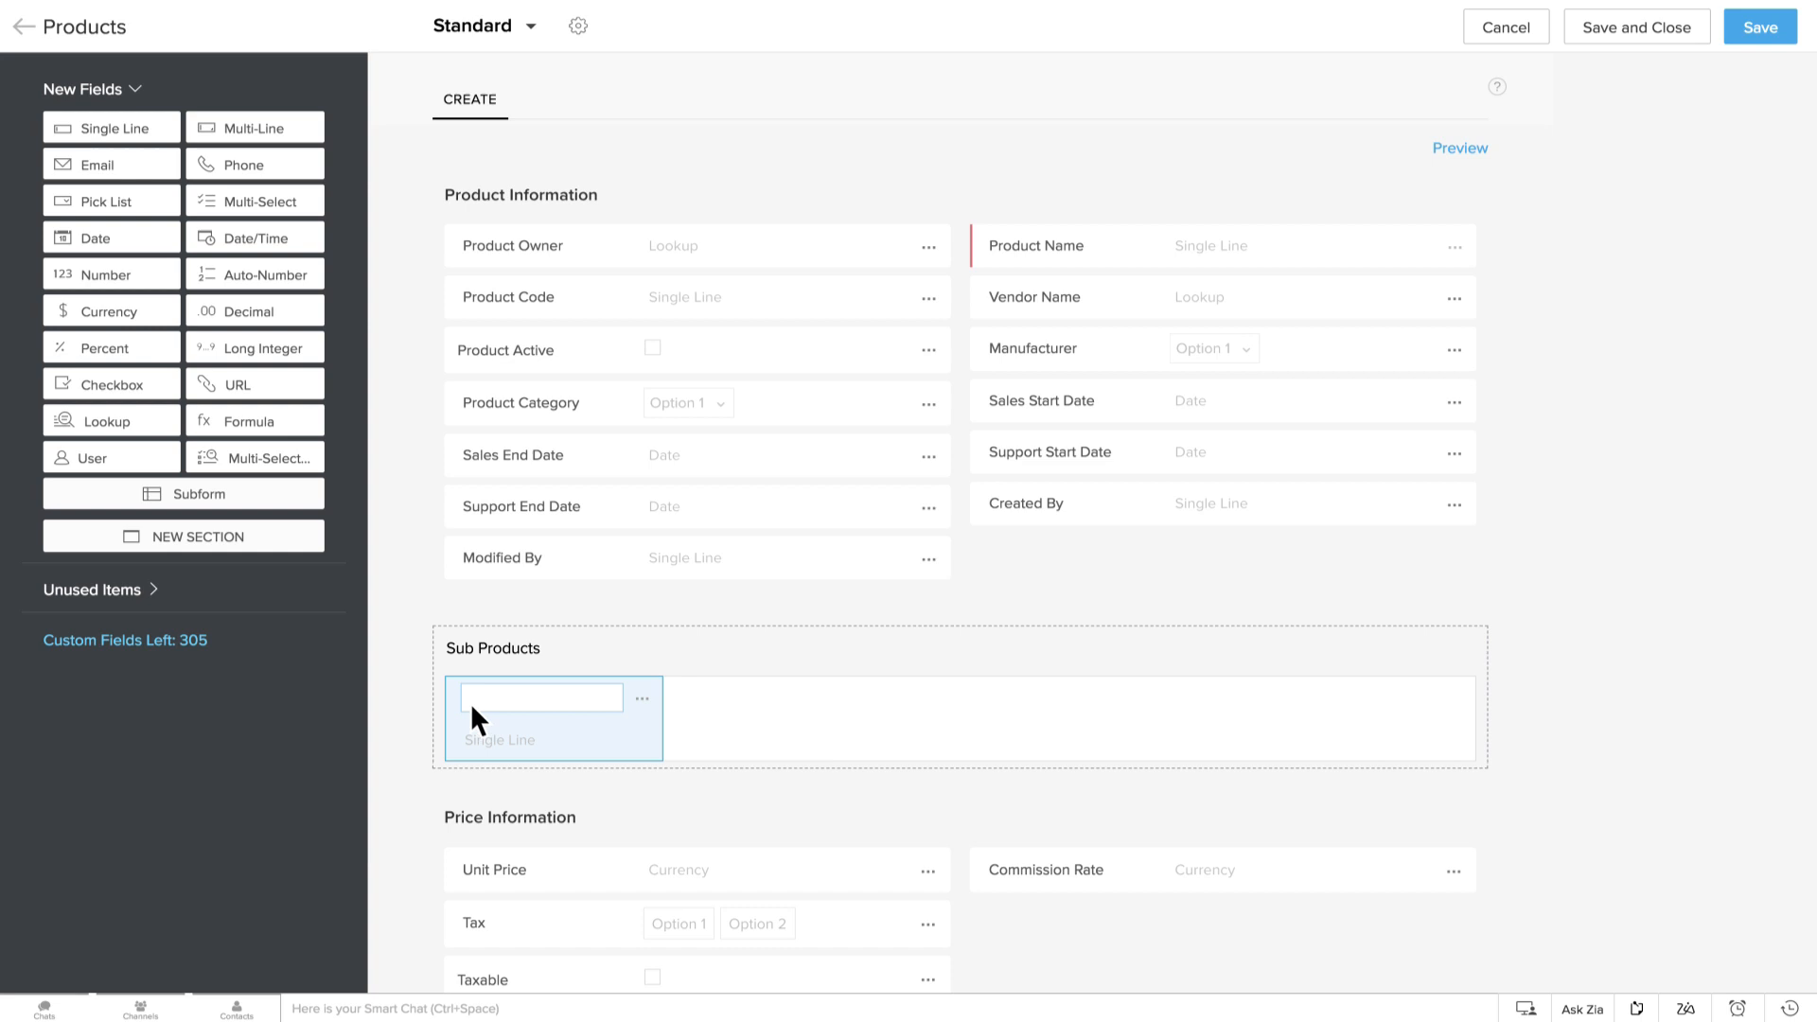
{"action": "type", "text": "Name of the Accessory"}
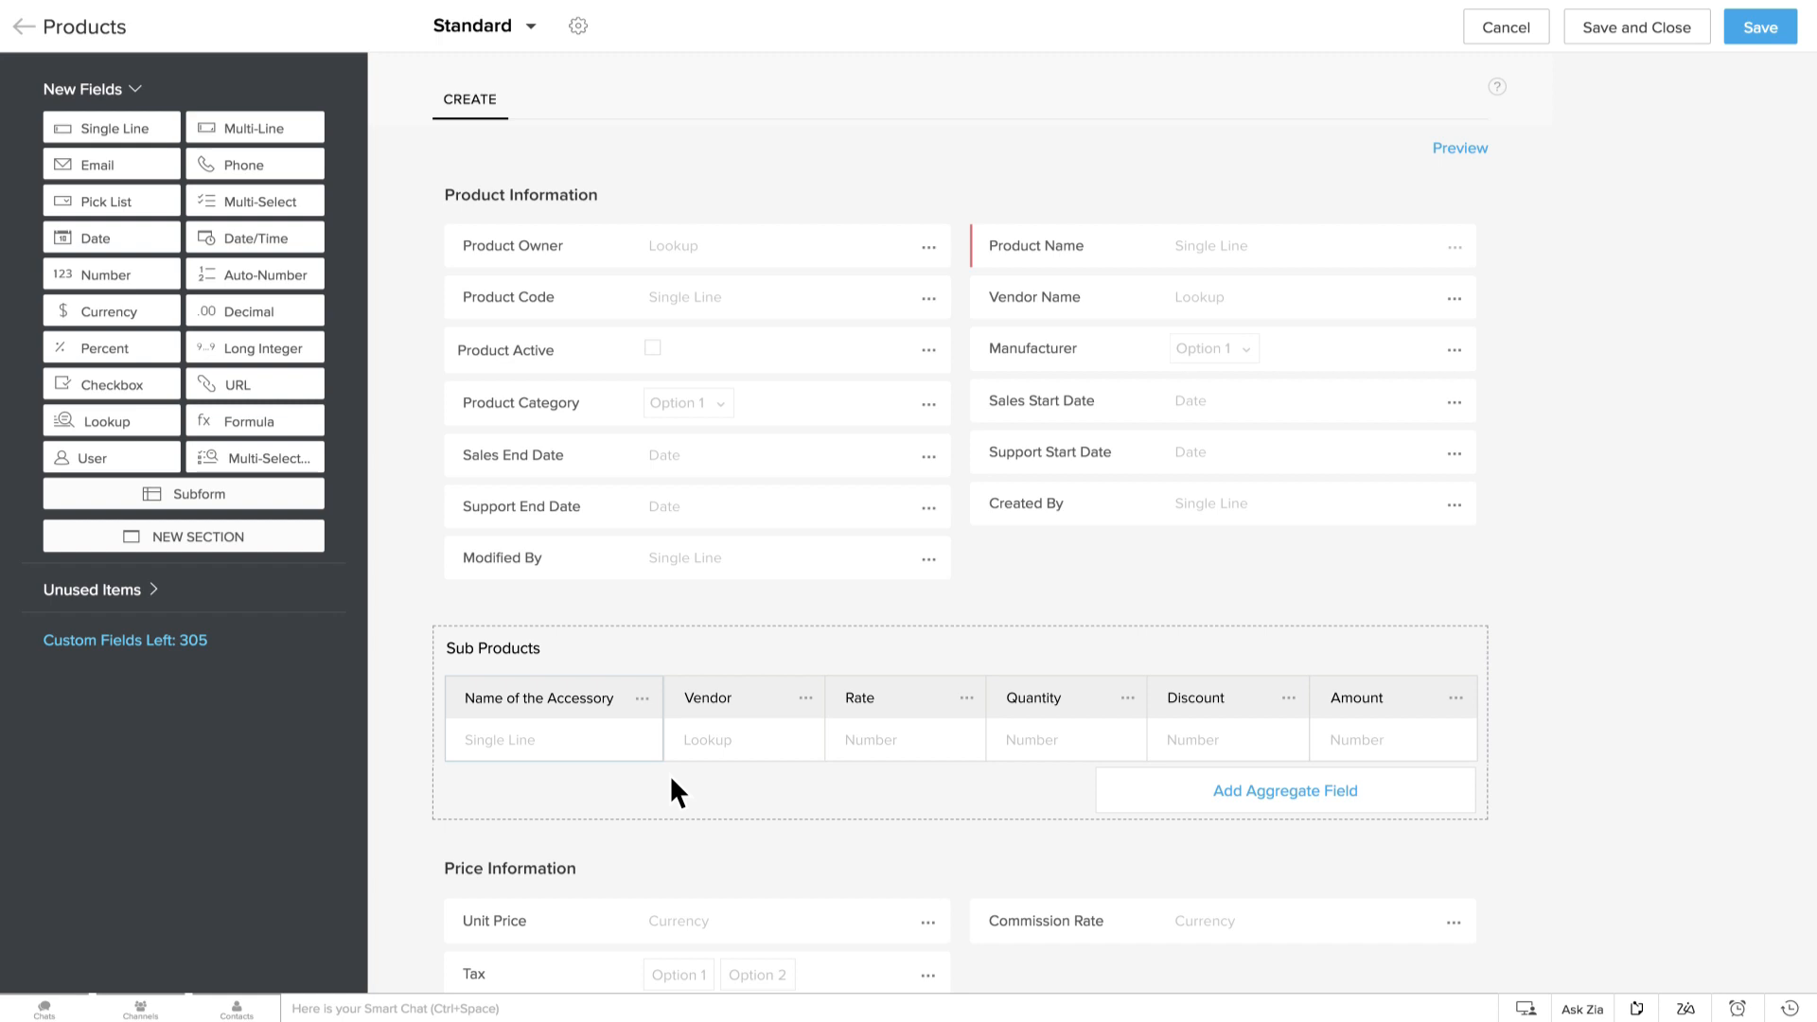
{"action": "mouse_move", "coordinate": [739, 760]}
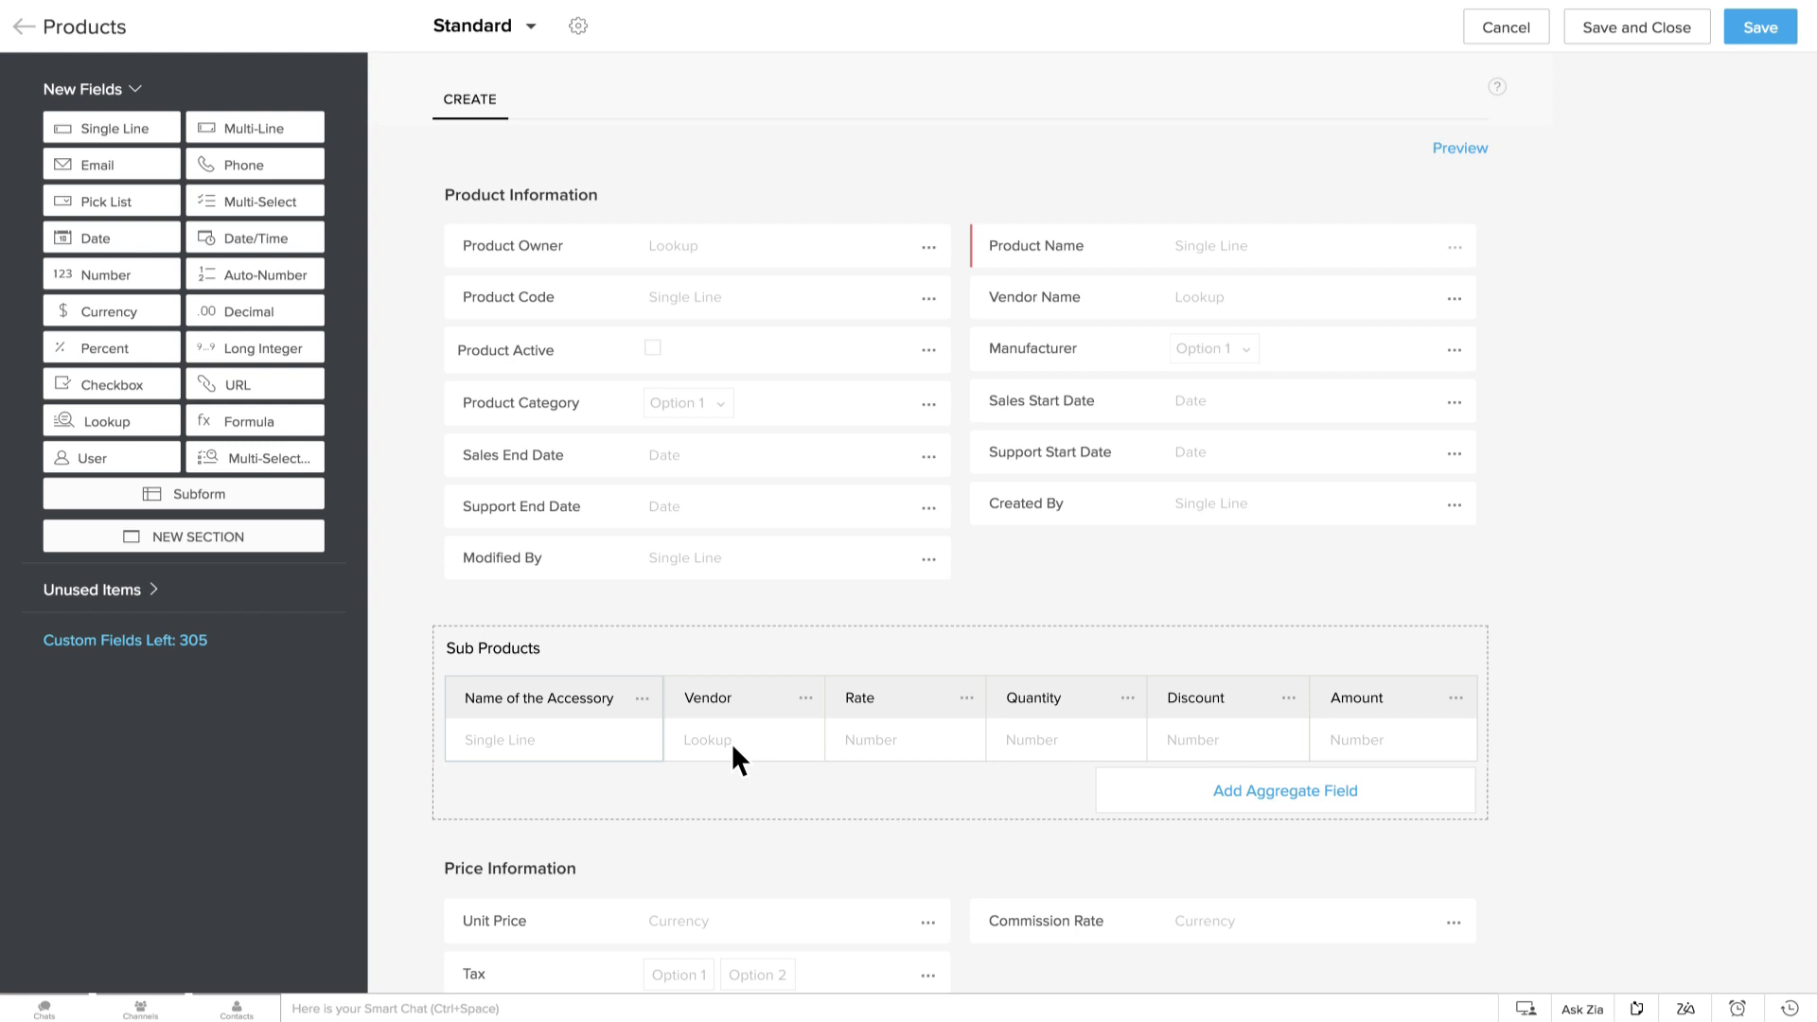
- Set the Vendor column's lookup module to Vendors and confirm
{"action": "left_click", "coordinate": [814, 697]}
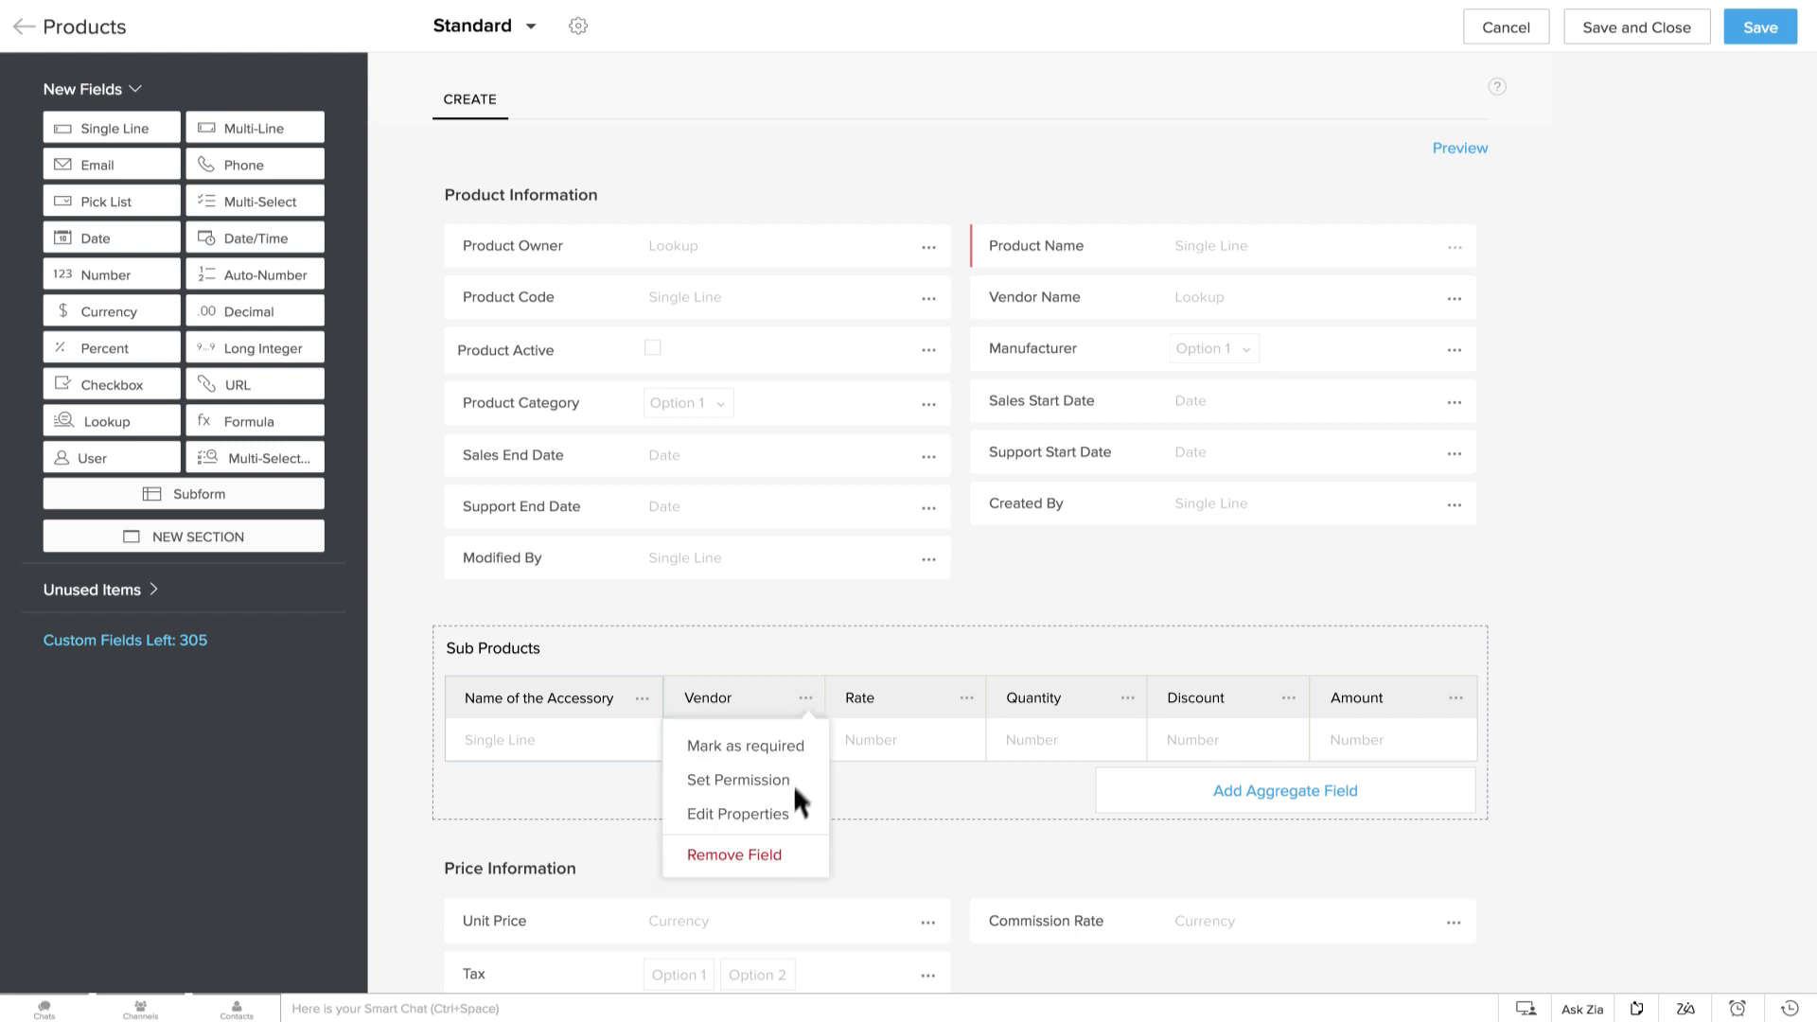
{"action": "left_click", "coordinate": [738, 812]}
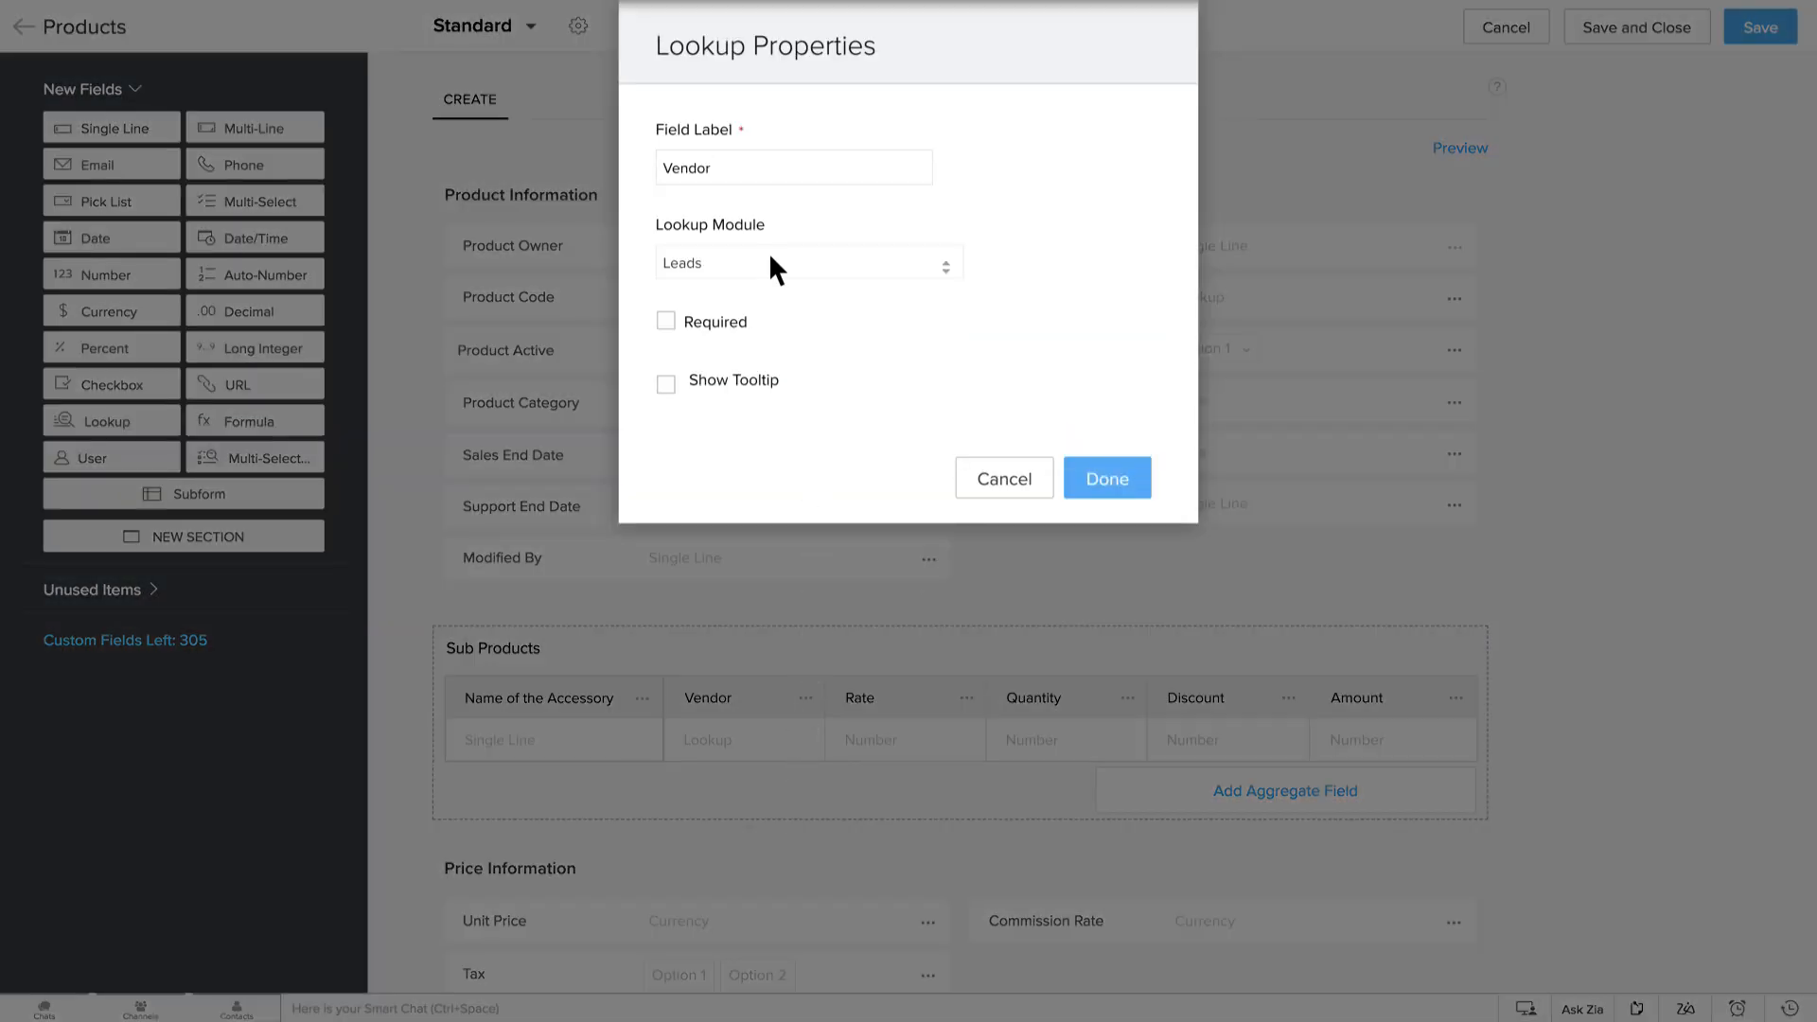
{"action": "left_click", "coordinate": [806, 262]}
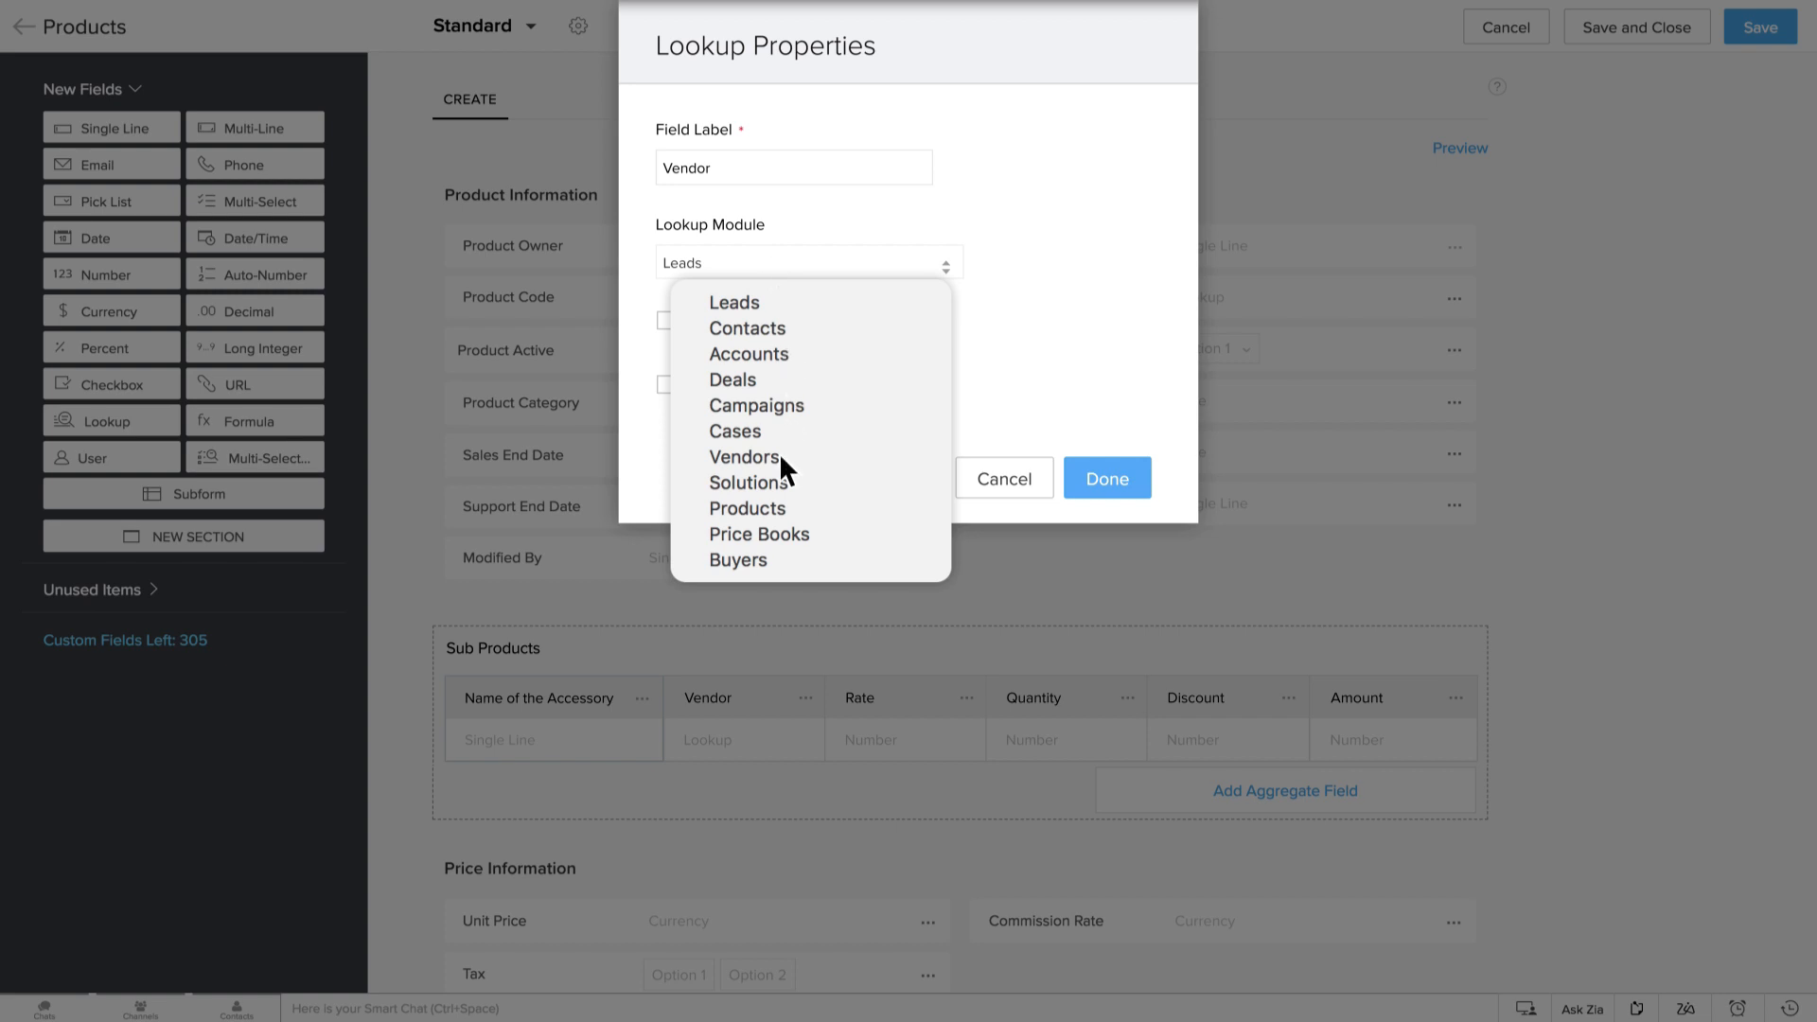
{"action": "left_click", "coordinate": [744, 455]}
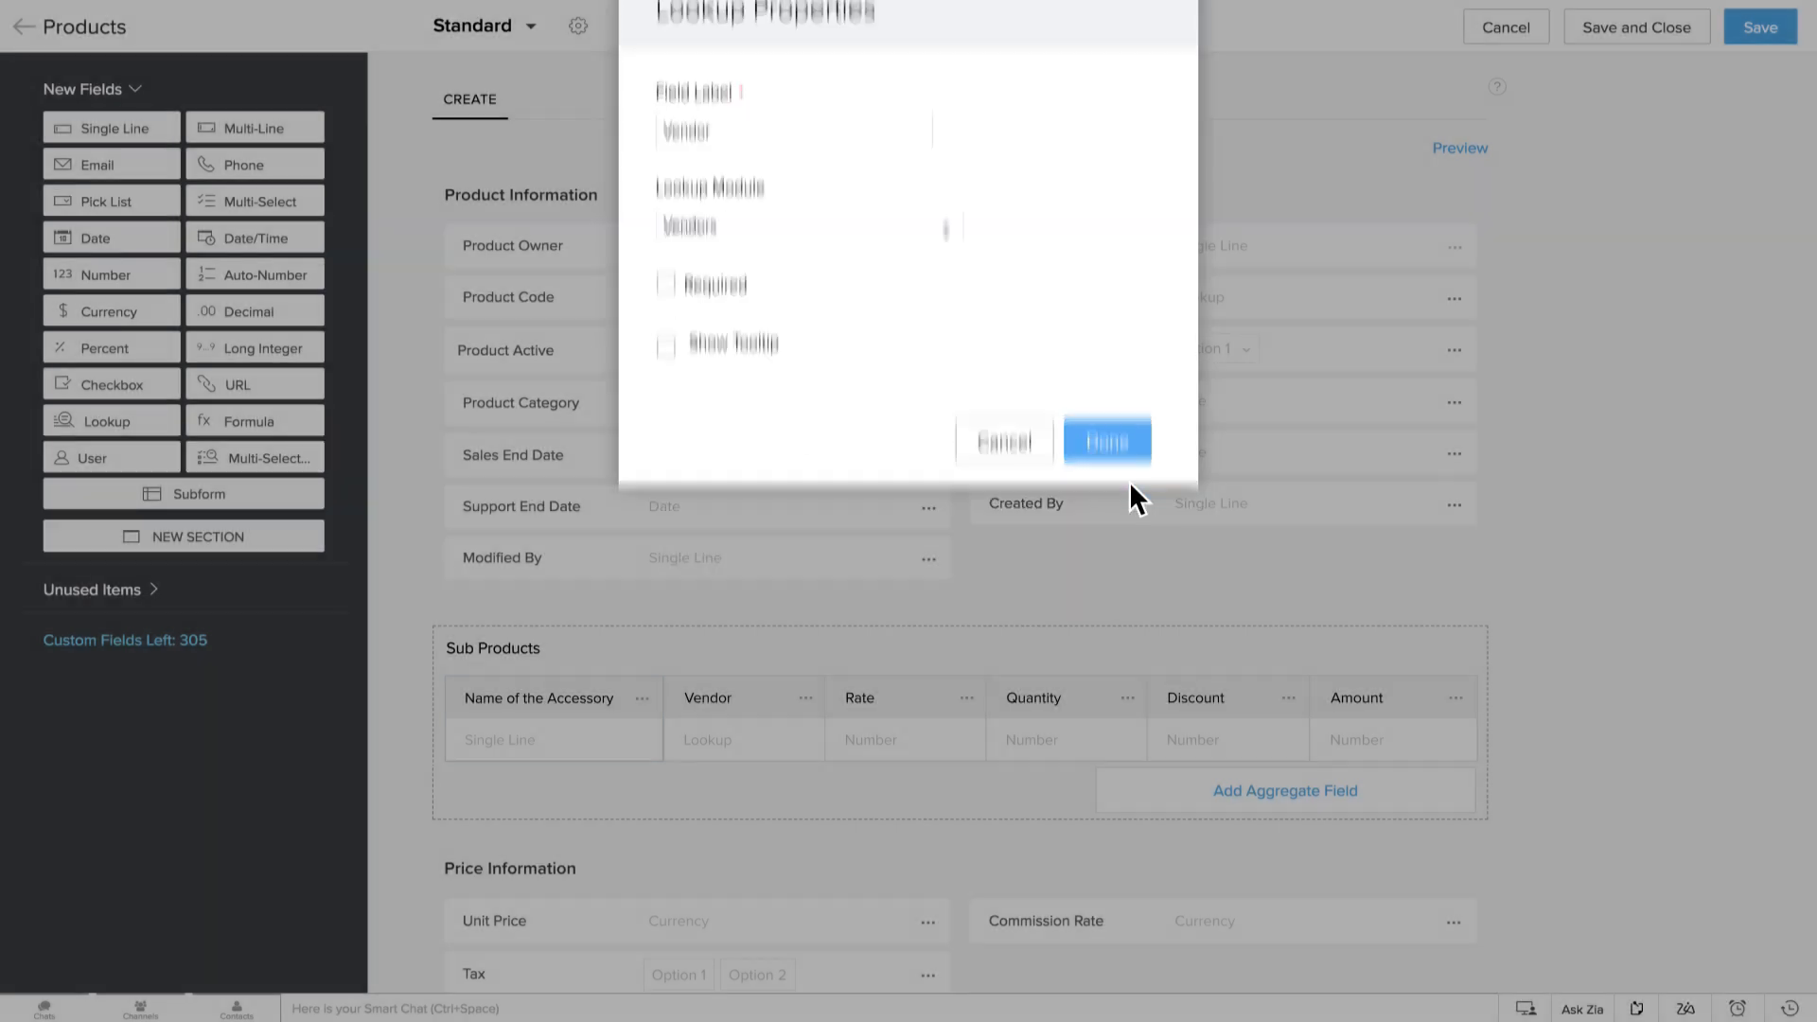
{"action": "left_click", "coordinate": [1105, 440]}
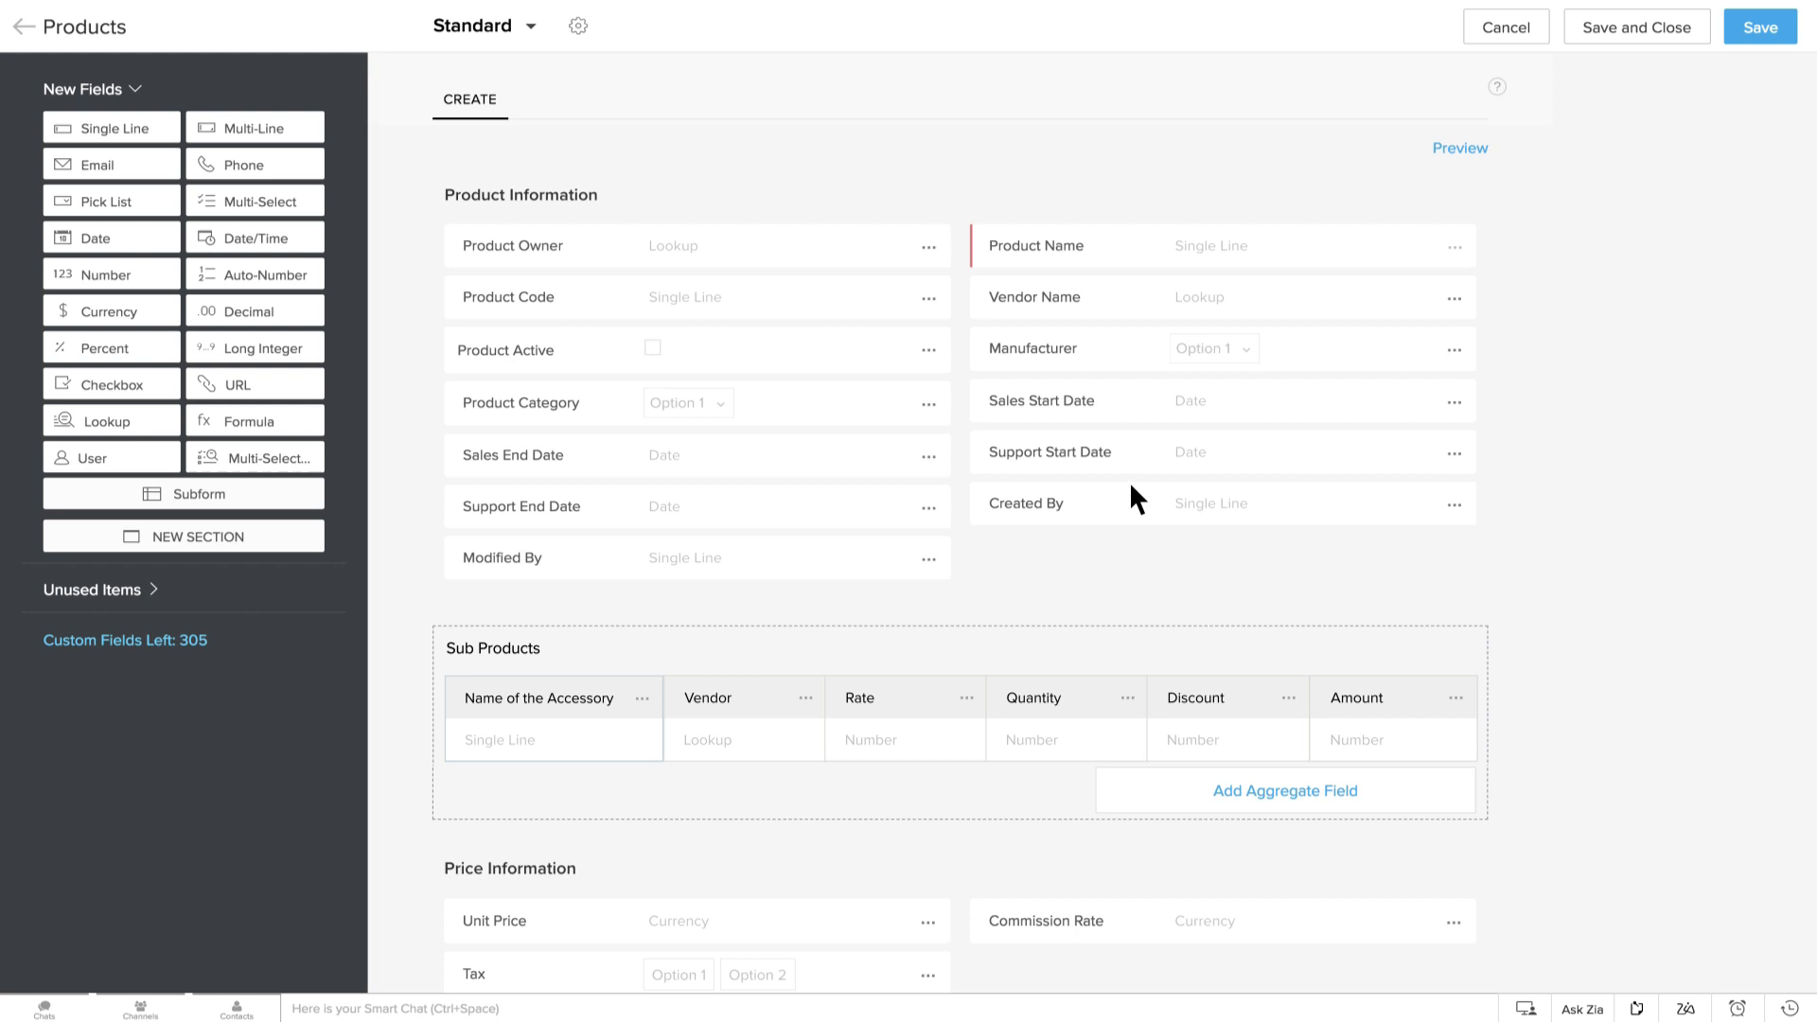
{"action": "mouse_move", "coordinate": [1223, 742]}
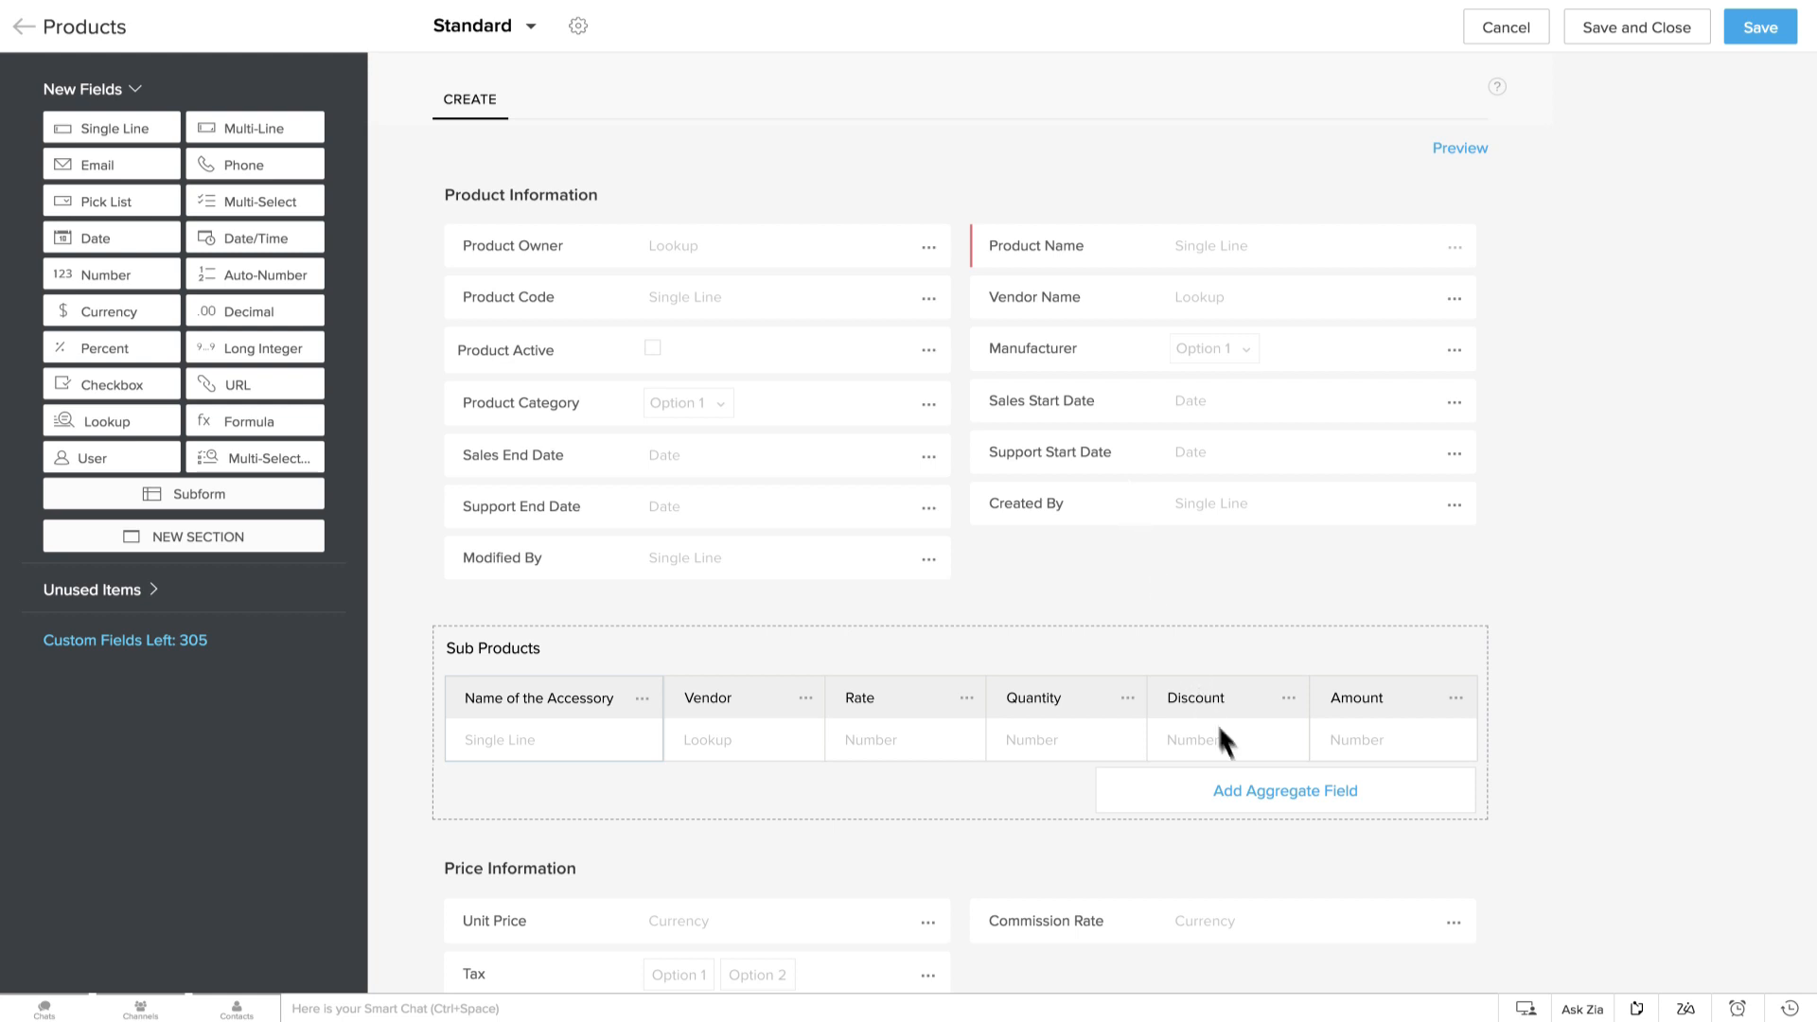
{"action": "mouse_move", "coordinate": [1286, 831]}
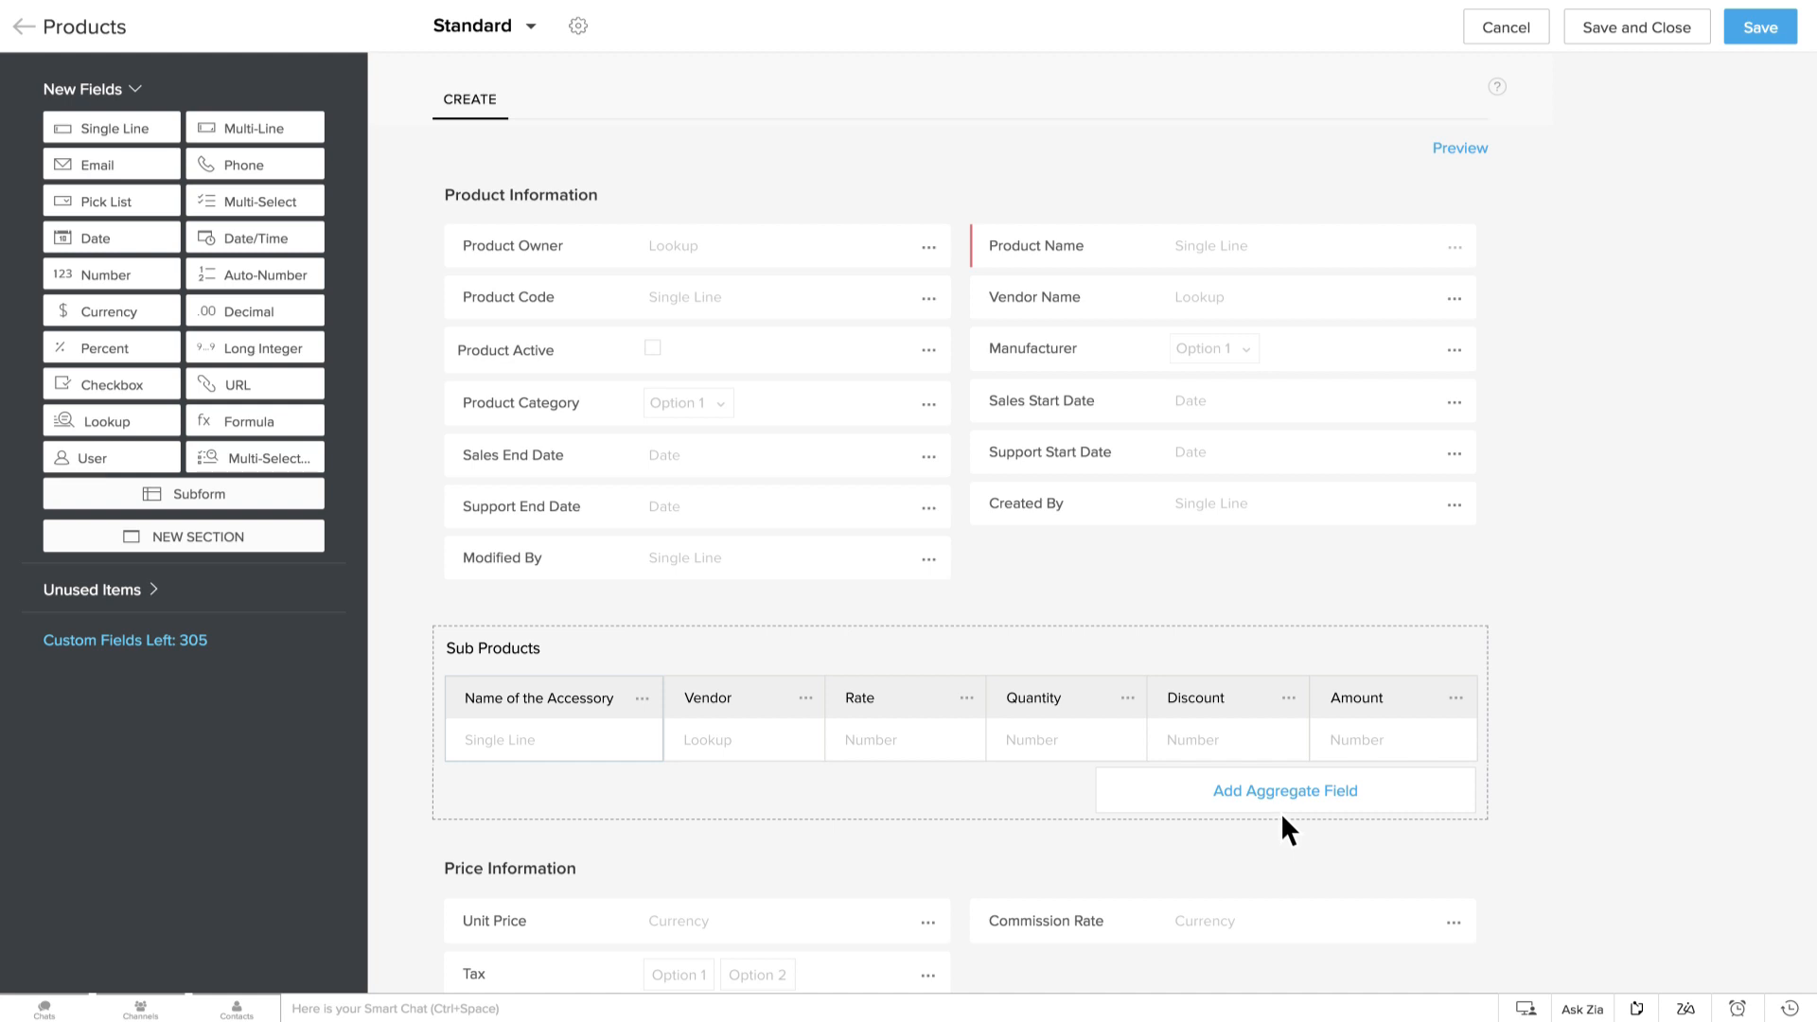
- Start an aggregate field on Sub Products labelled Total Amount with the SUM function
{"action": "left_click", "coordinate": [1285, 790]}
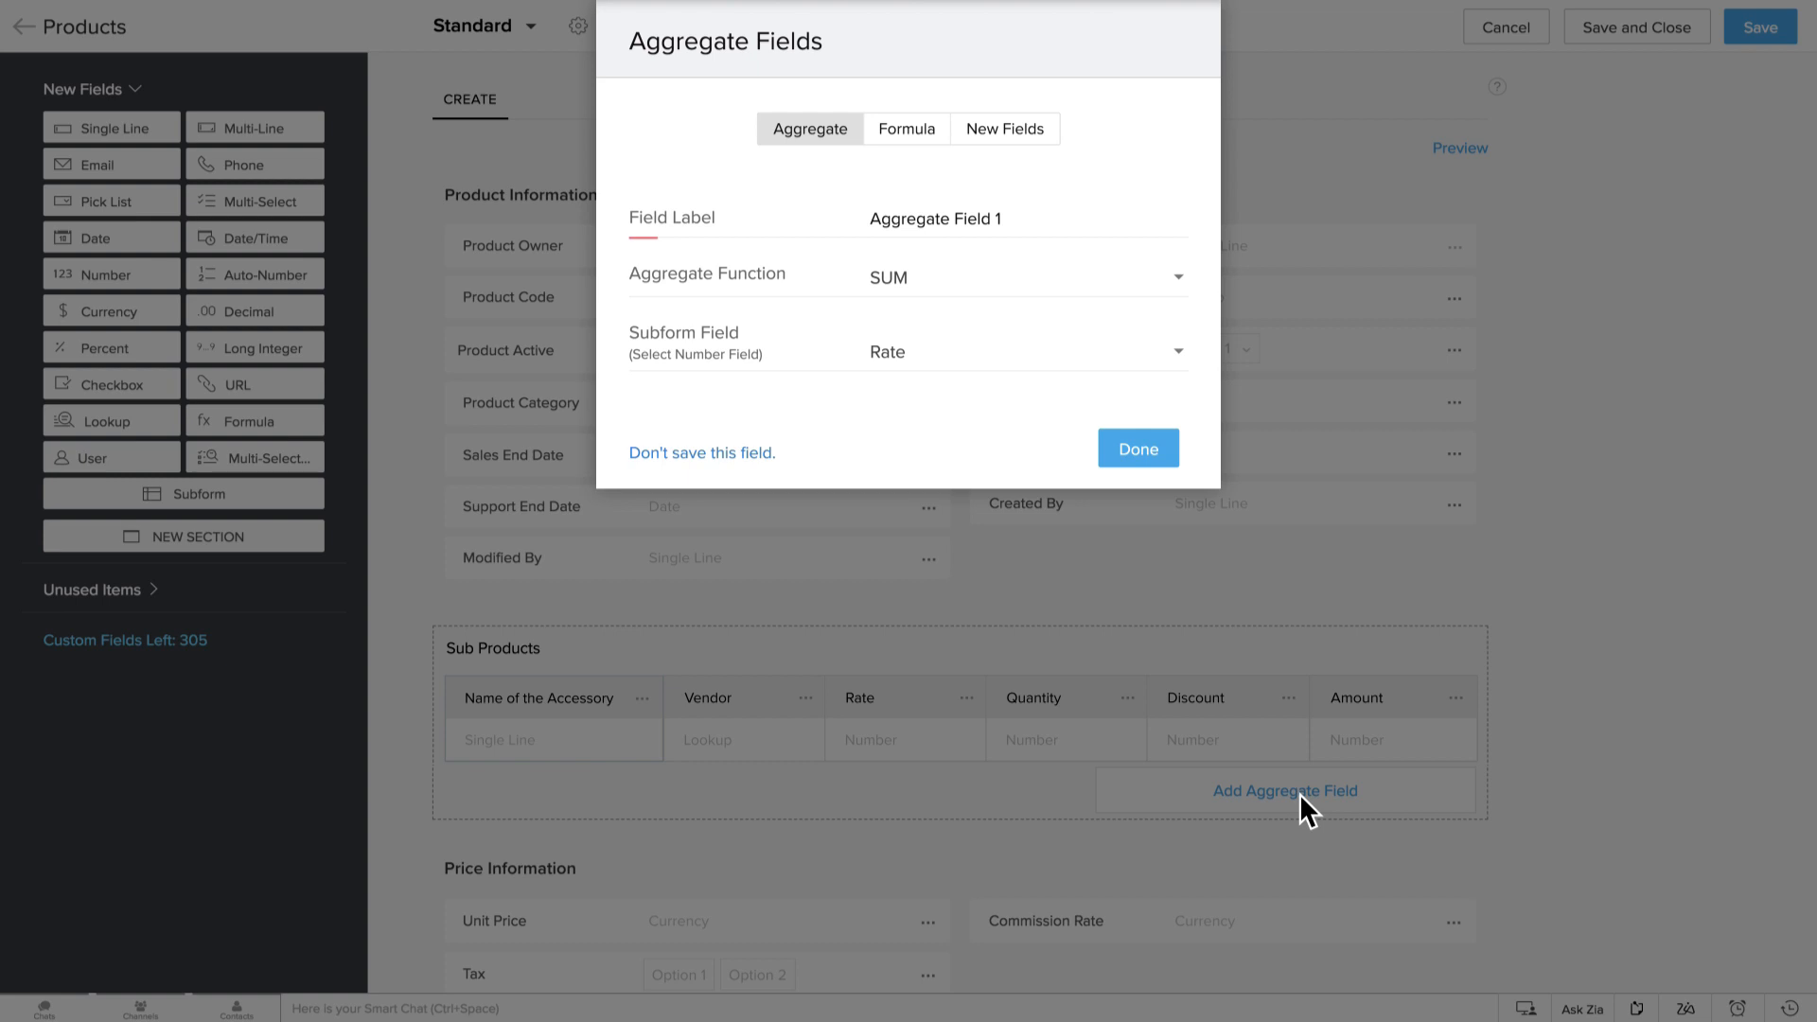
{"action": "mouse_move", "coordinate": [815, 166]}
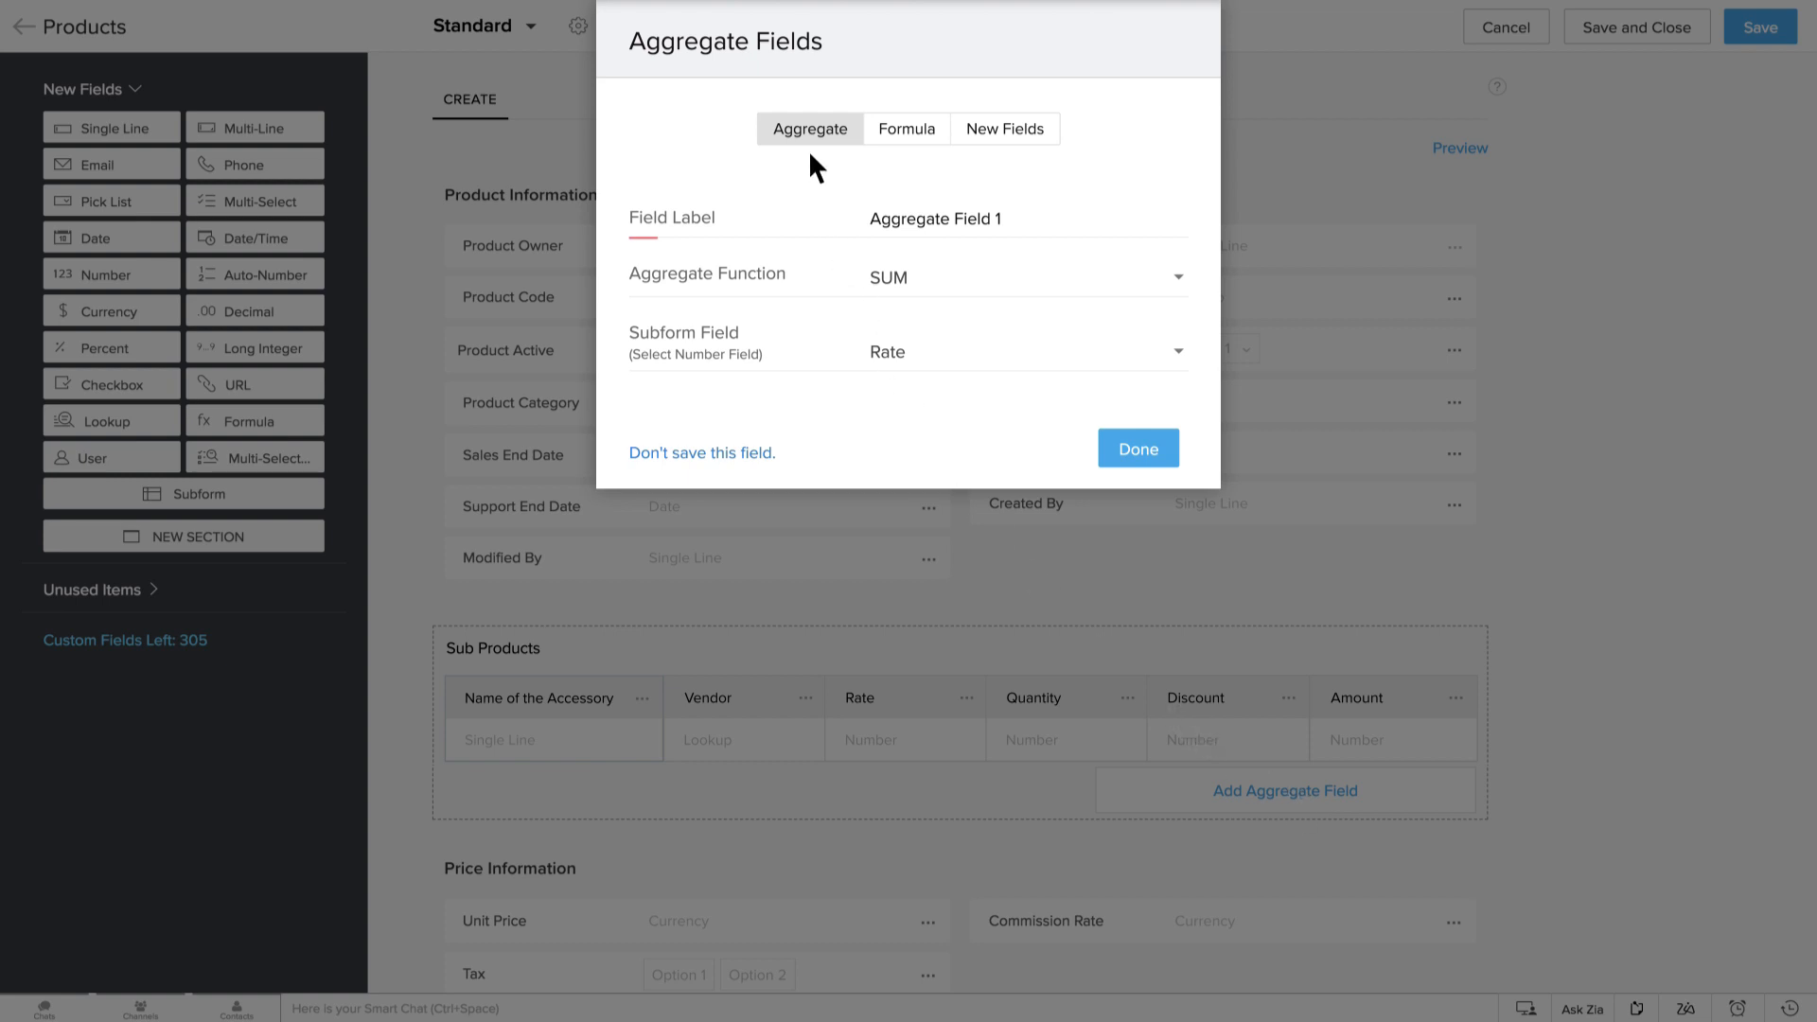
{"action": "left_click", "coordinate": [907, 129]}
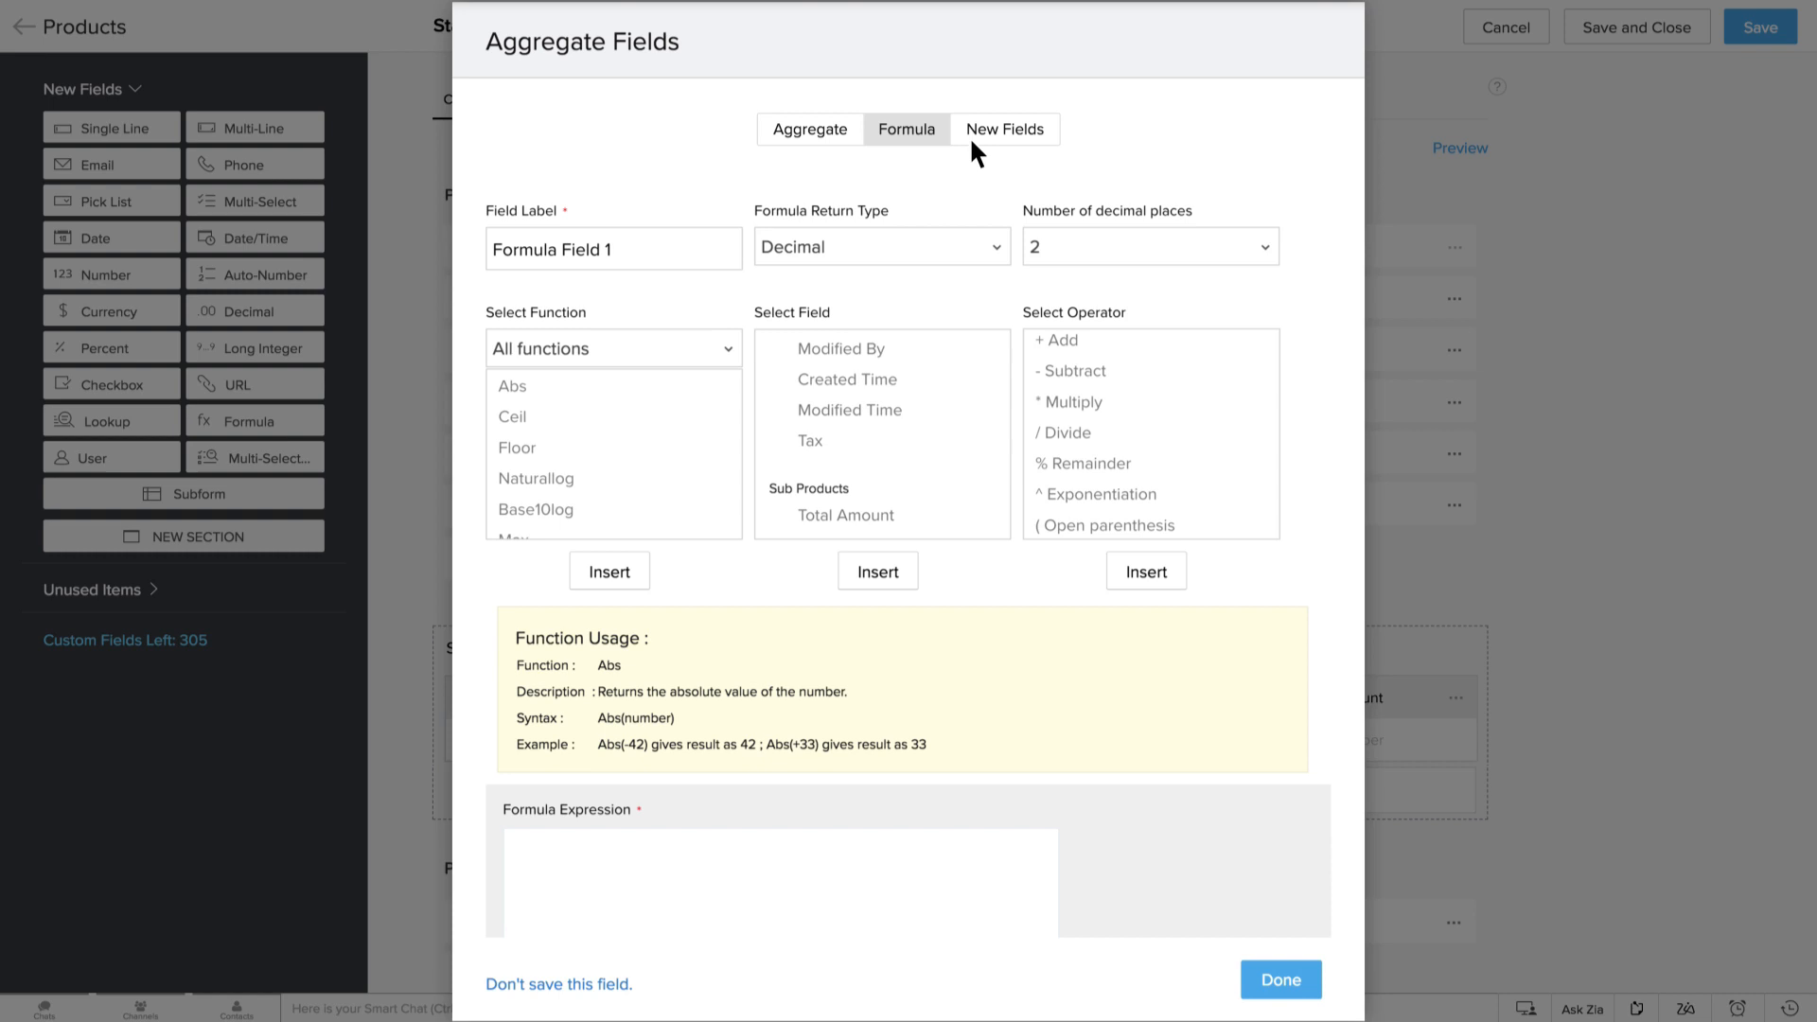
{"action": "left_click", "coordinate": [1006, 128]}
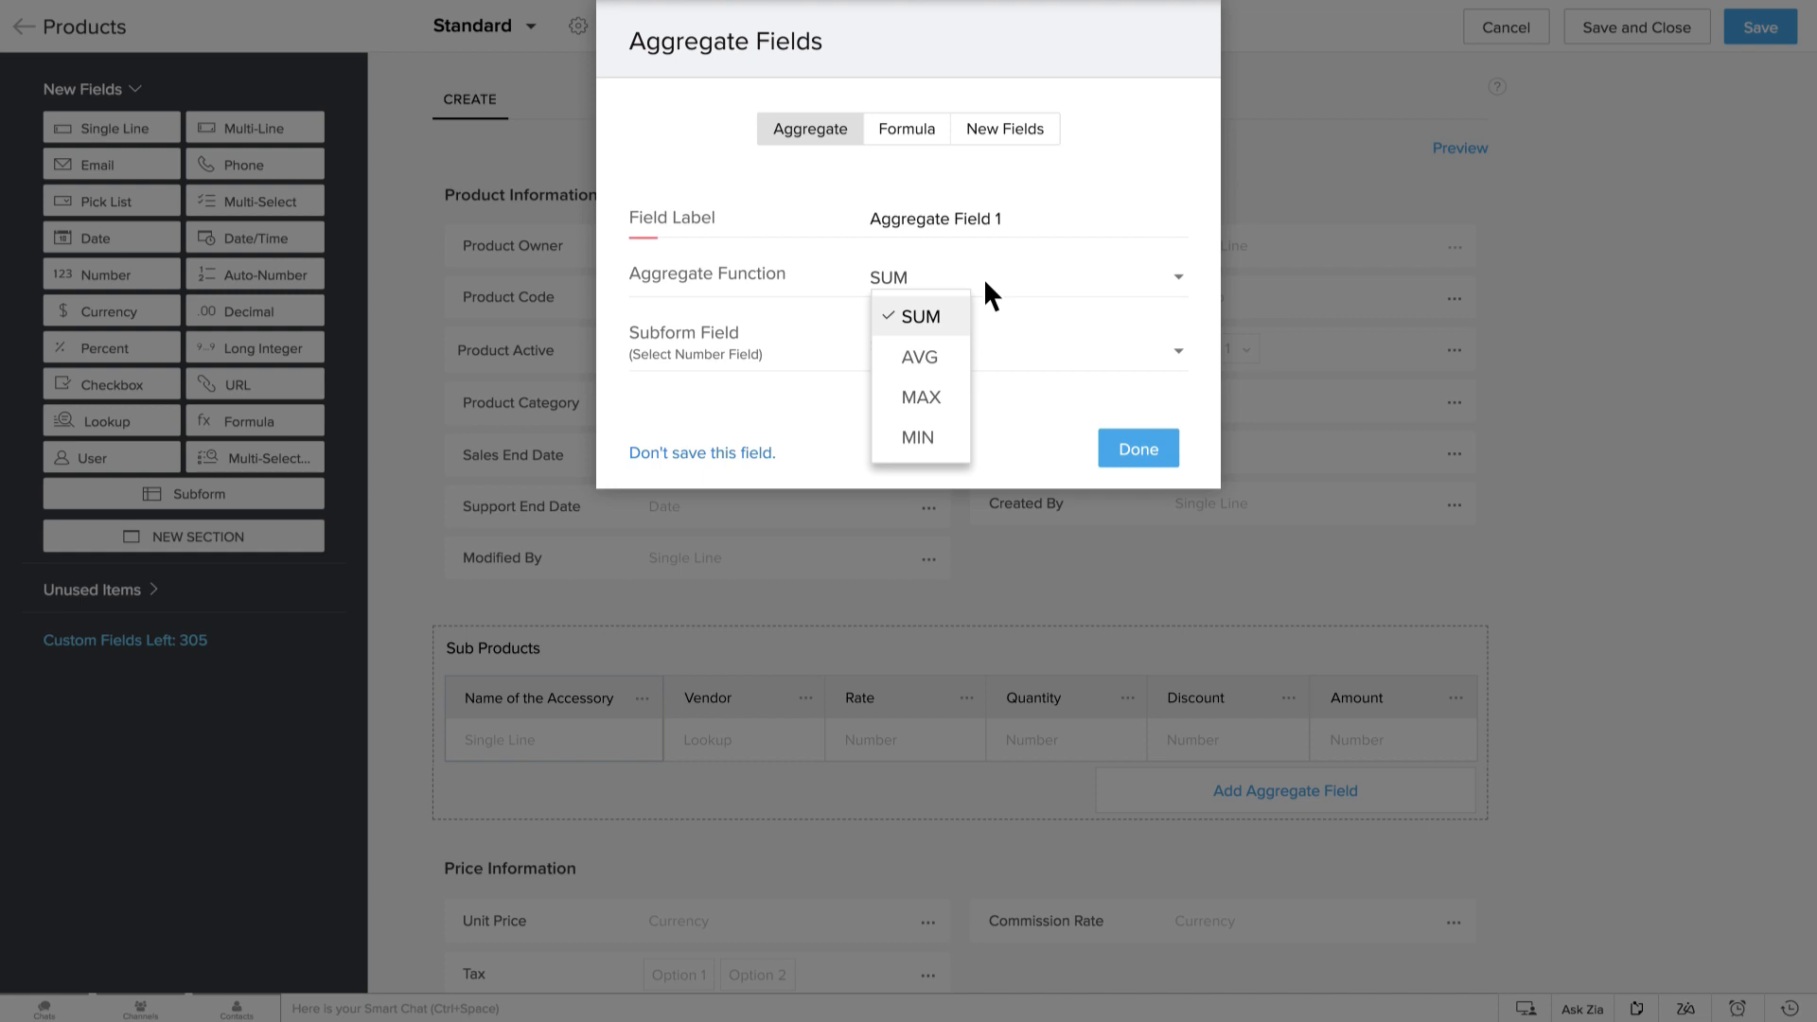
{"action": "mouse_move", "coordinate": [919, 355]}
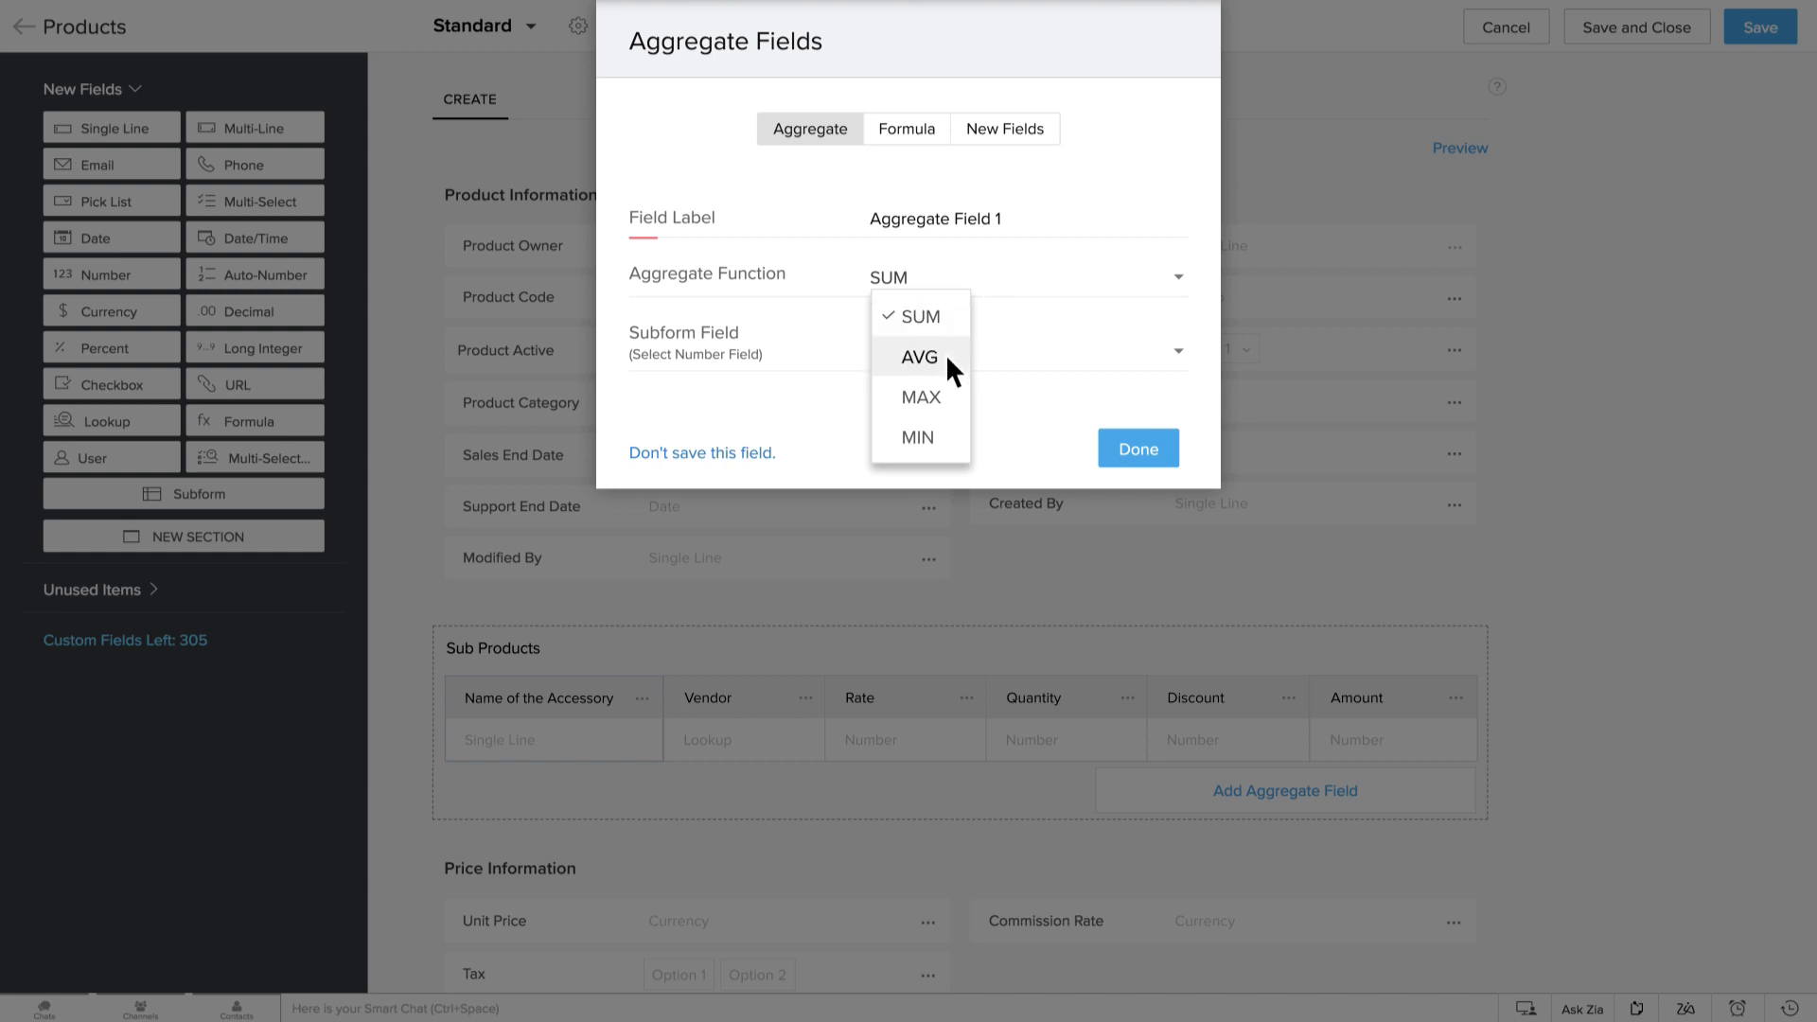
{"action": "mouse_move", "coordinate": [920, 438]}
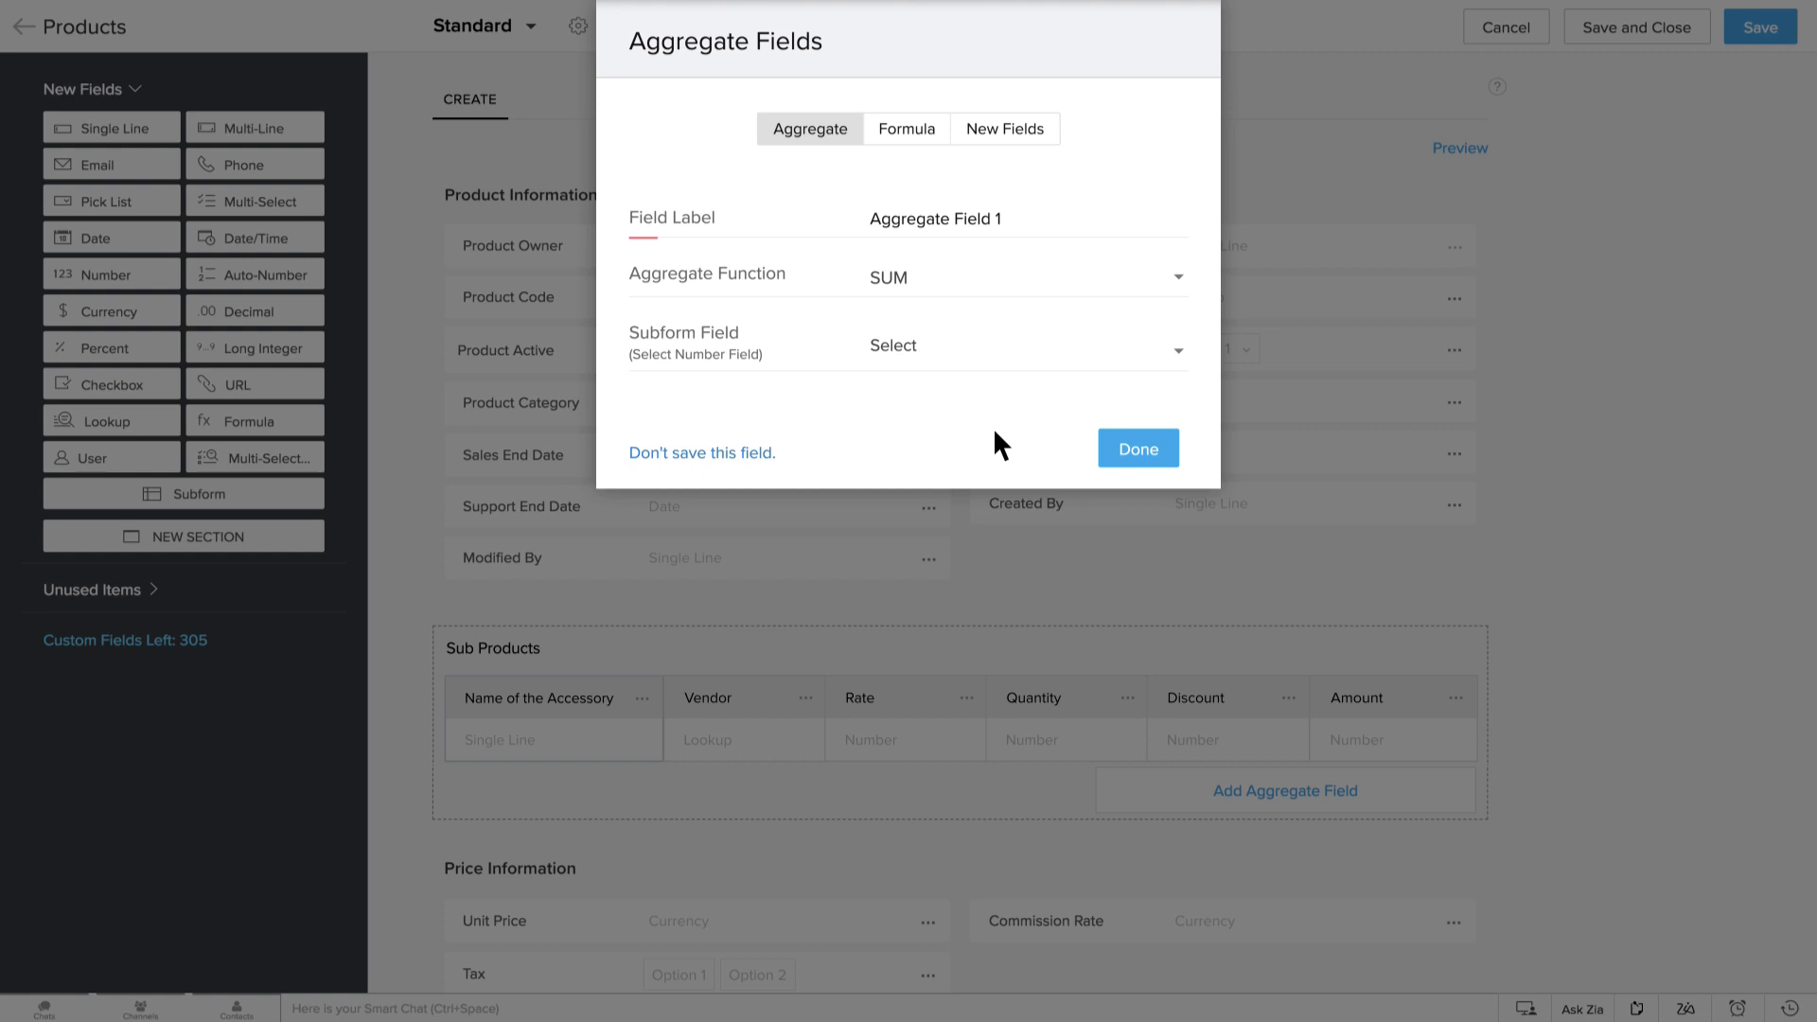
{"action": "mouse_move", "coordinate": [979, 425]}
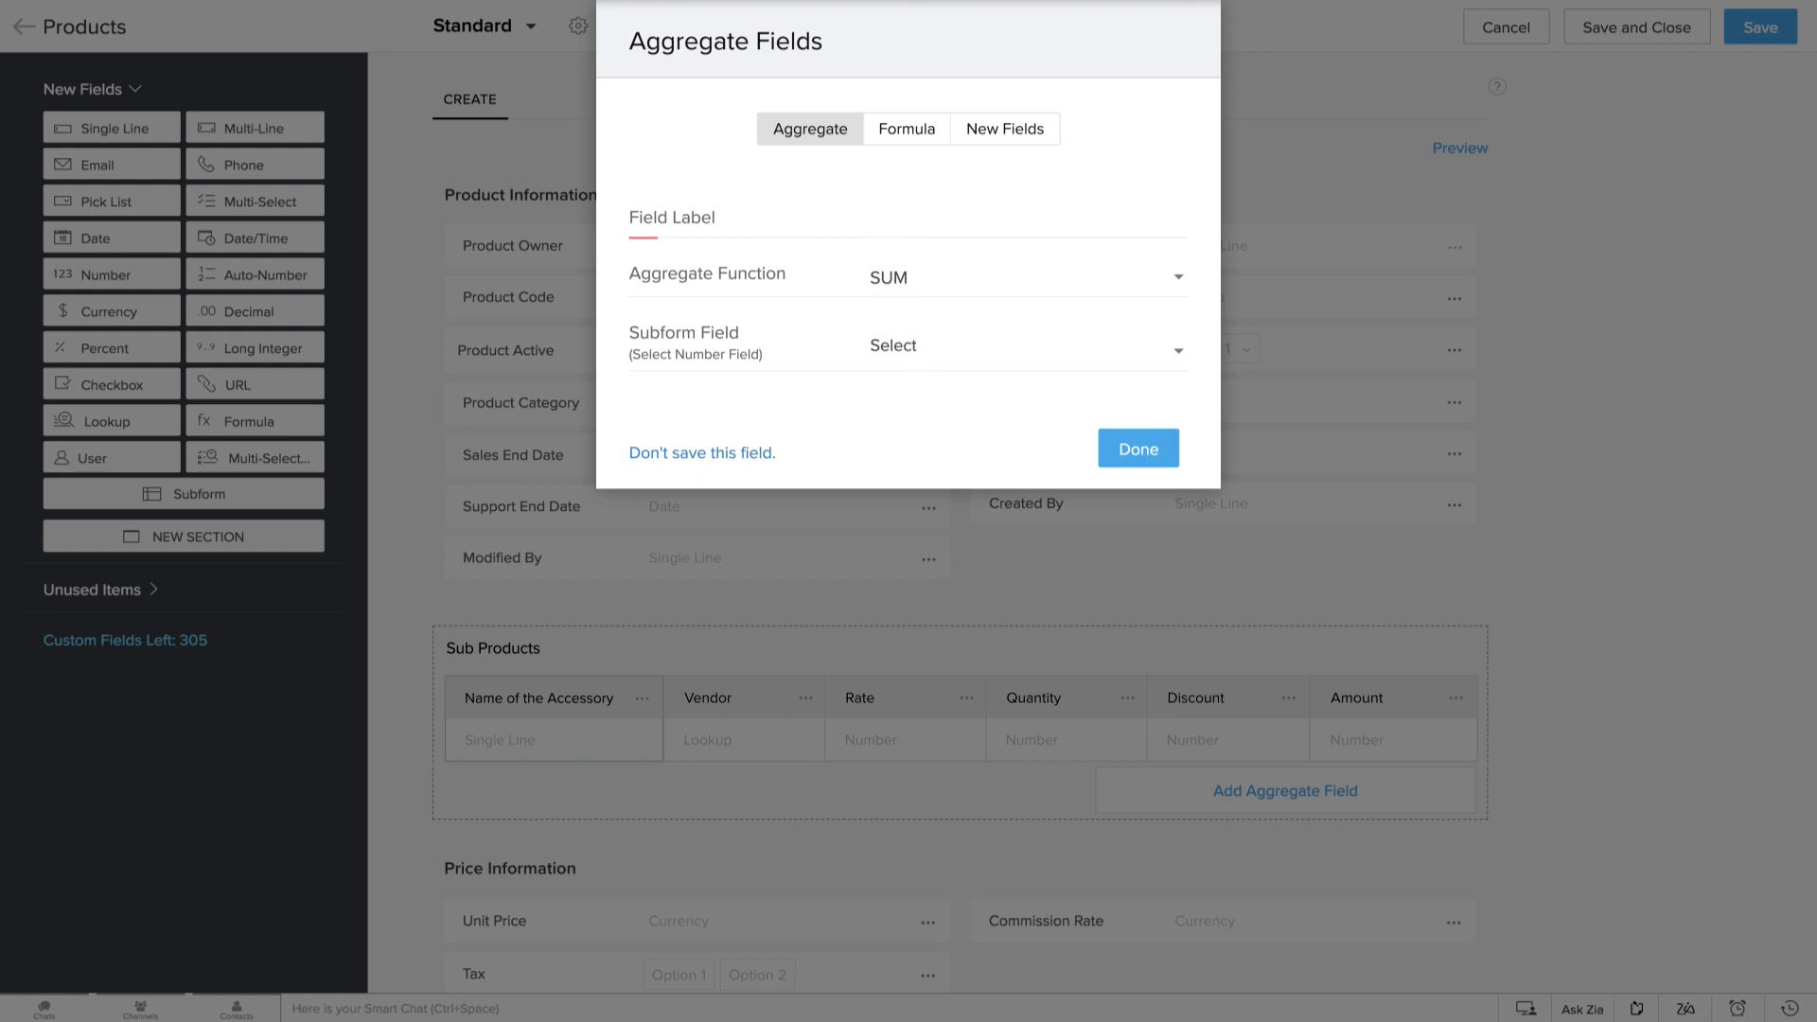
{"action": "type", "text": "Total Amount"}
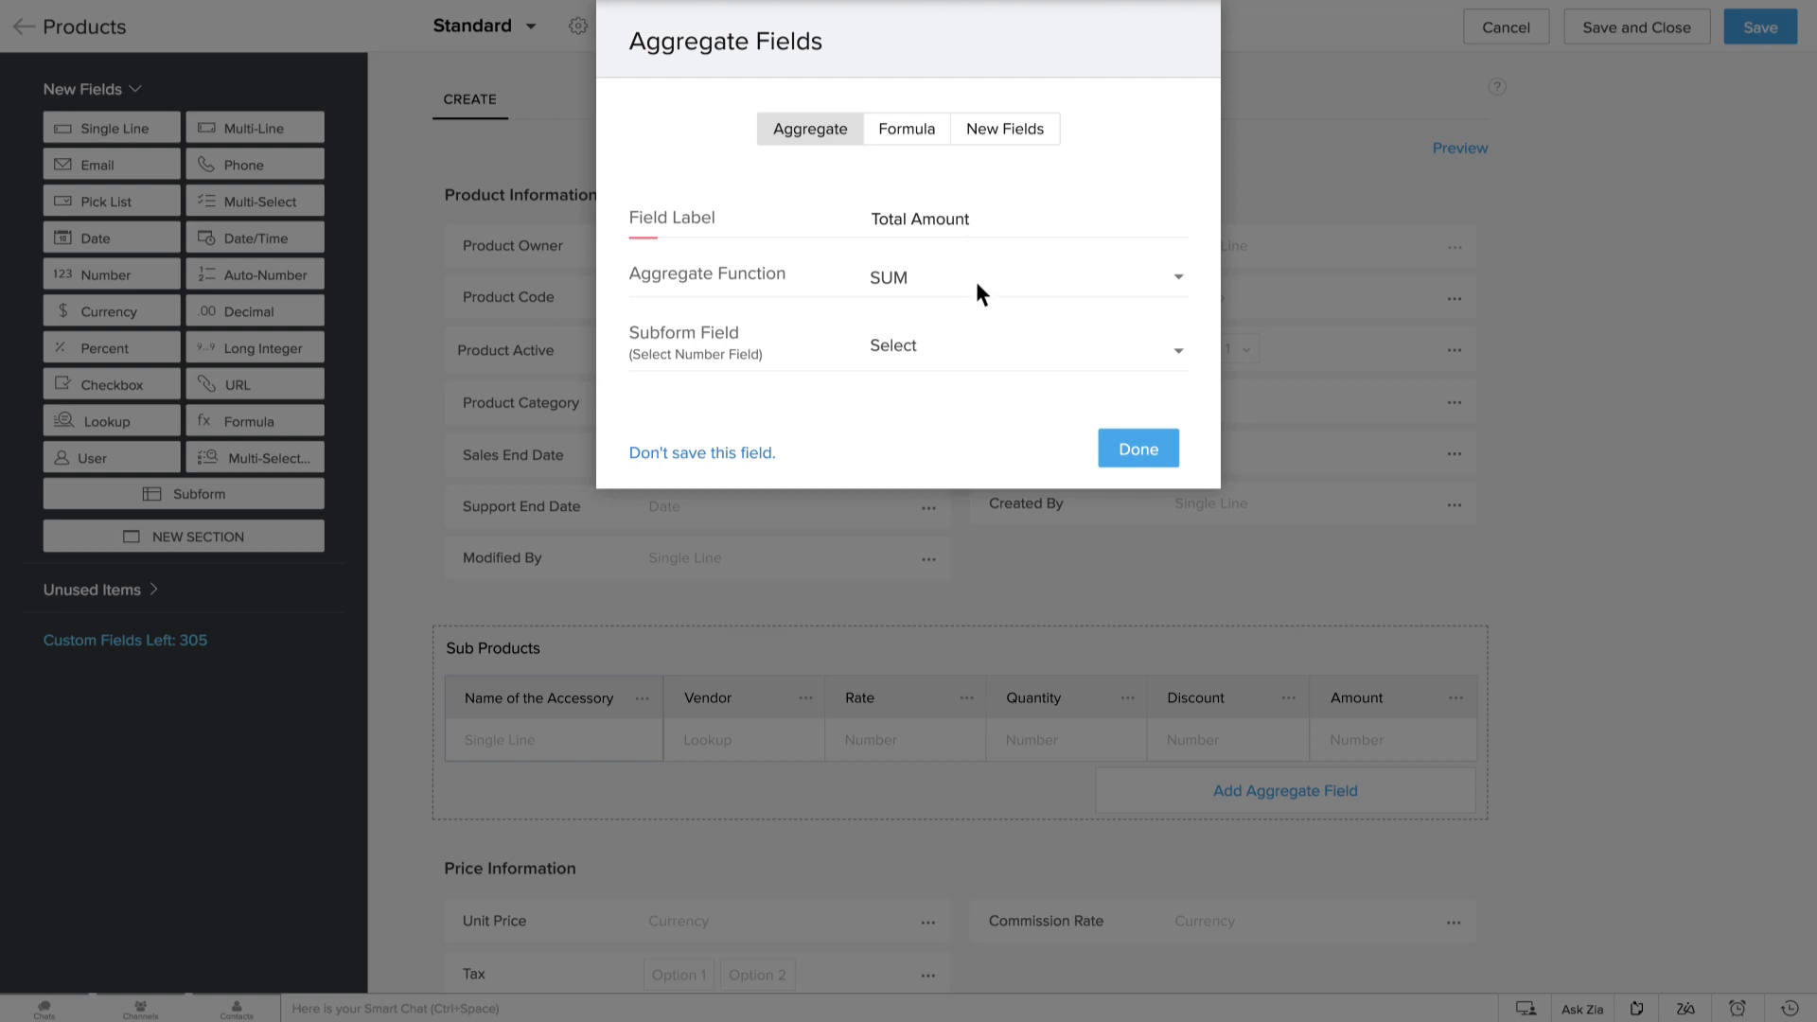
{"action": "mouse_move", "coordinate": [953, 368]}
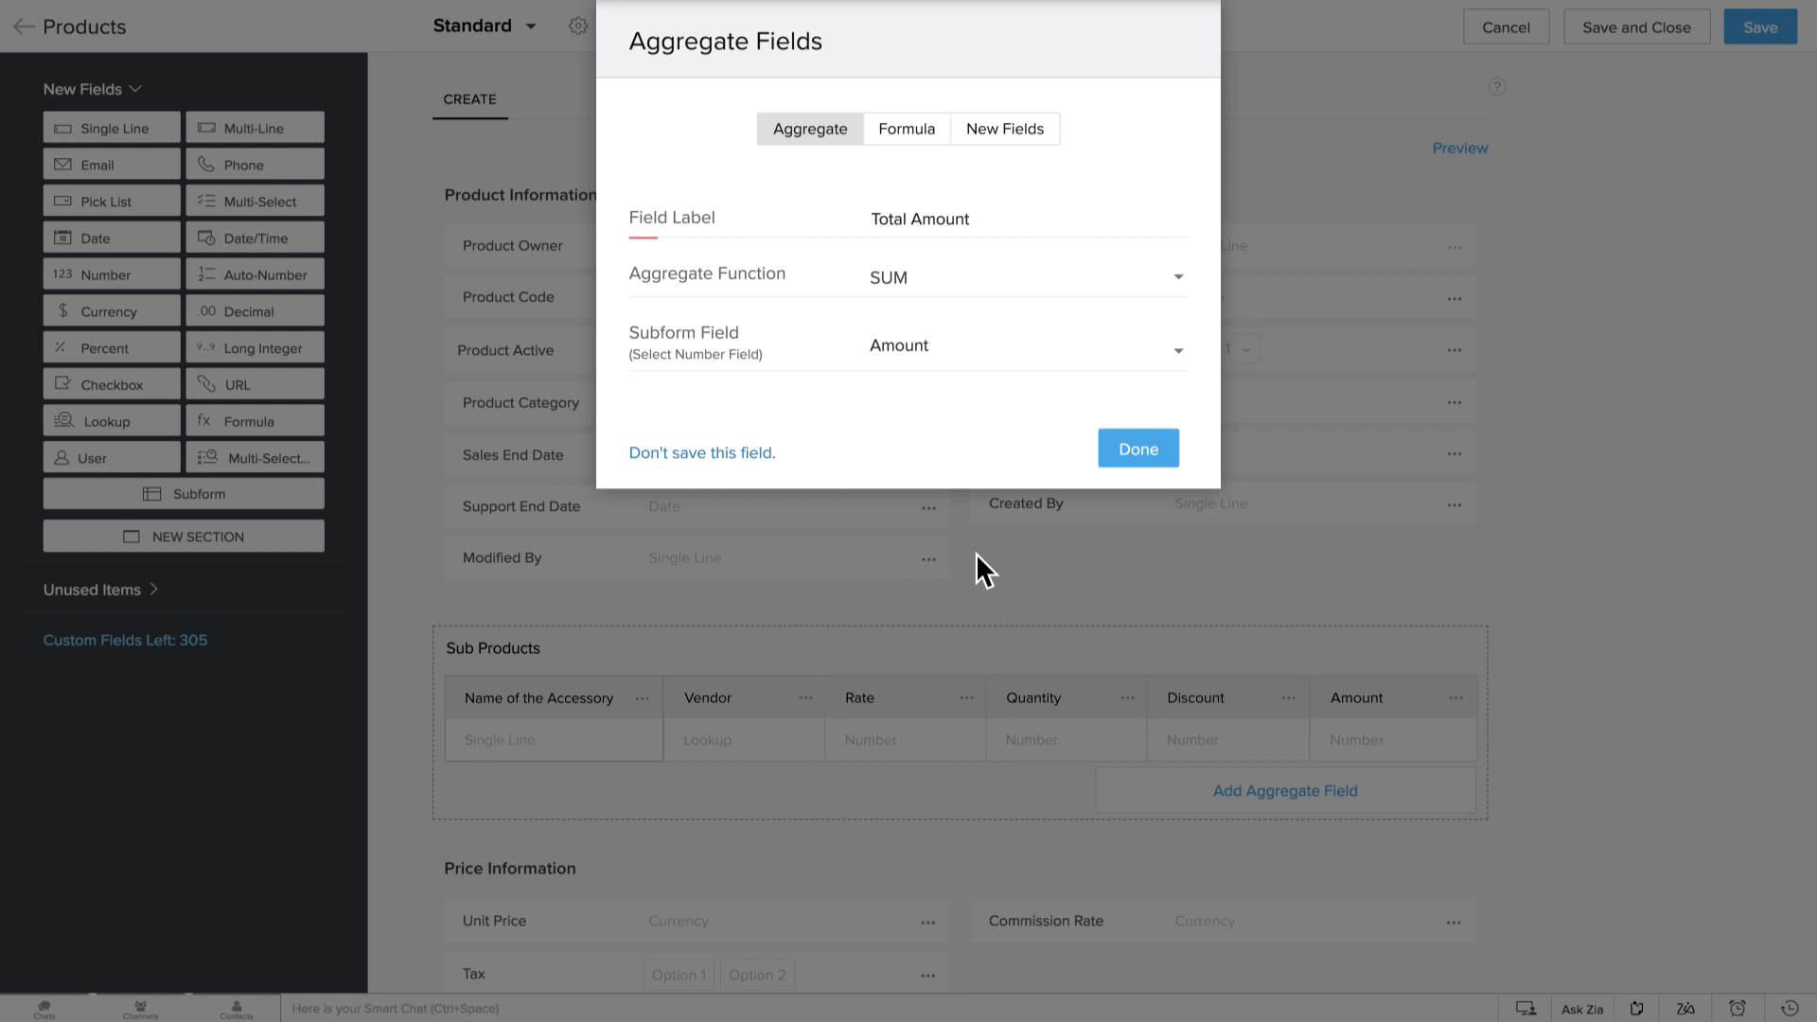
{"action": "mouse_move", "coordinate": [948, 144]}
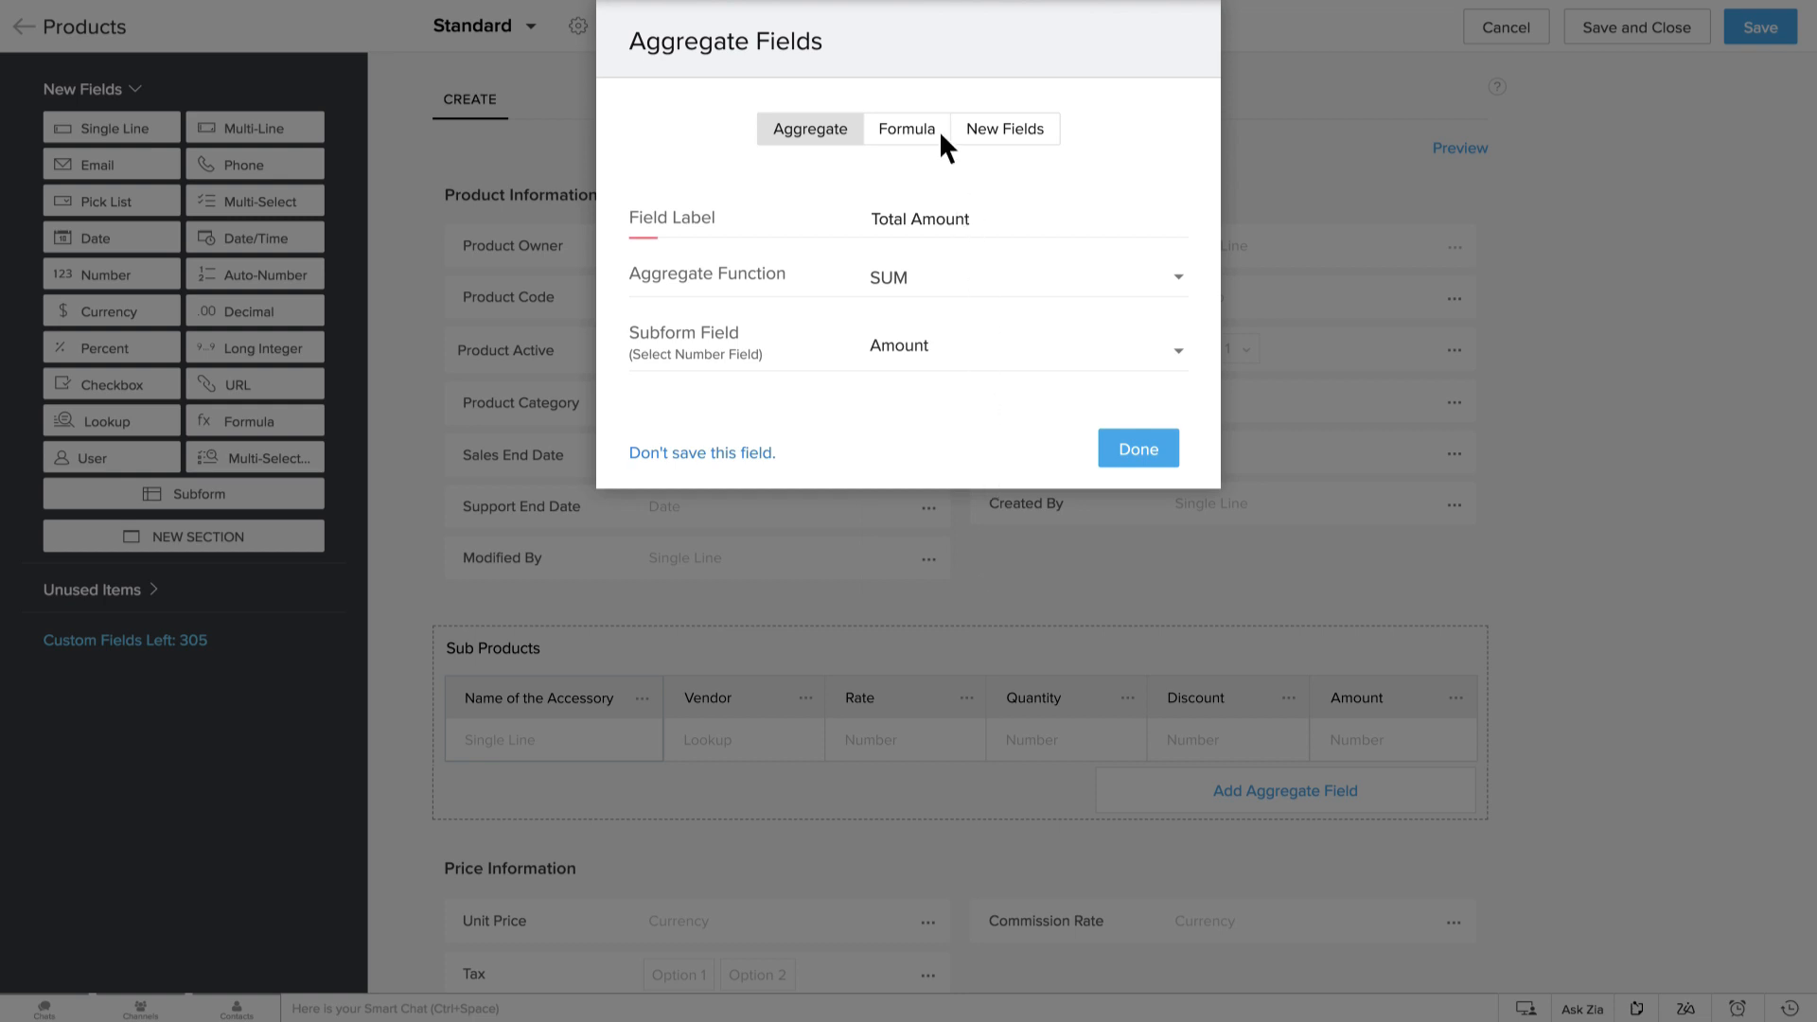
- Build the formula expression using Total Amount and the * operator, then save the field
{"action": "left_click", "coordinate": [907, 129]}
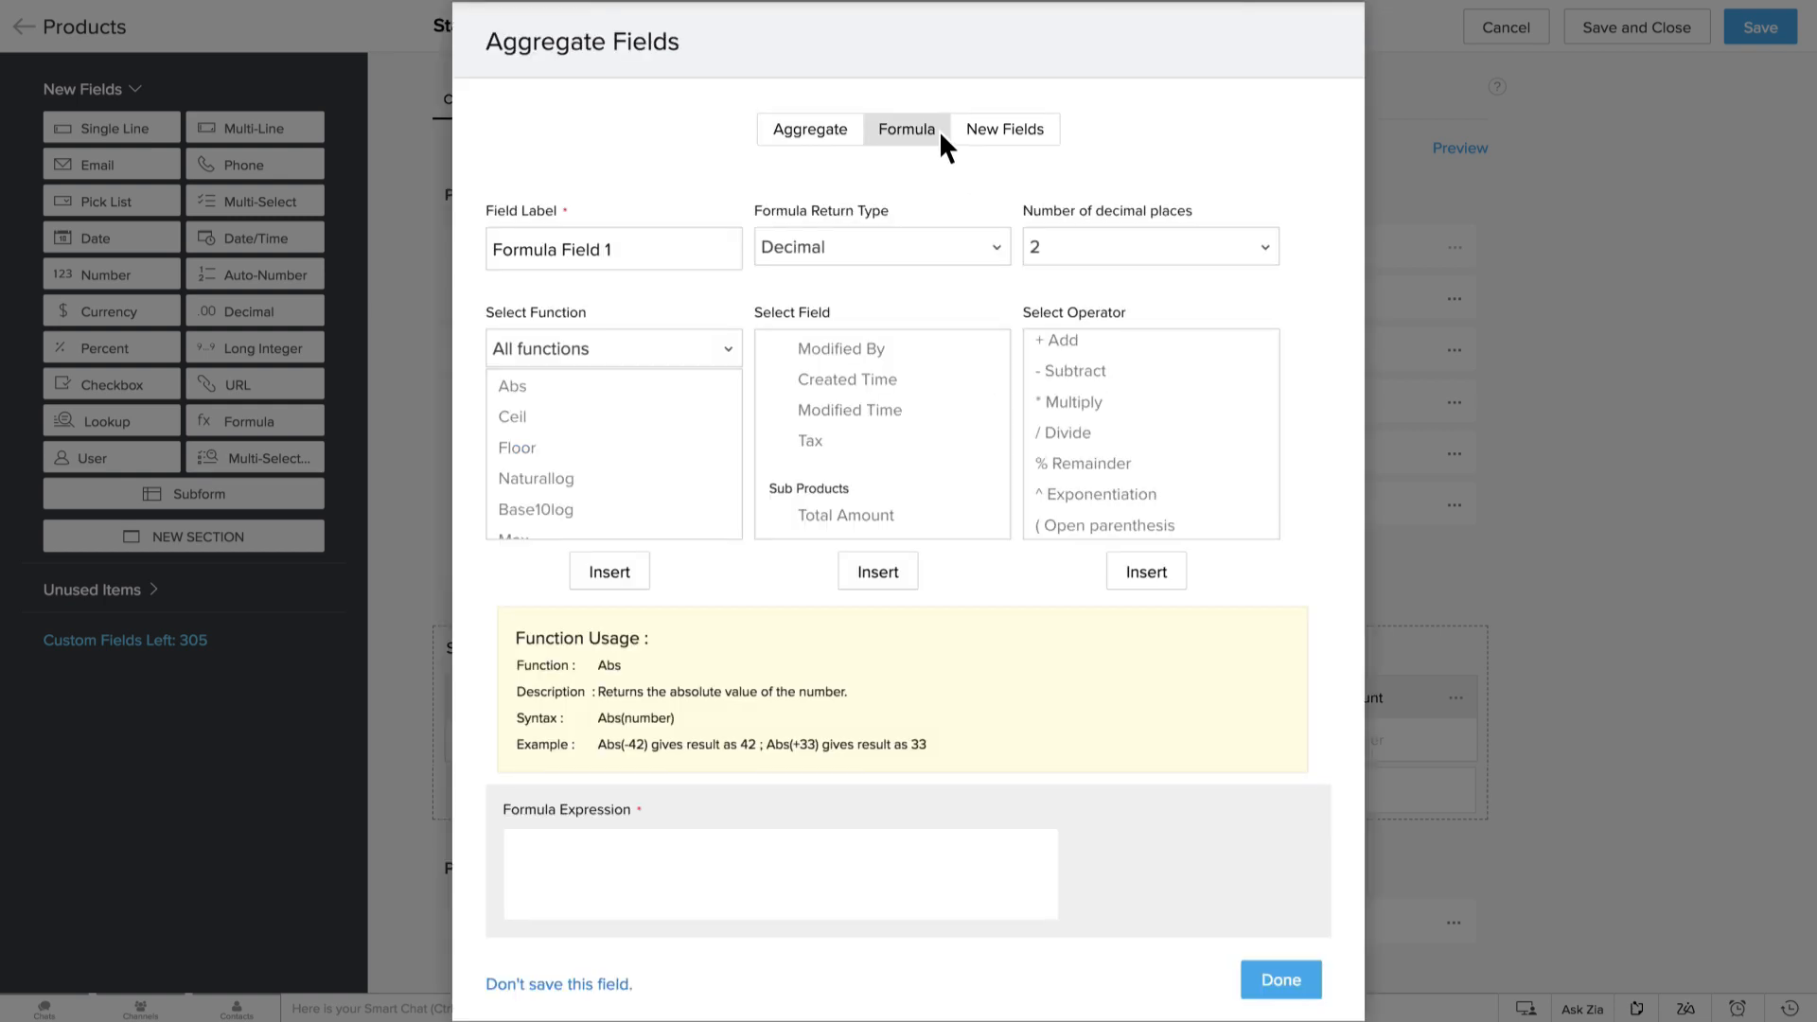
{"action": "mouse_move", "coordinate": [904, 506]}
{"action": "type", "text": "${Products.Total Amount} - 2"}
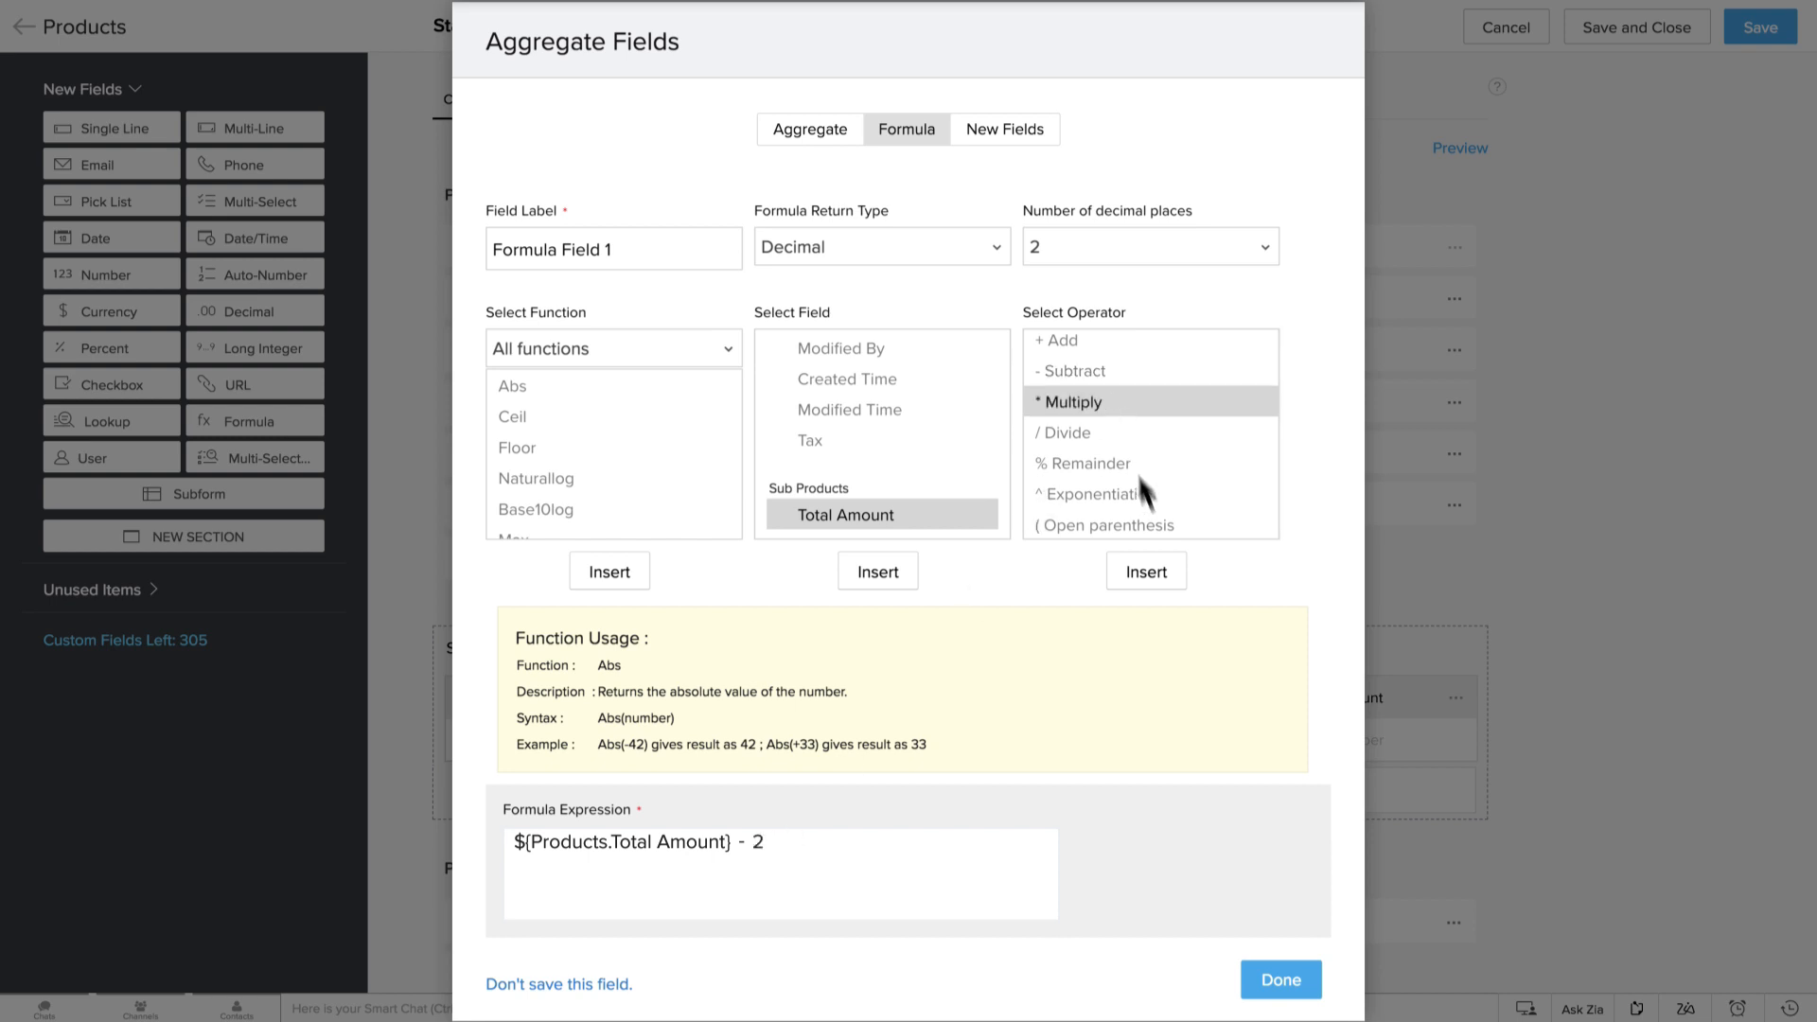
{"action": "left_click", "coordinate": [1145, 570]}
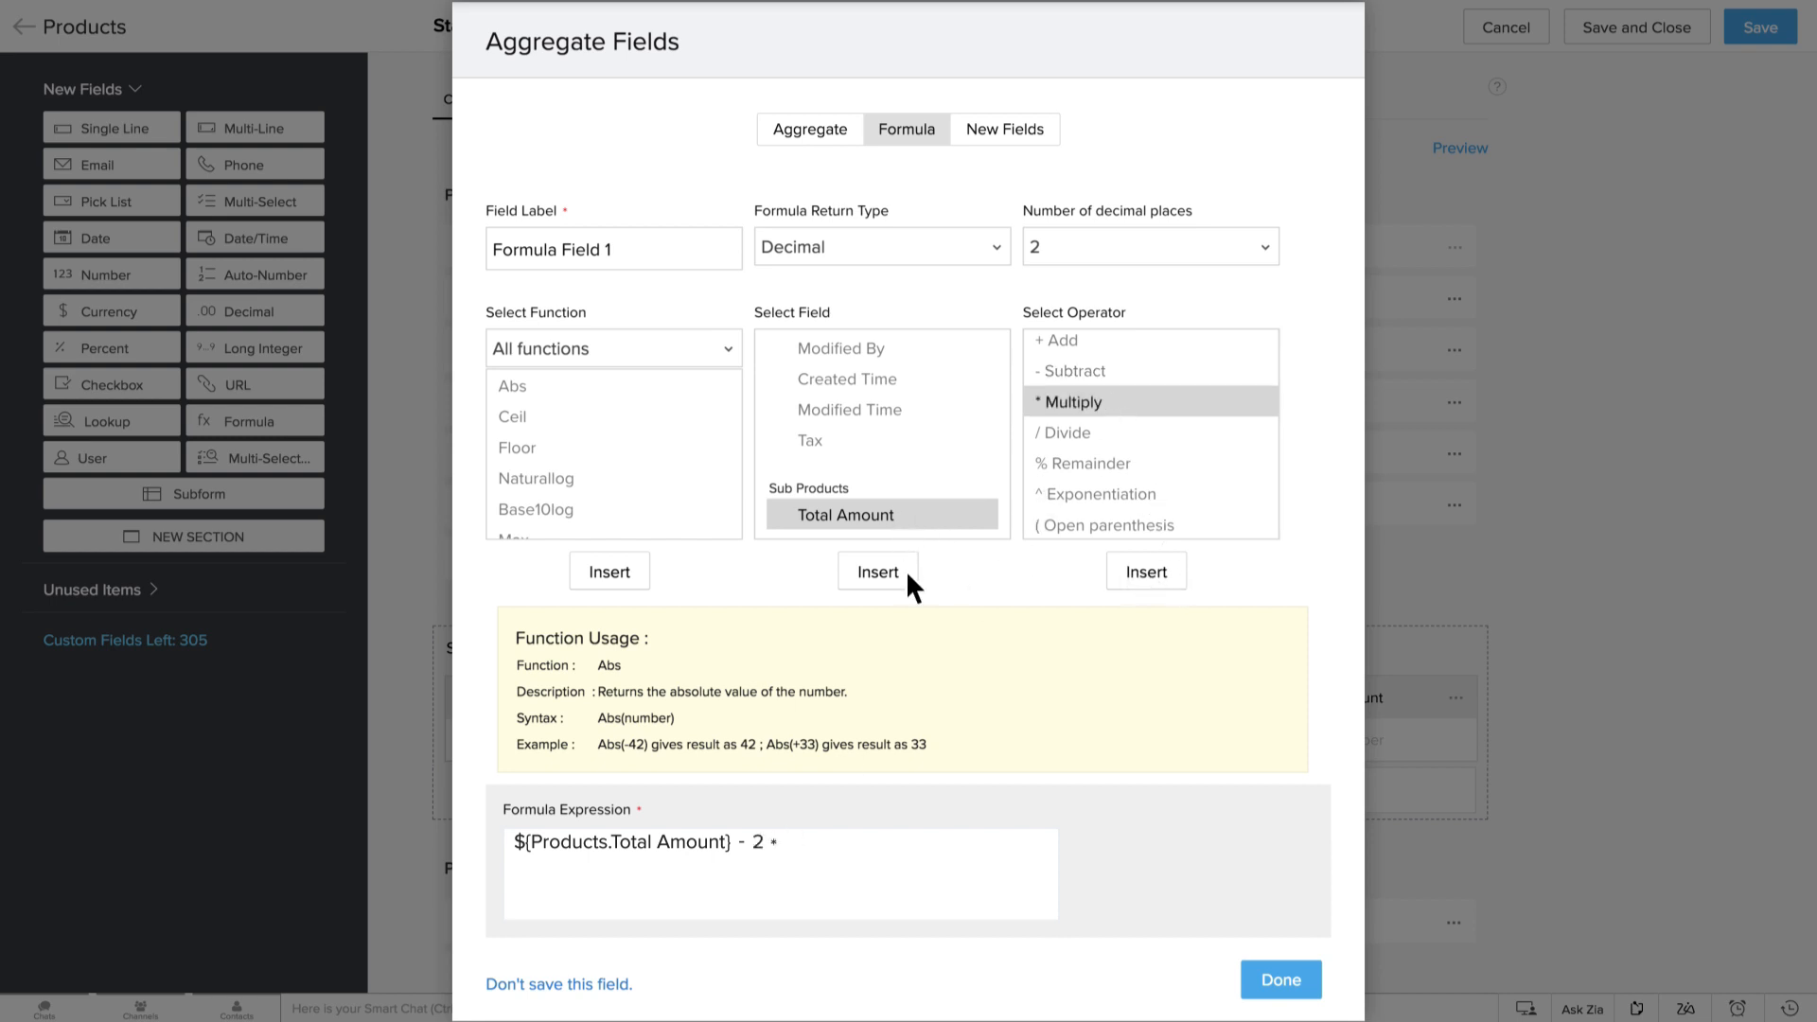
{"action": "left_click", "coordinate": [877, 570]}
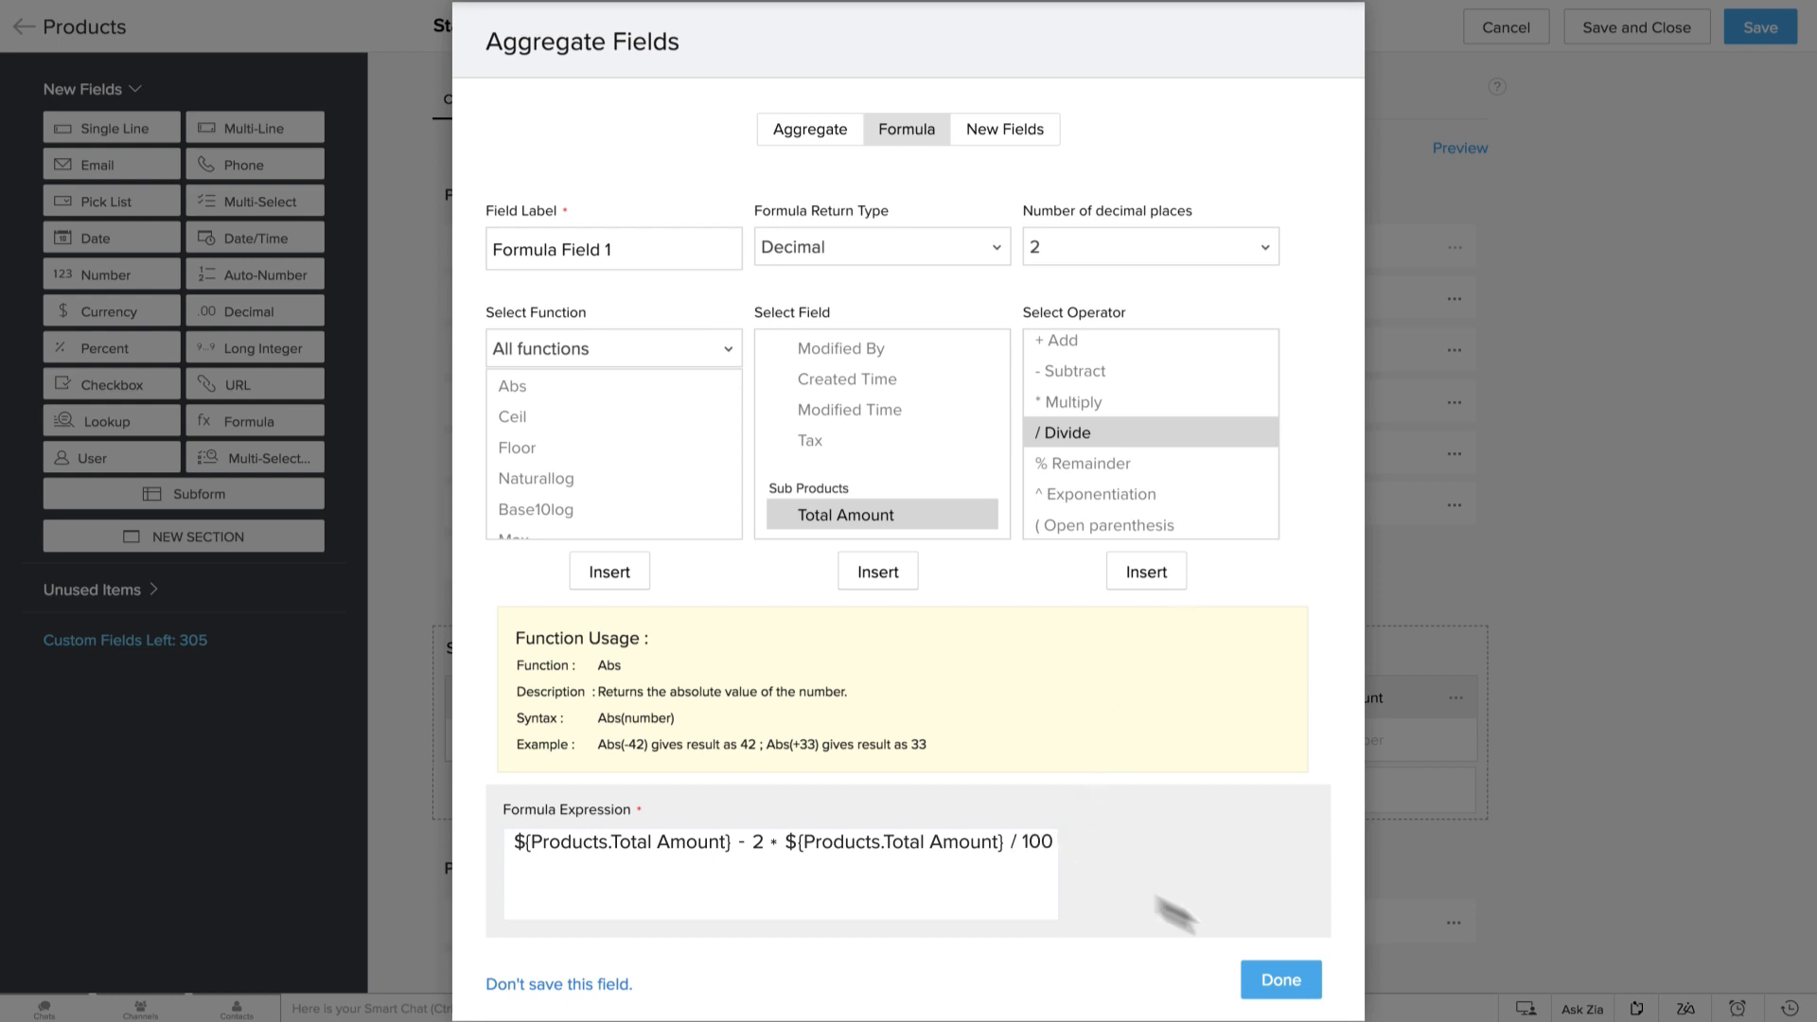
{"action": "left_click", "coordinate": [1280, 980]}
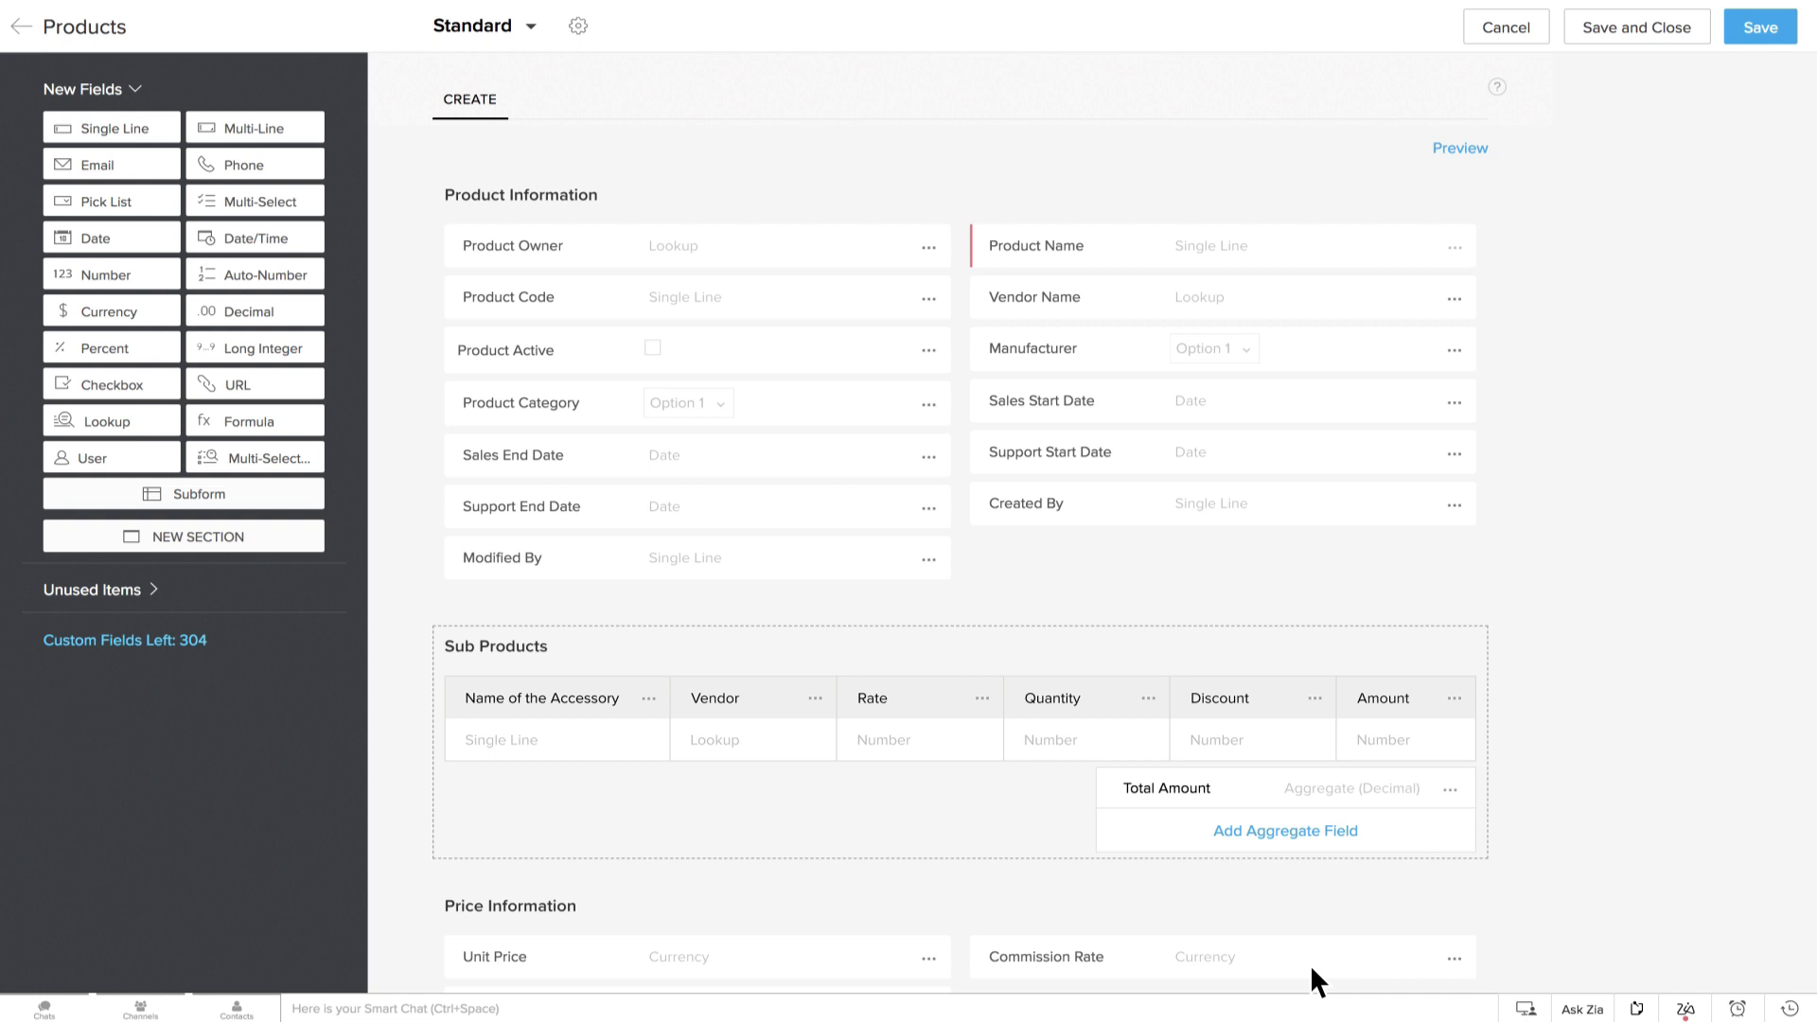
{"action": "mouse_move", "coordinate": [1362, 850]}
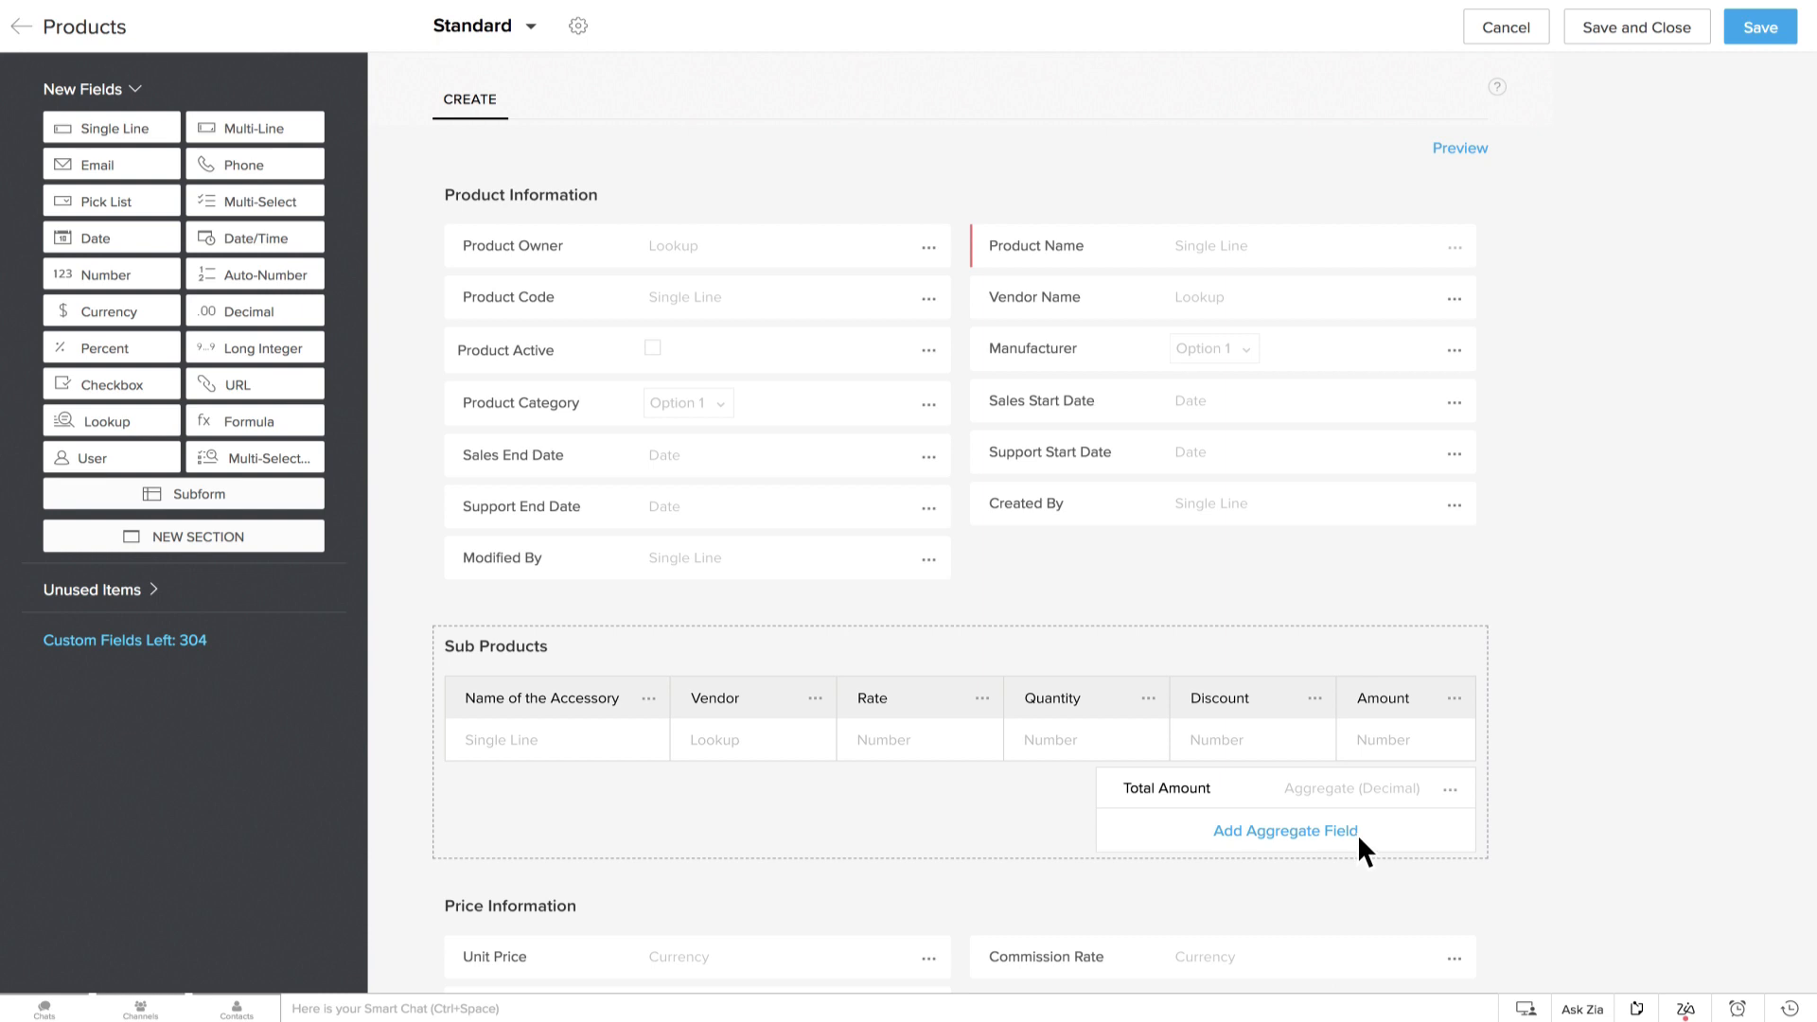
- Create a new currency aggregate field labelled Adjustments and save it
{"action": "left_click", "coordinate": [1284, 831]}
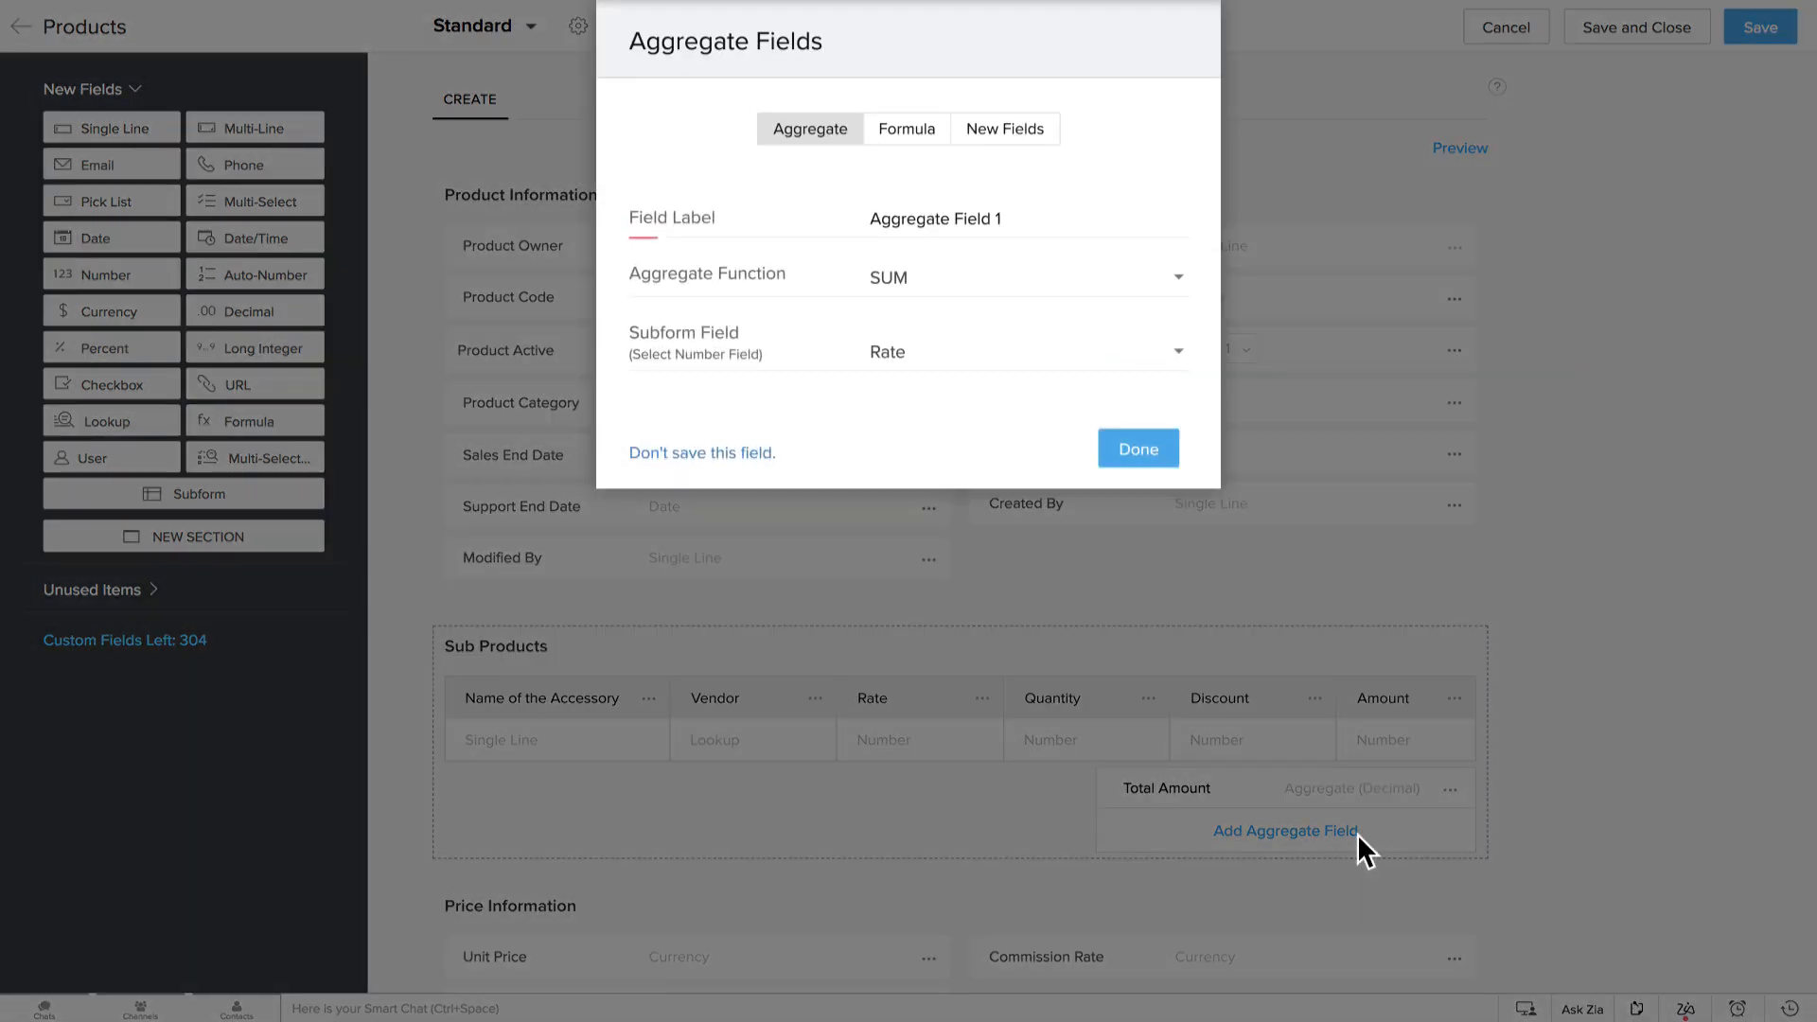
{"action": "mouse_move", "coordinate": [1333, 765]}
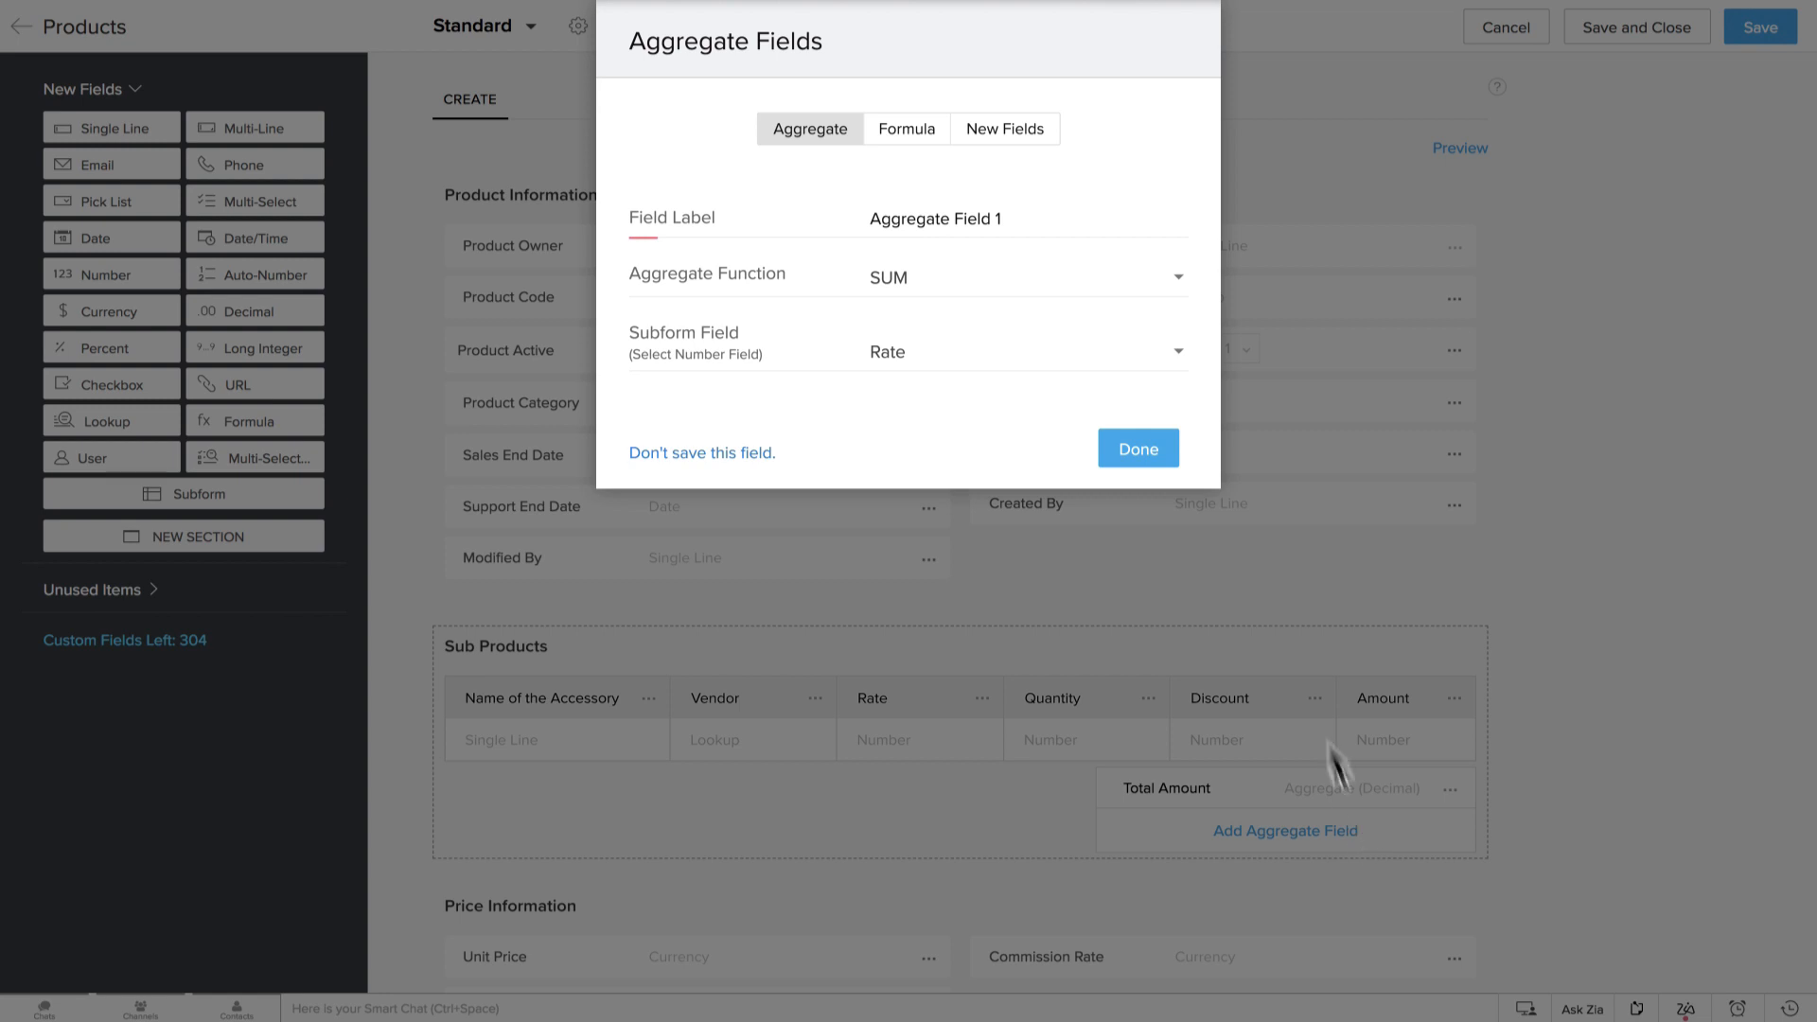
{"action": "left_click", "coordinate": [1005, 129]}
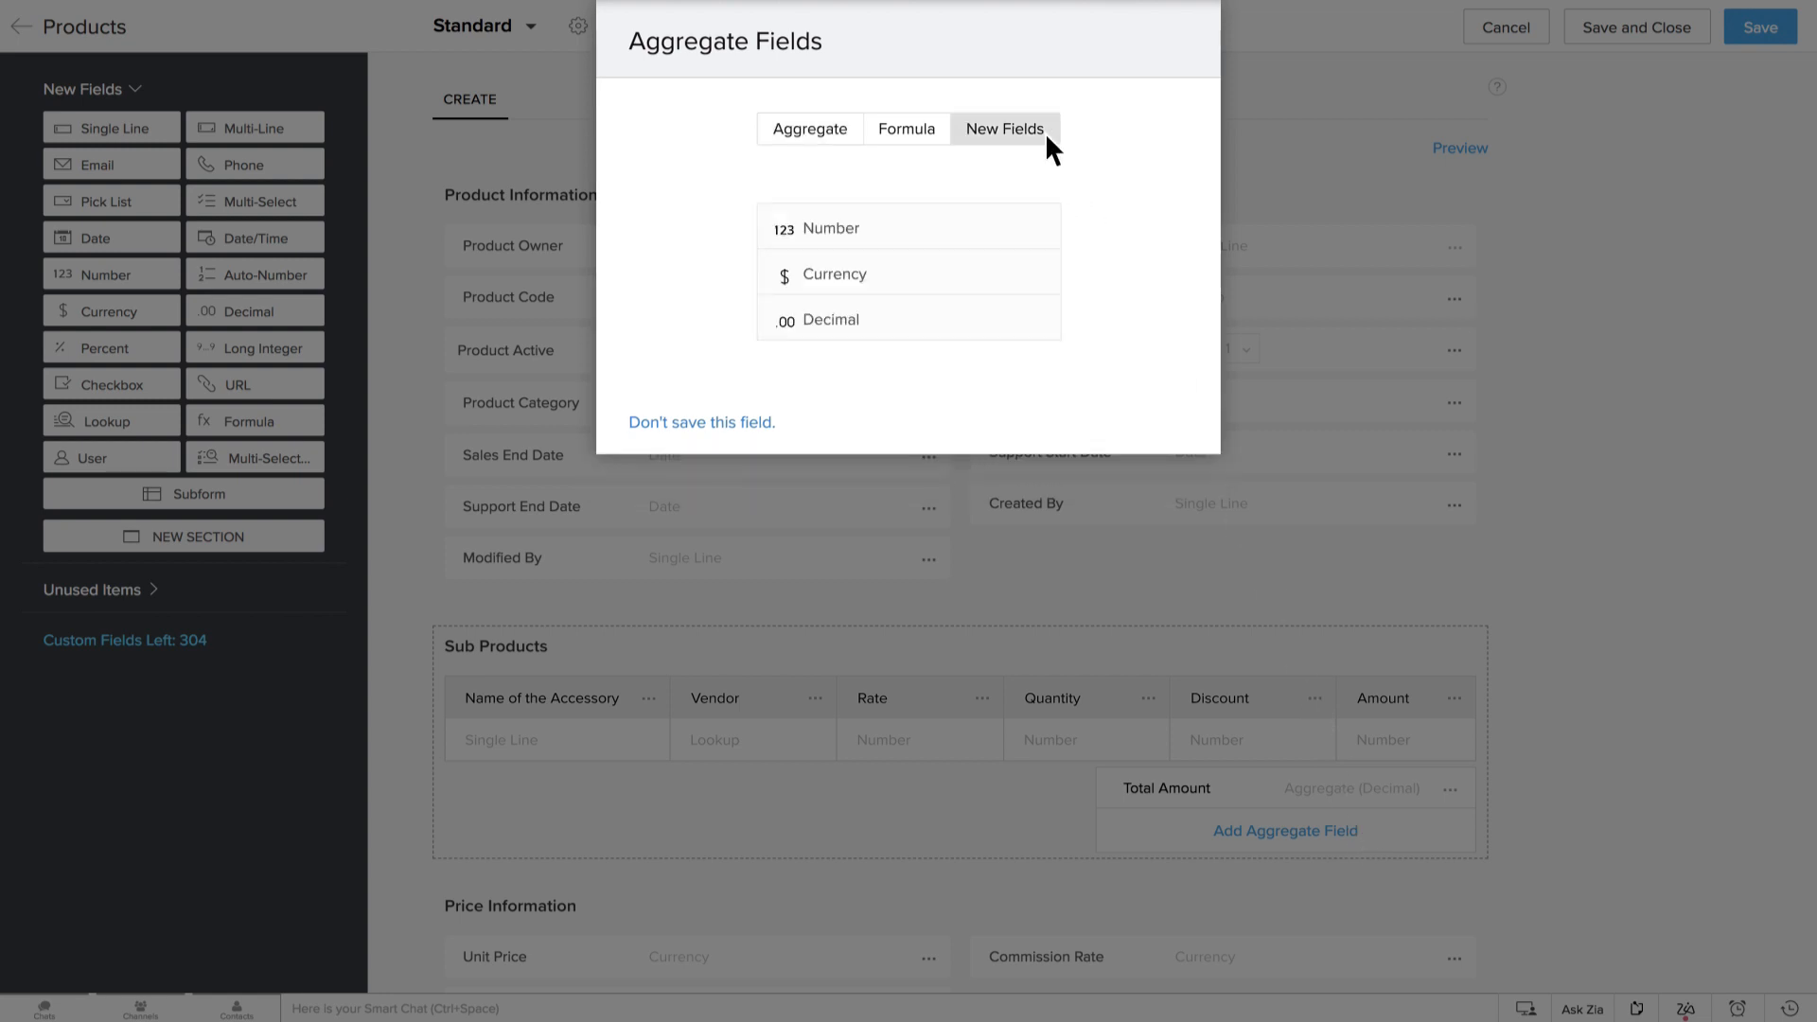
{"action": "left_click", "coordinate": [832, 273]}
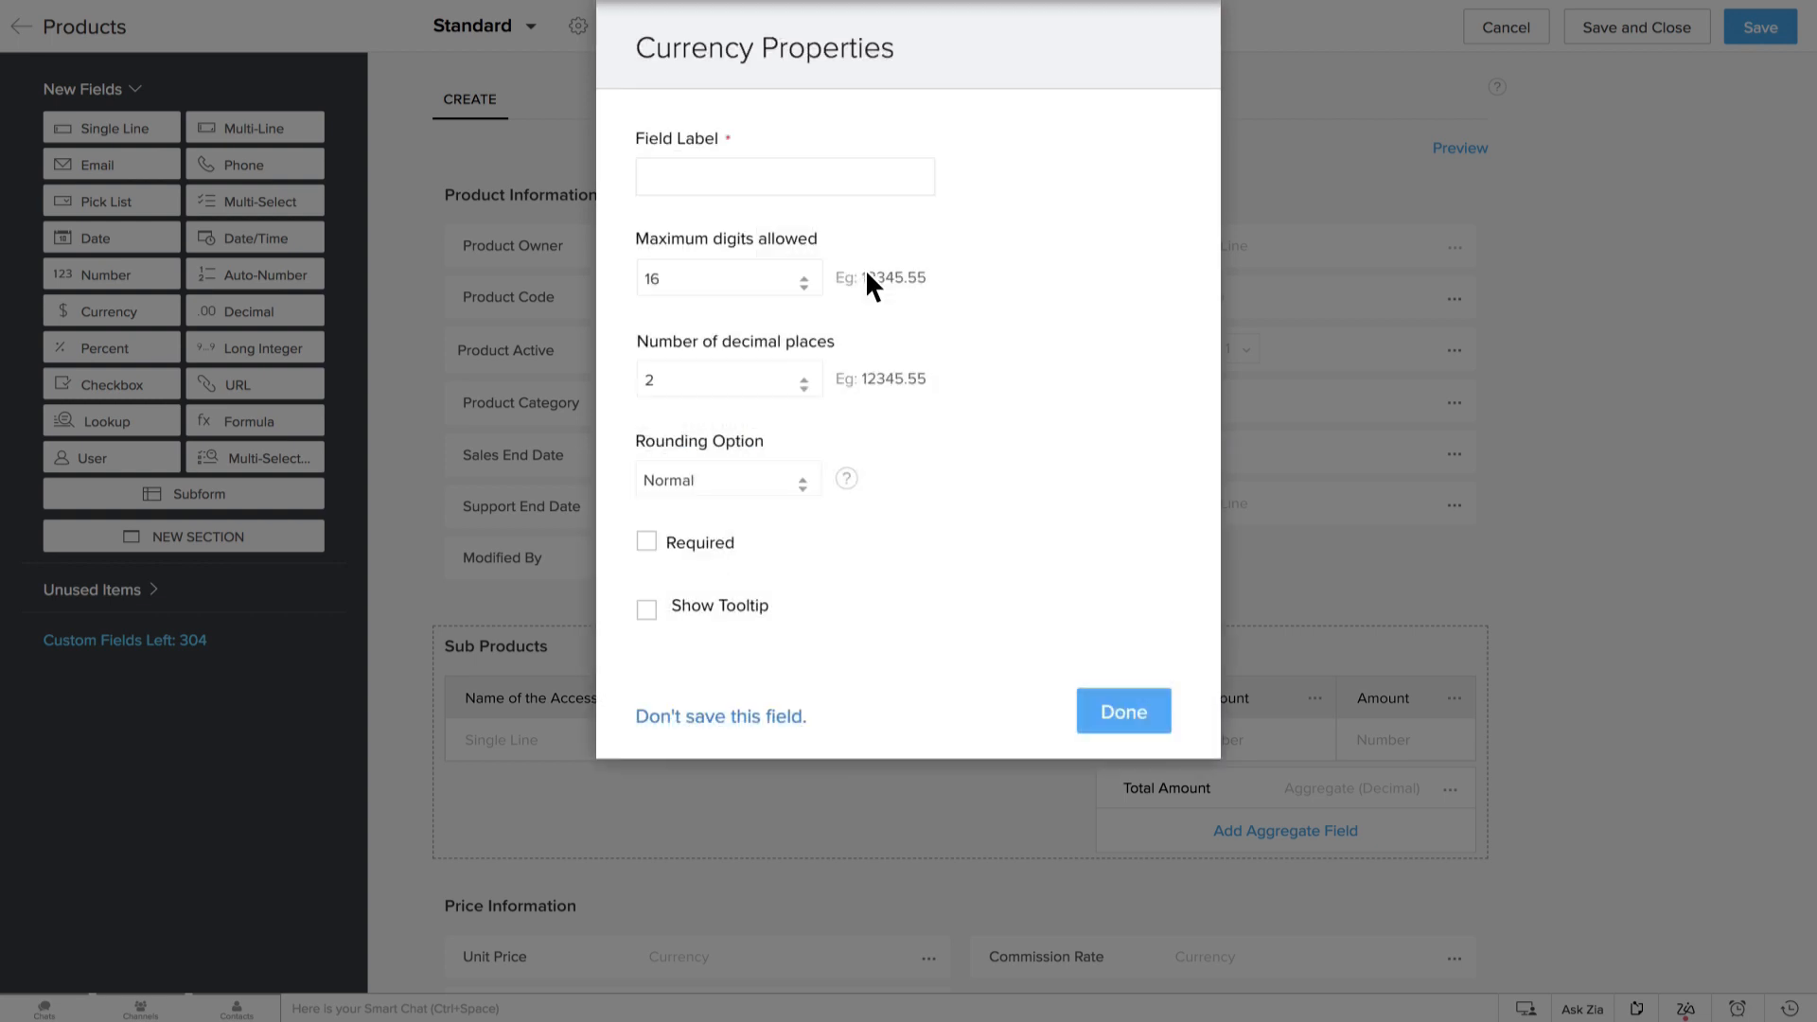
{"action": "type", "text": "A"}
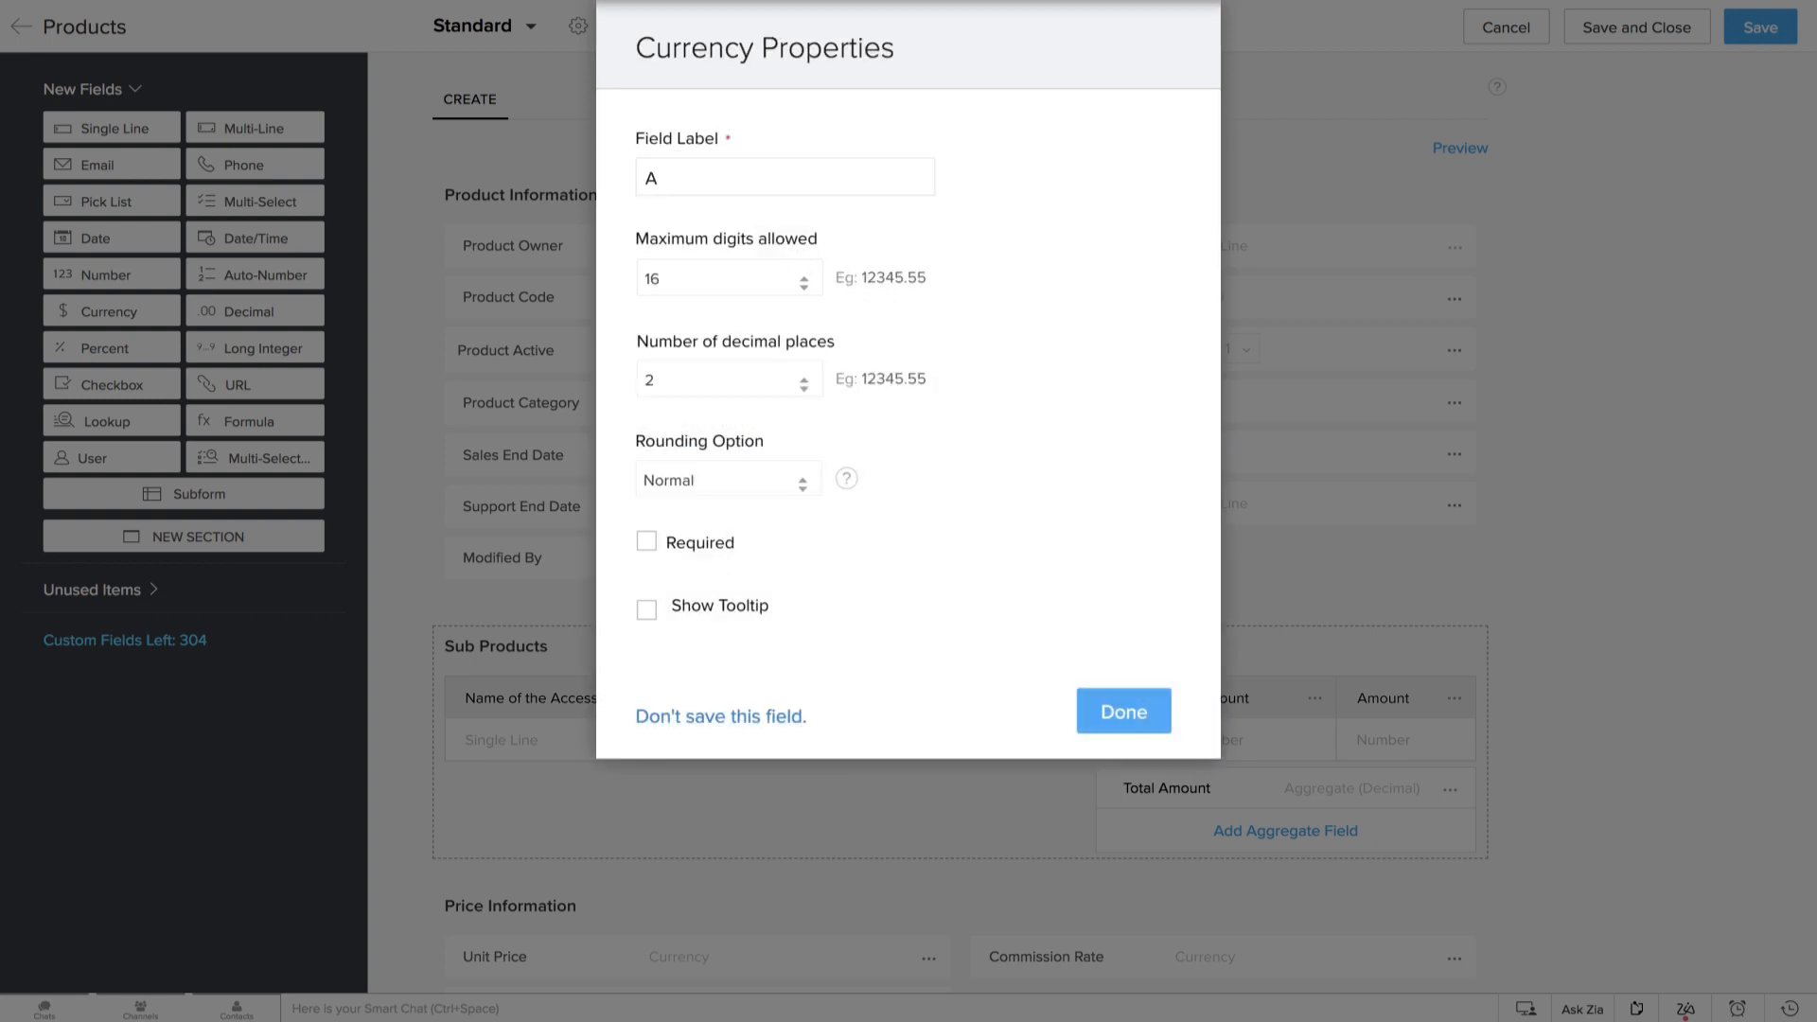
{"action": "type", "text": "Adjustments"}
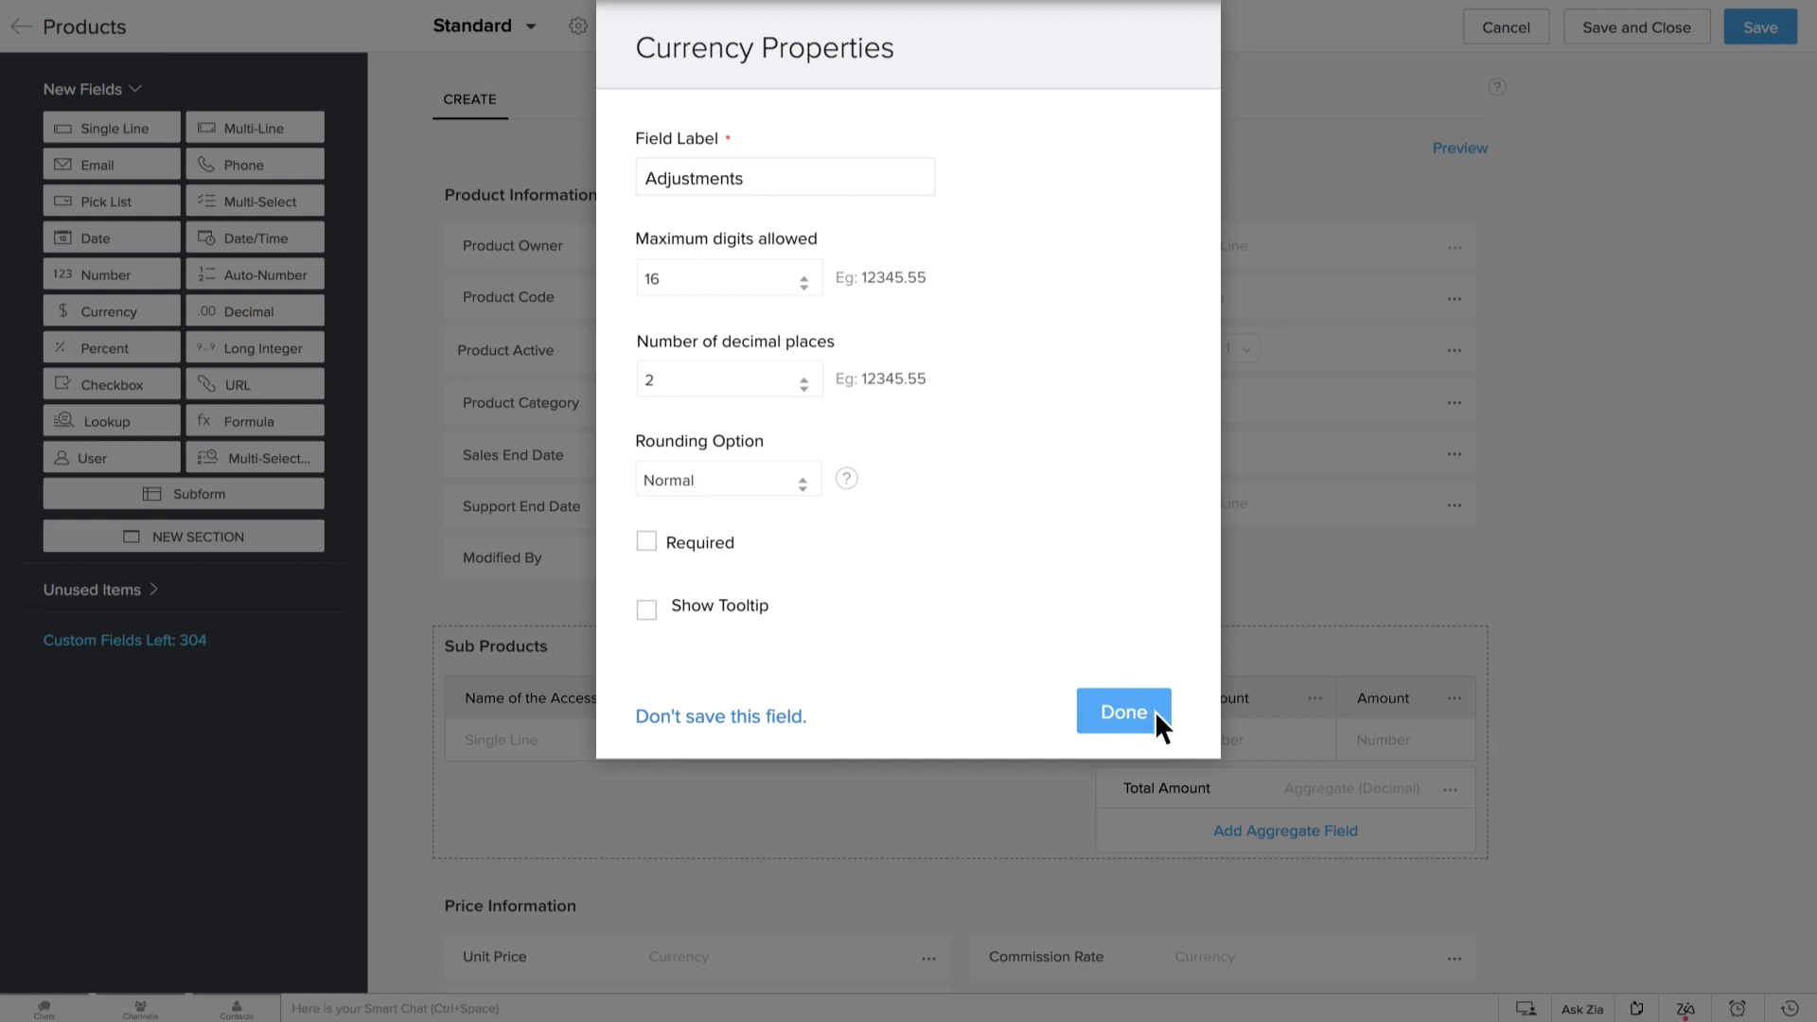
{"action": "left_click", "coordinate": [1121, 712]}
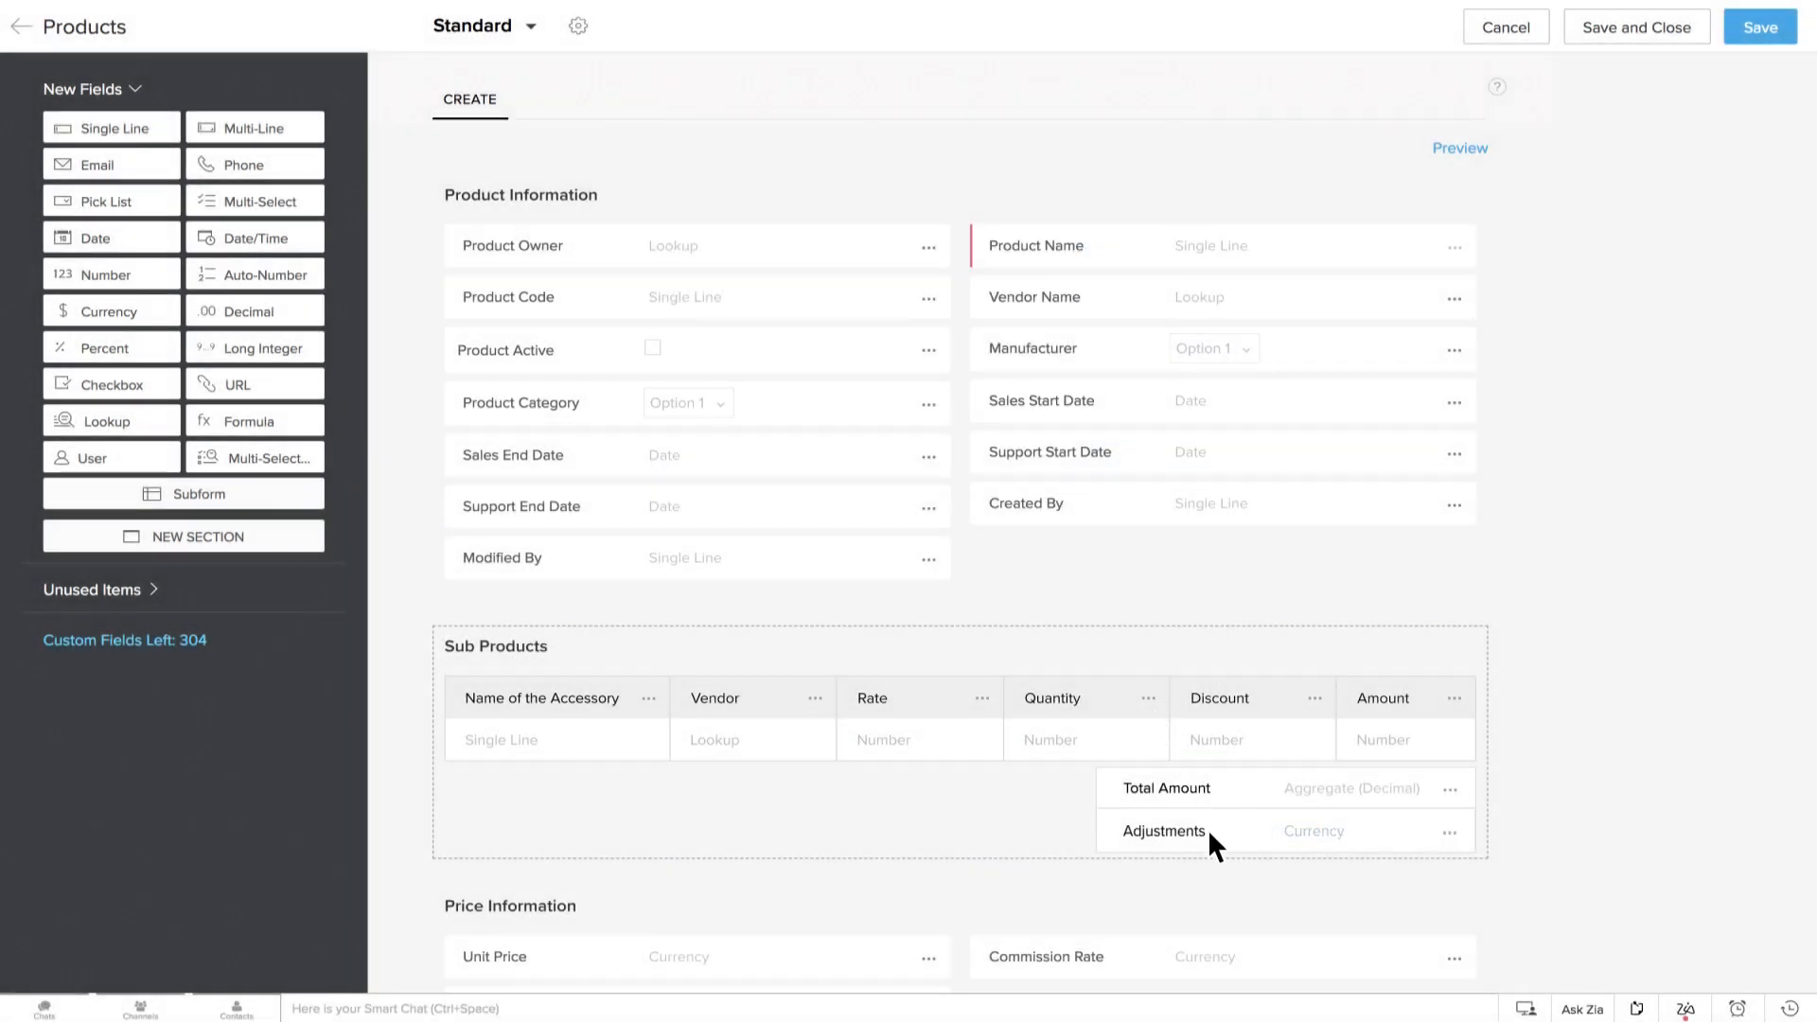
{"action": "mouse_move", "coordinate": [879, 511]}
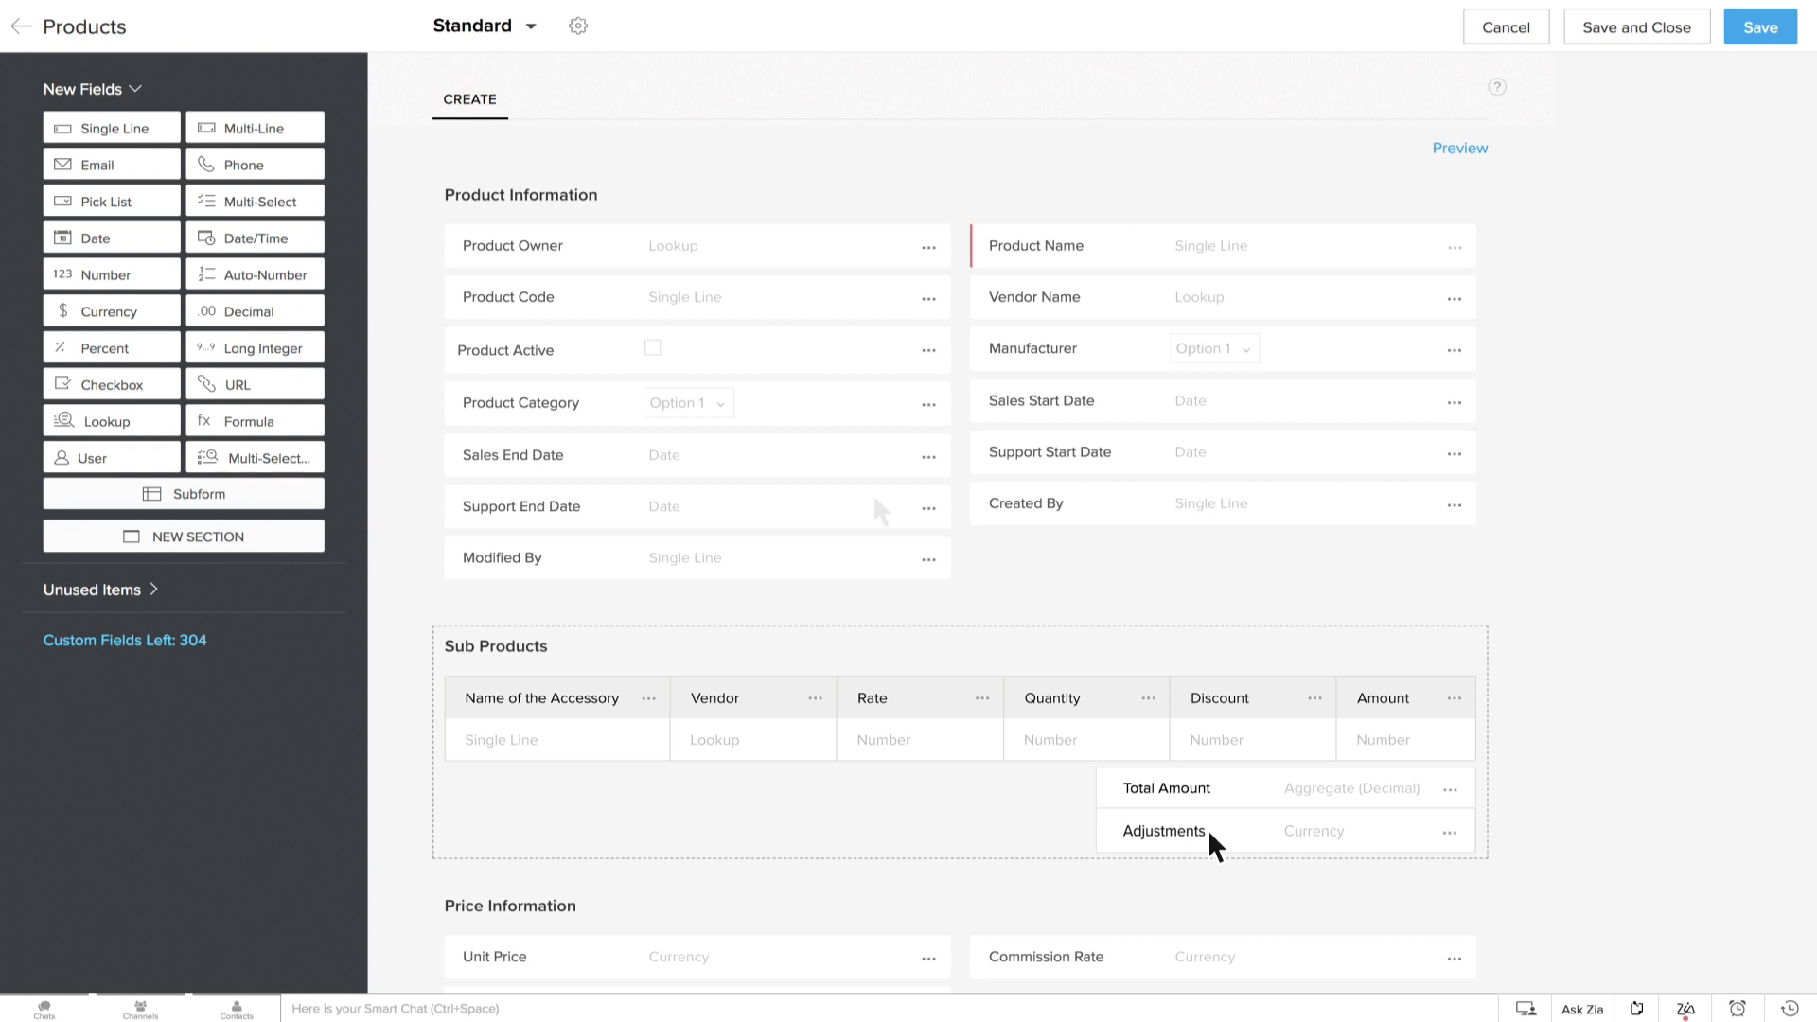
{"action": "mouse_move", "coordinate": [879, 511]}
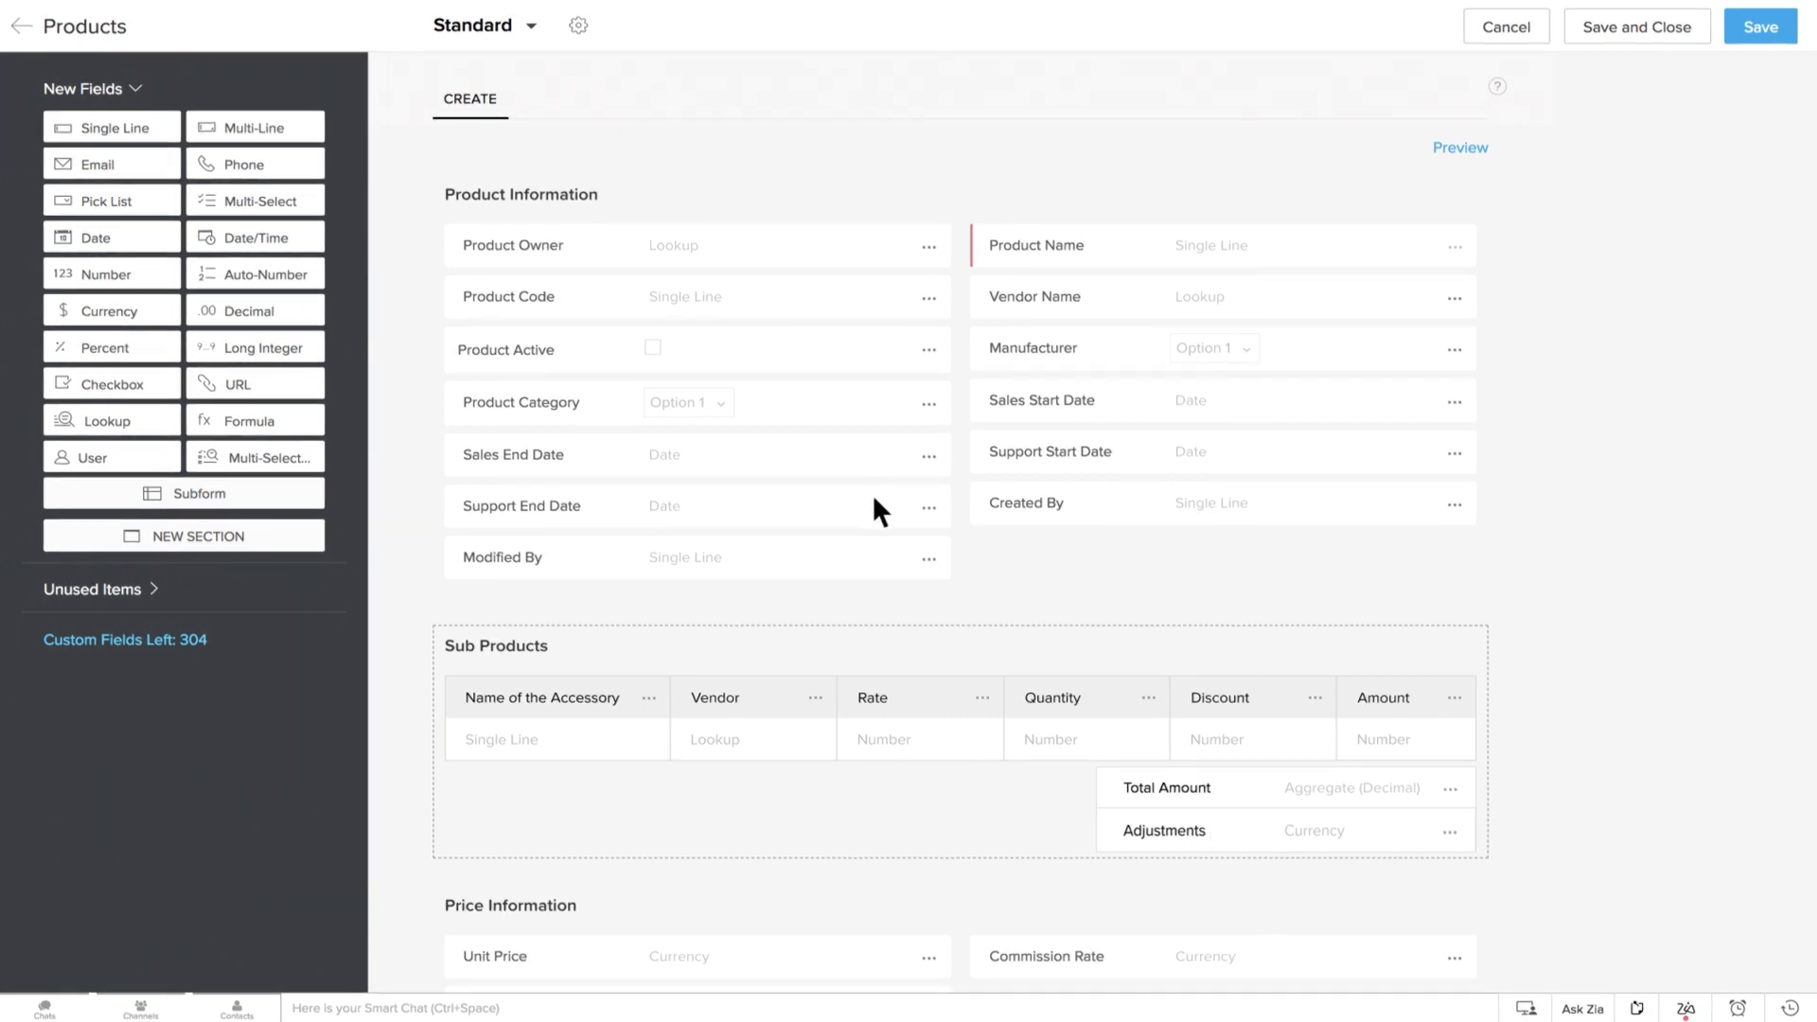
- Mark the Name of the Accessory column as required
{"action": "left_click", "coordinate": [649, 697]}
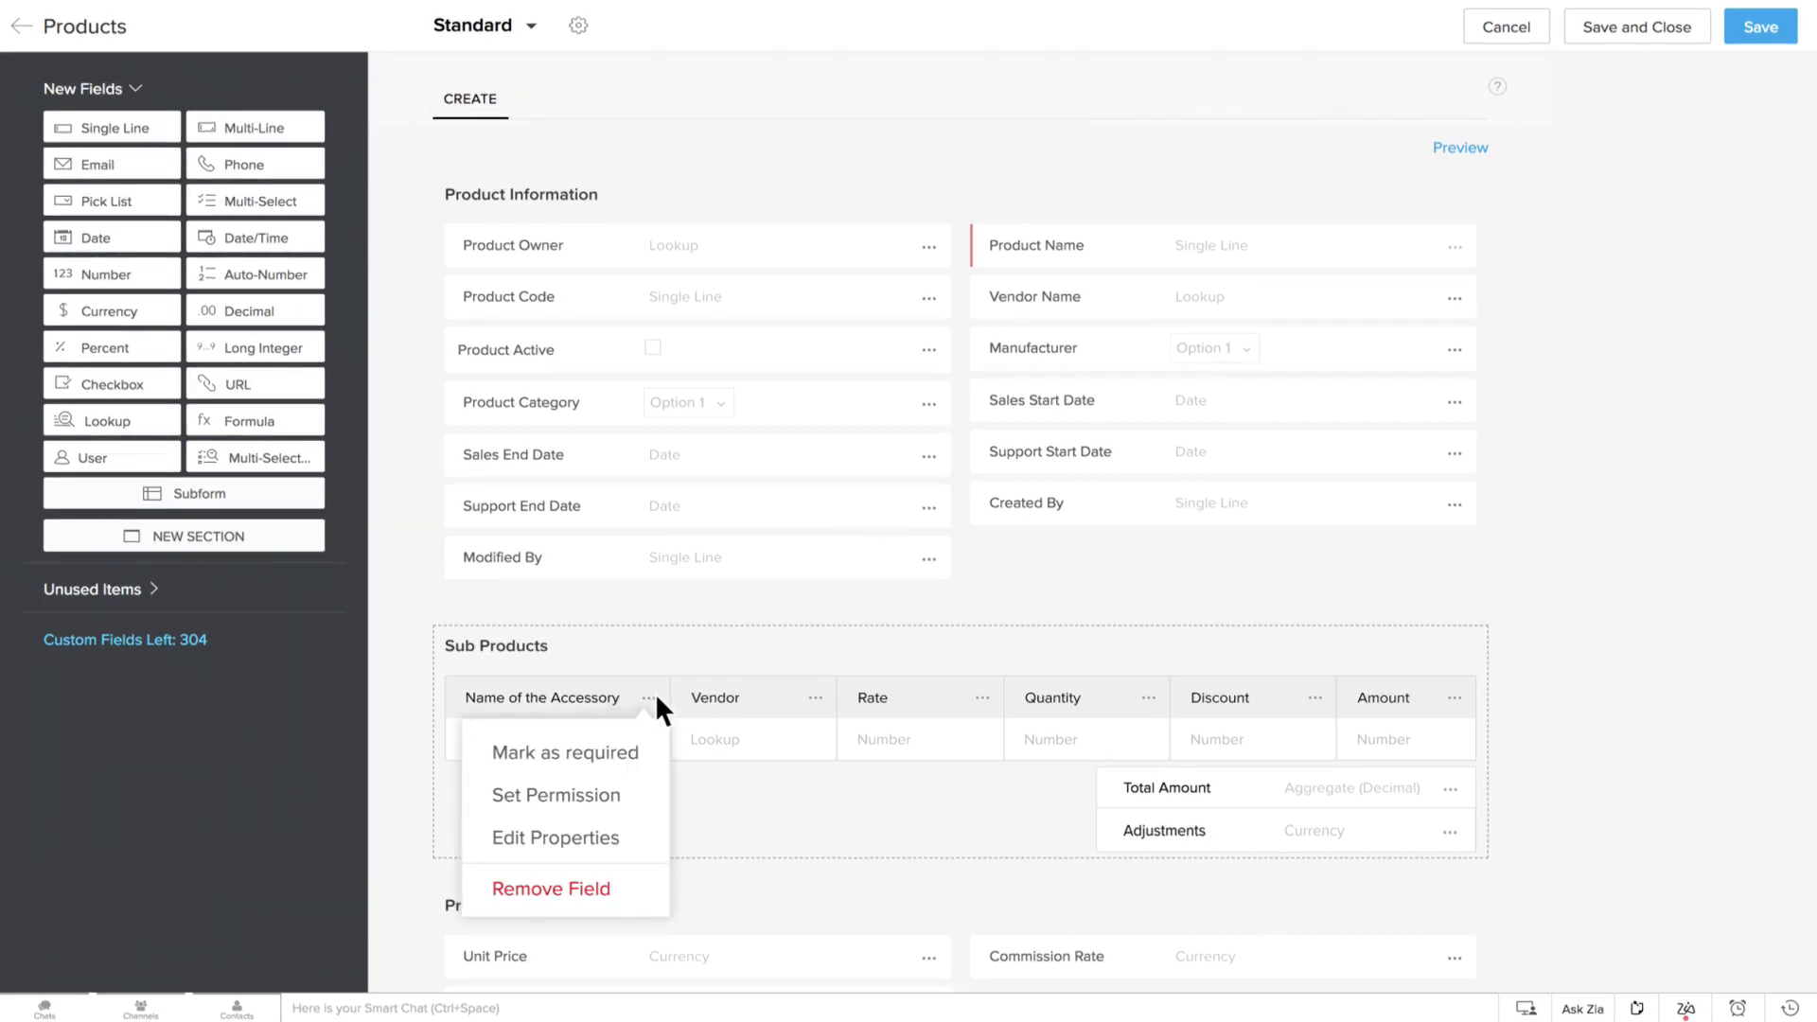
{"action": "left_click", "coordinate": [564, 753]}
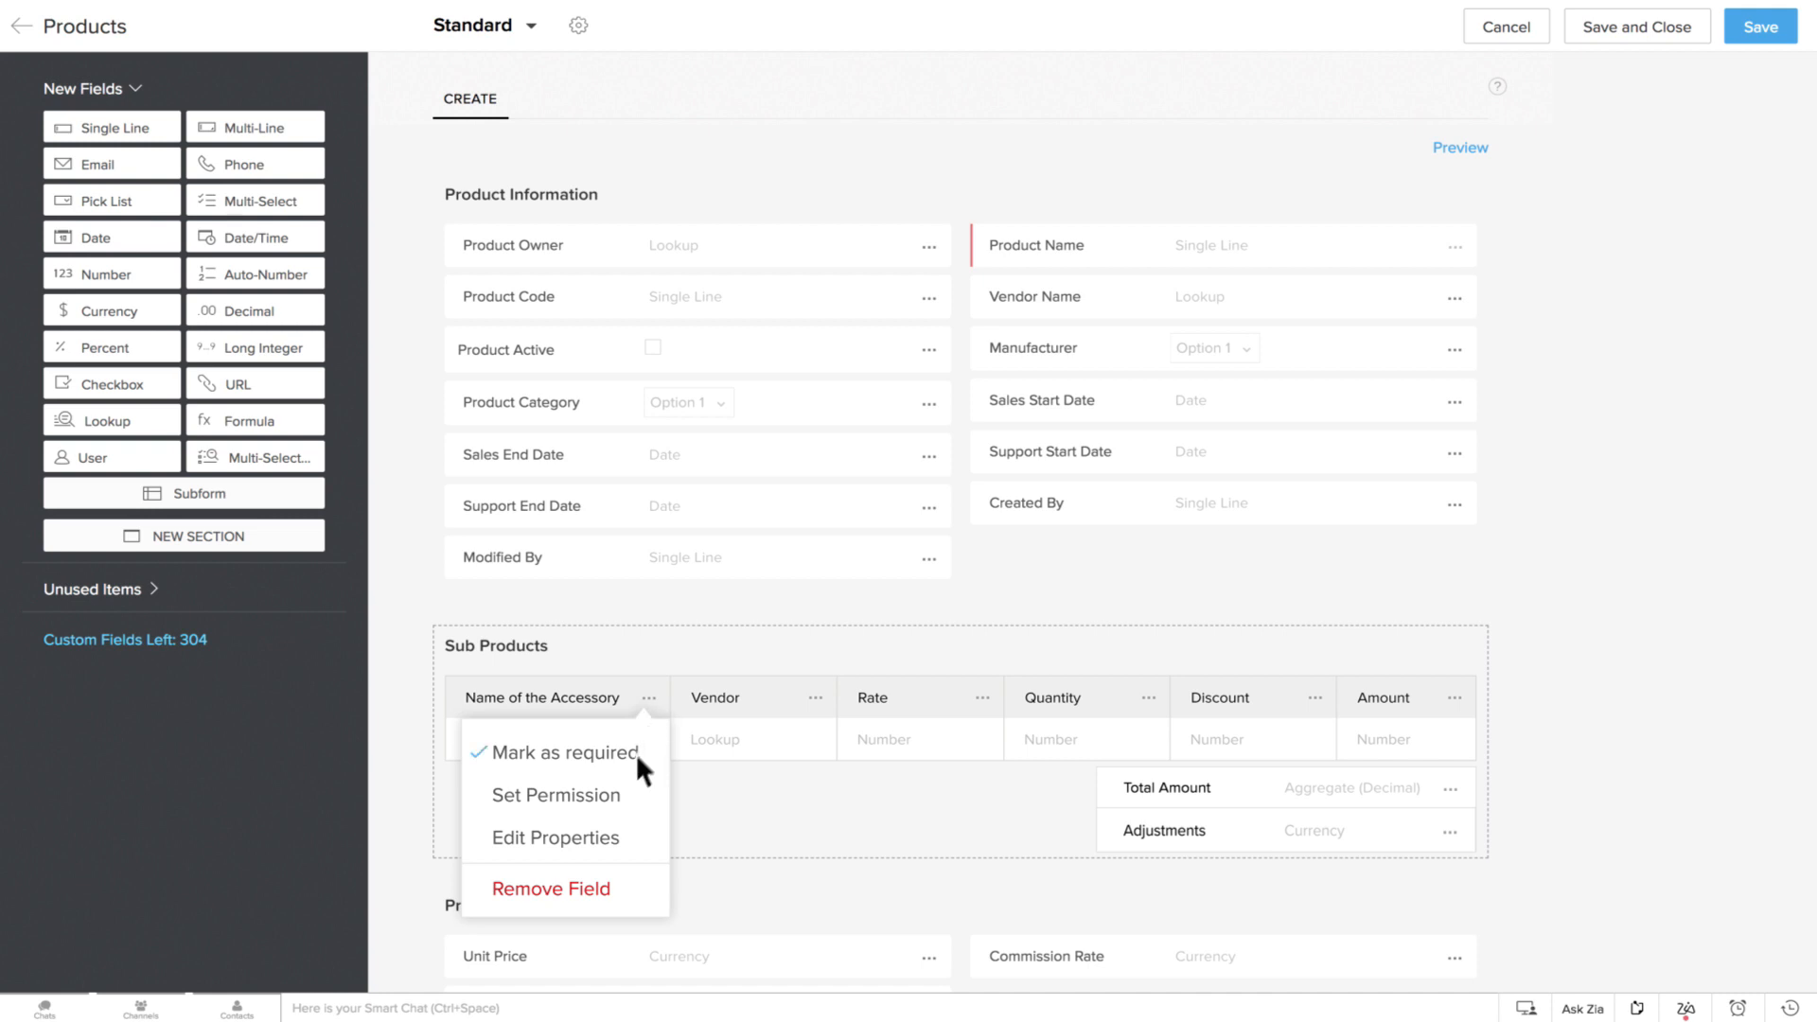
{"action": "left_click", "coordinate": [556, 795]}
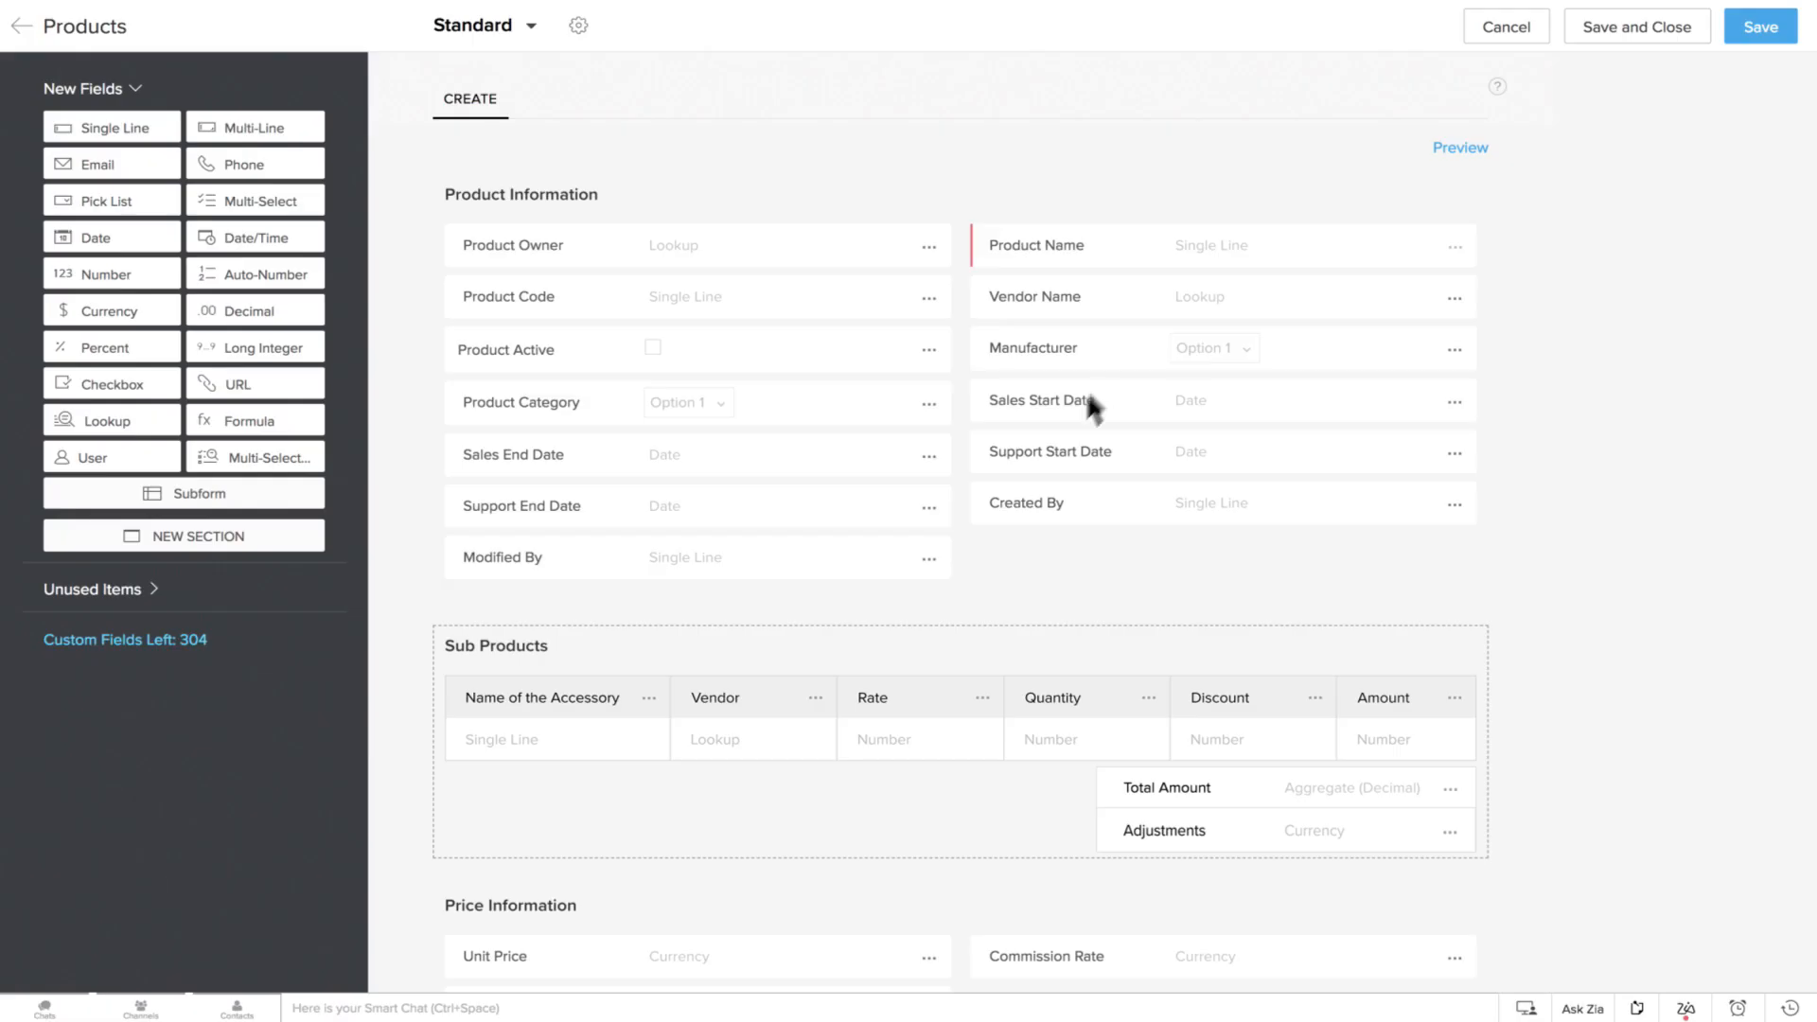
- Review the Name of the Accessory properties, cancel, and keep the field when asked about removal
{"action": "left_click", "coordinate": [649, 697]}
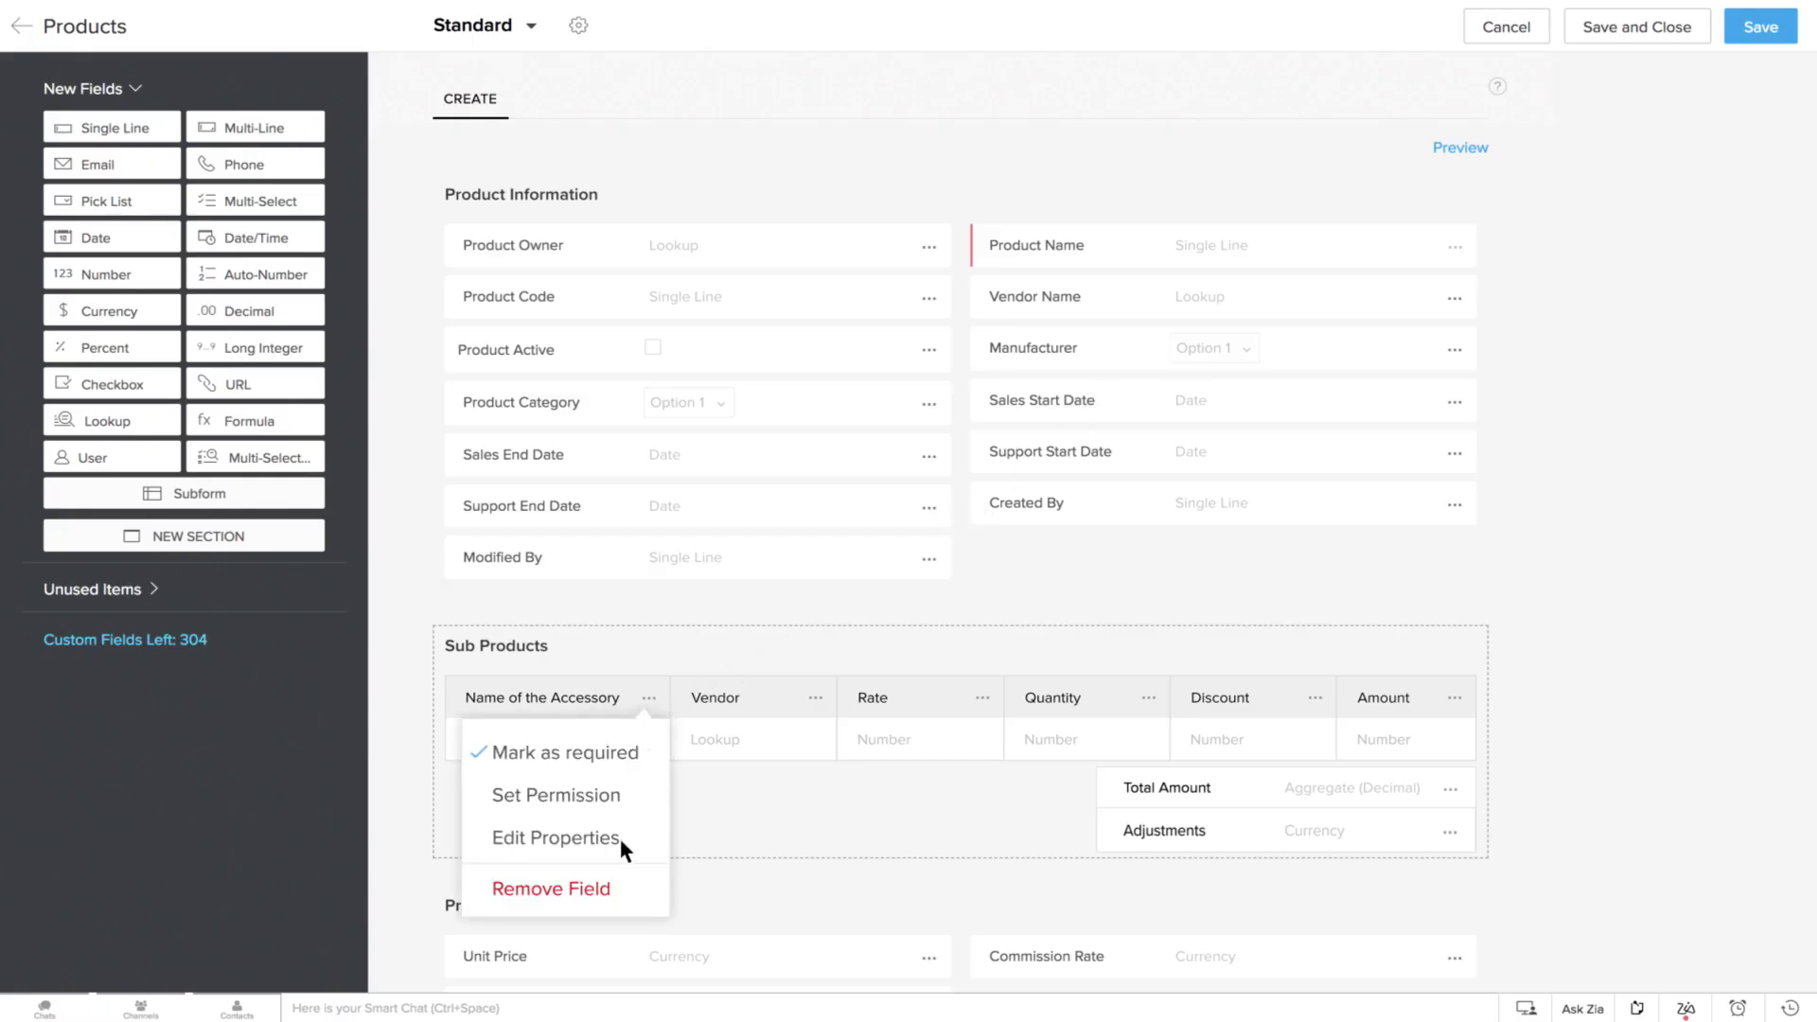
{"action": "left_click", "coordinate": [556, 837]}
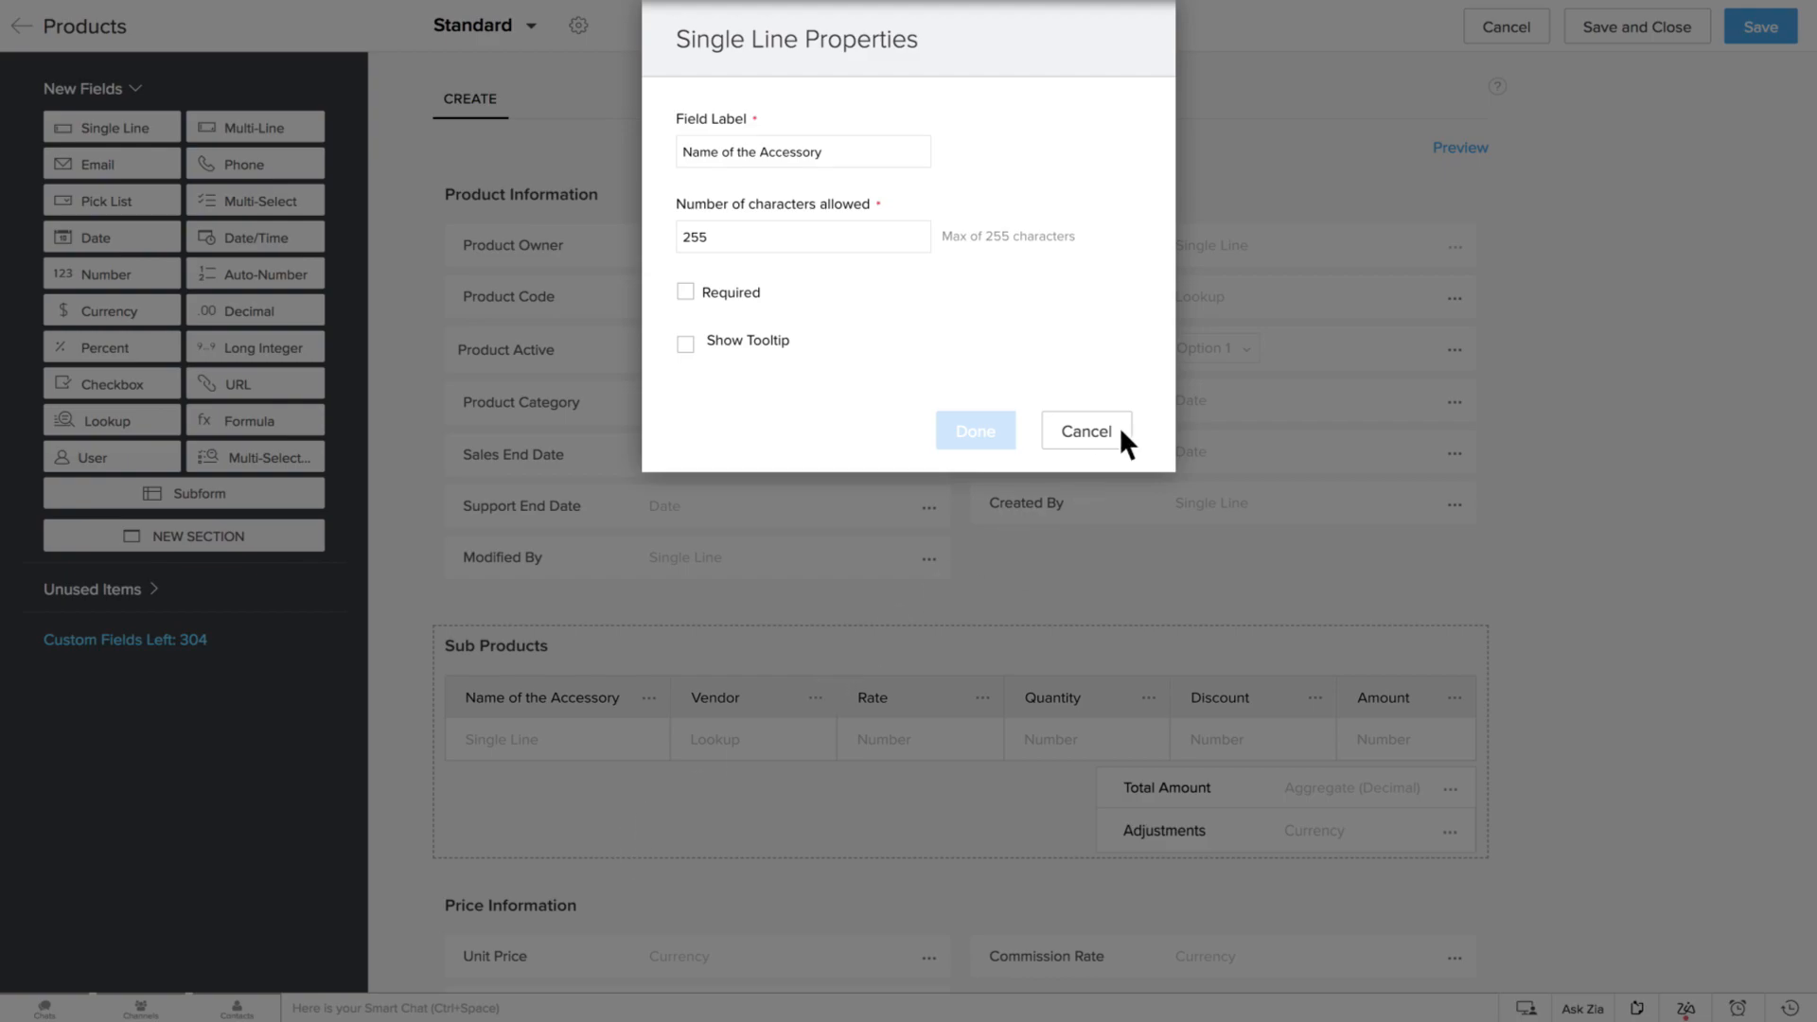
{"action": "left_click", "coordinate": [1085, 432]}
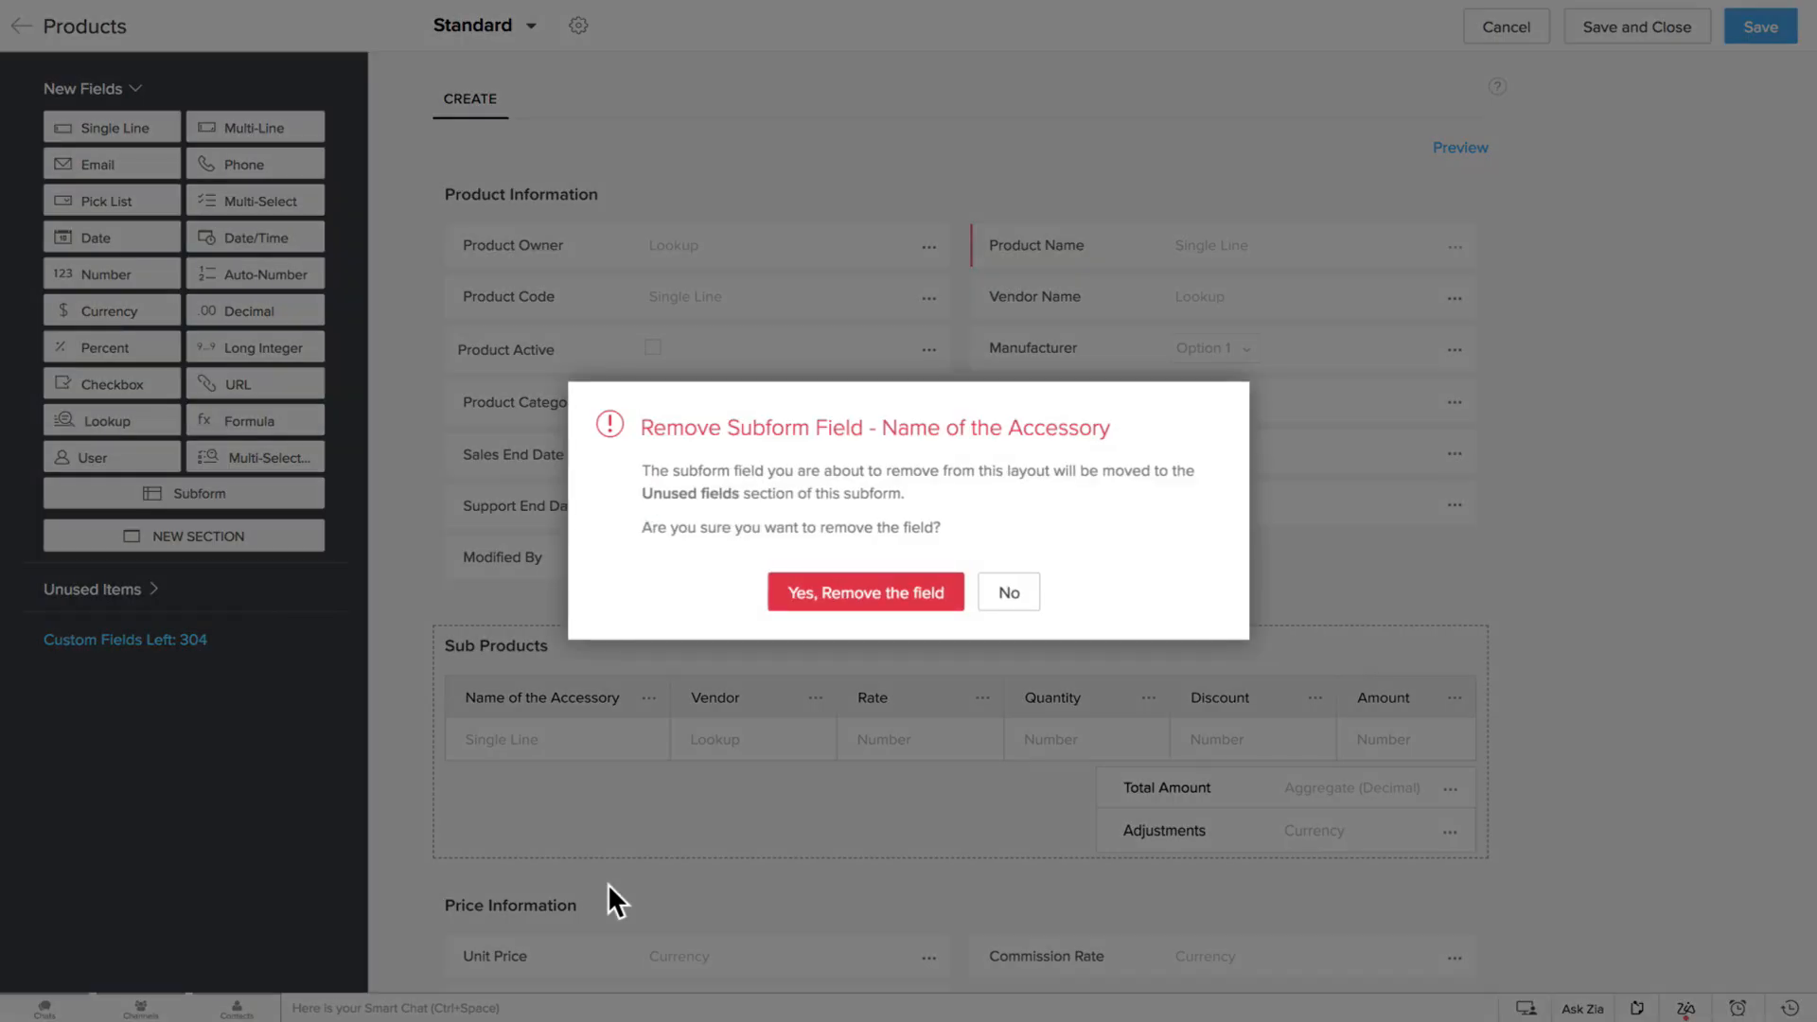
{"action": "mouse_move", "coordinate": [1007, 593]}
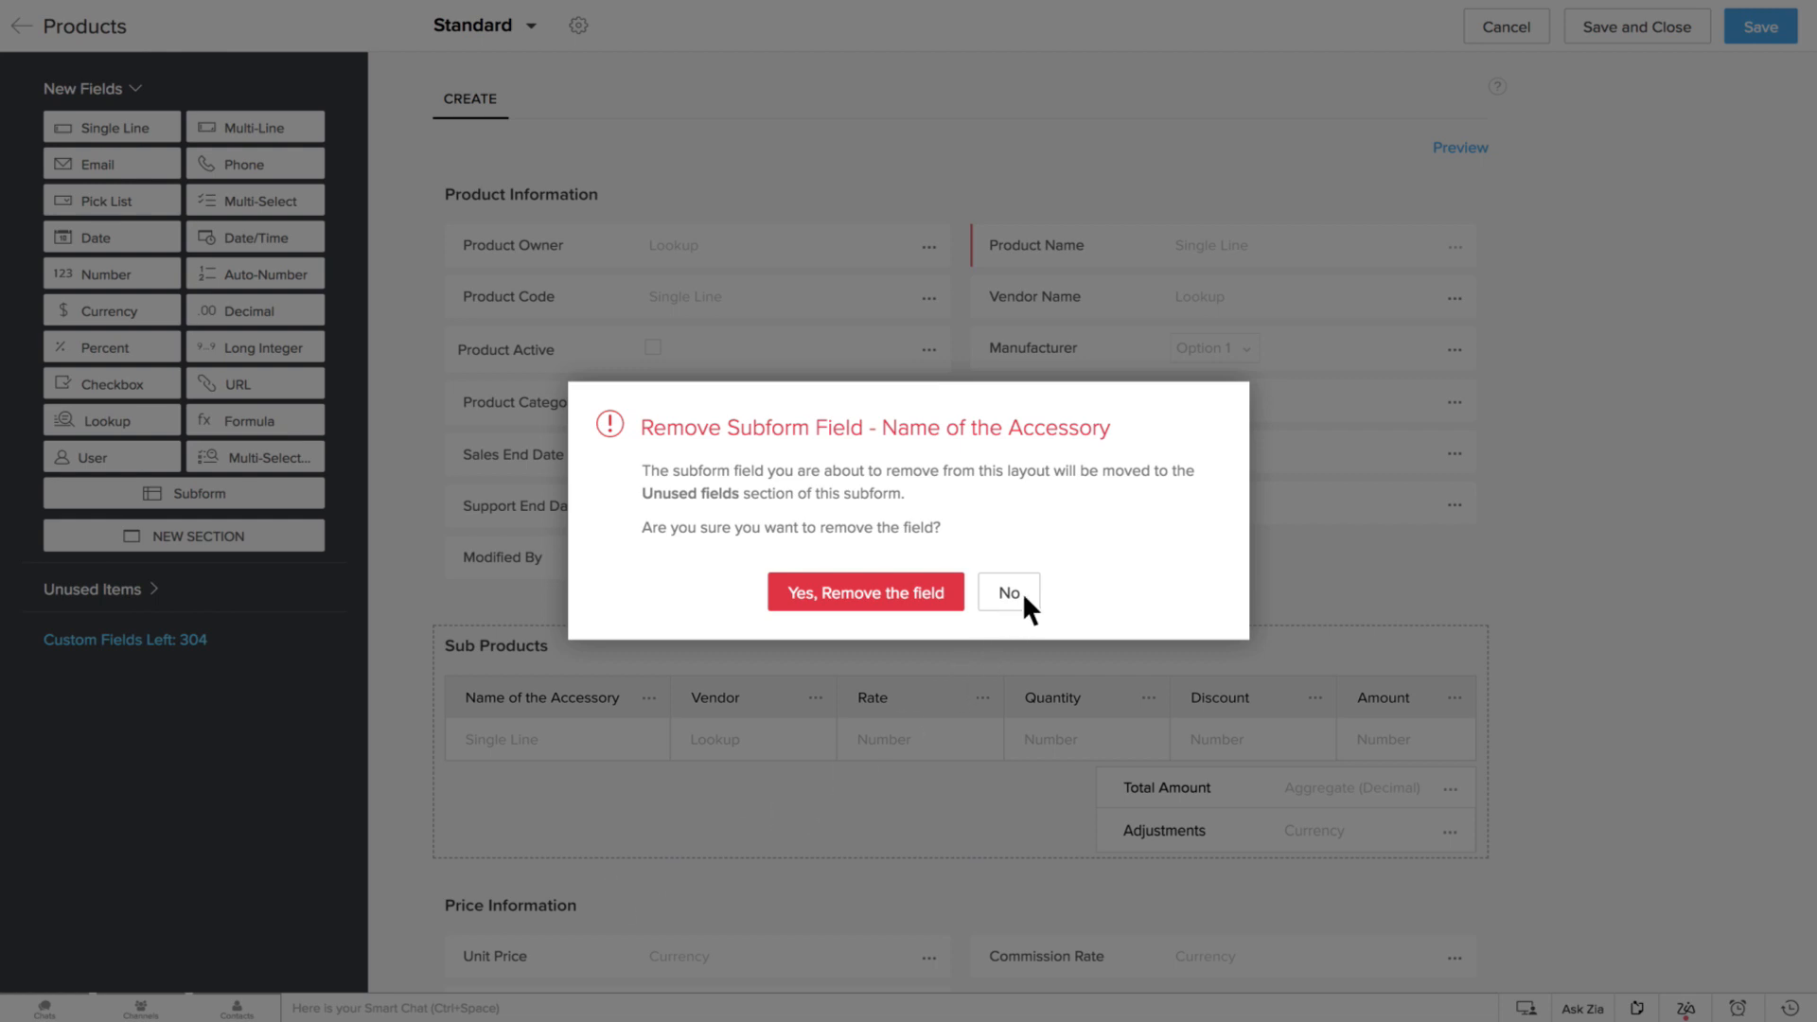
{"action": "left_click", "coordinate": [1007, 592]}
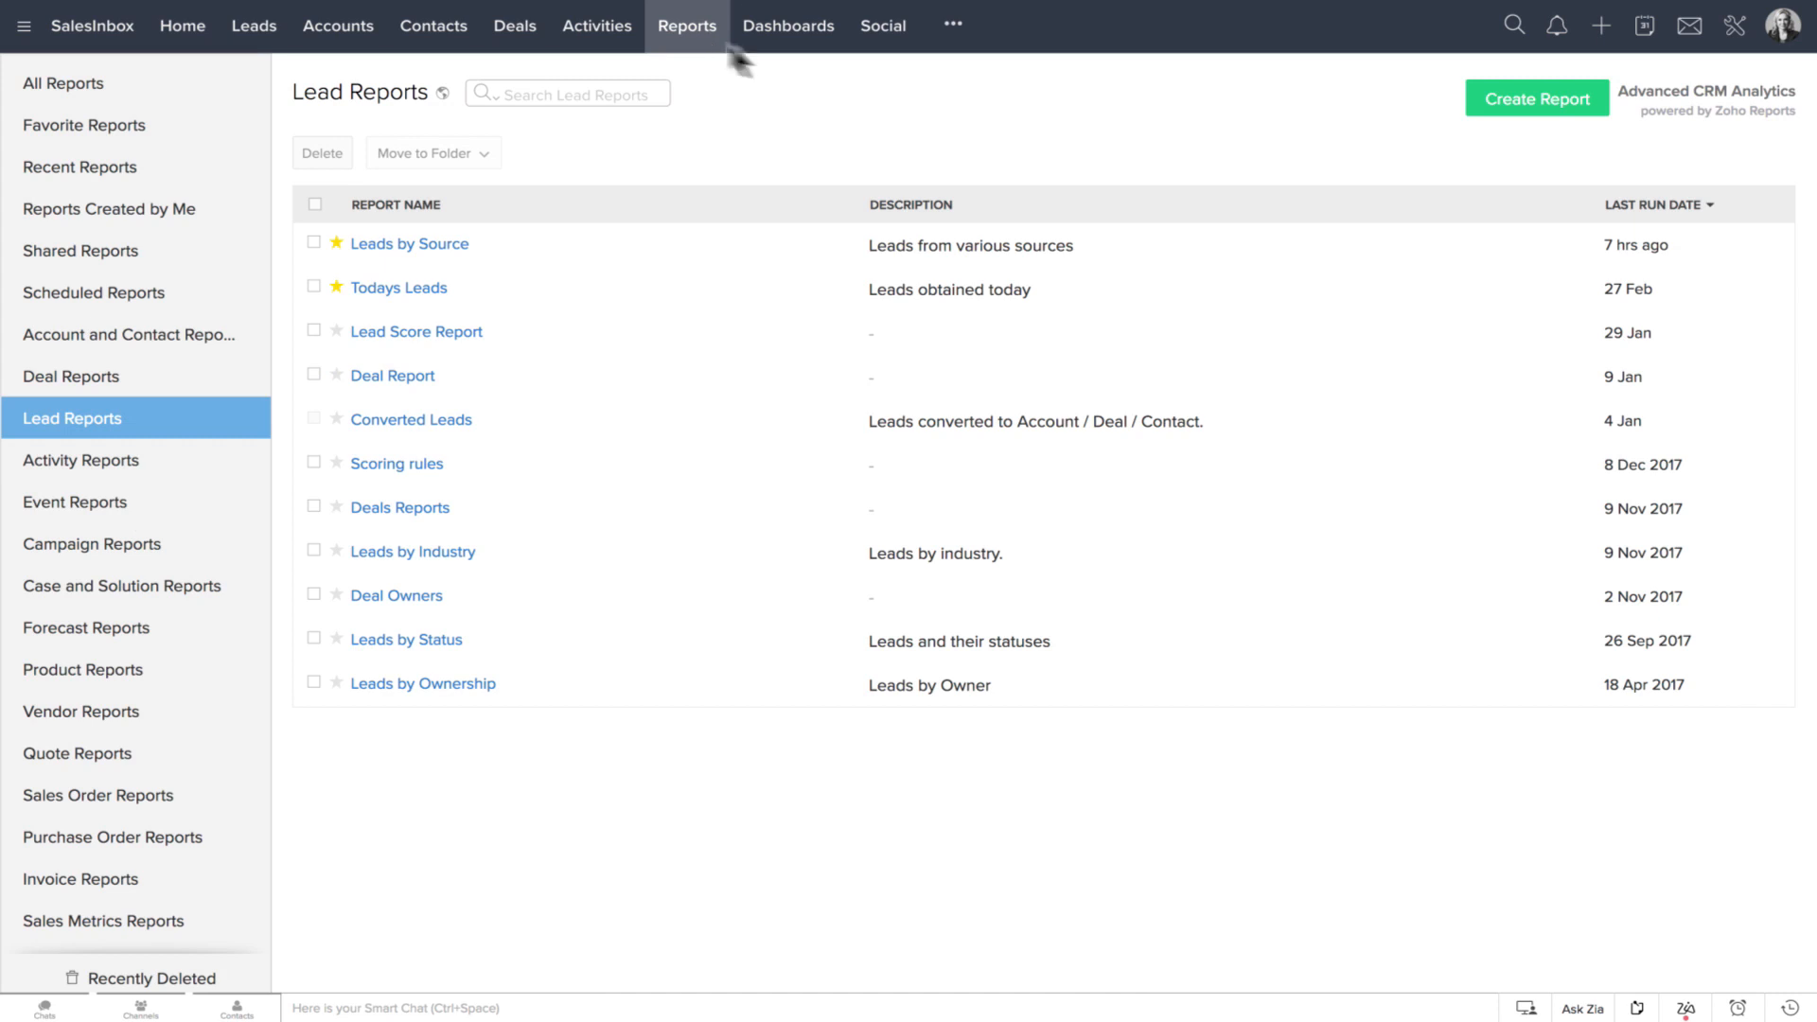
- Build a Summary Report on Products with Sub Products columns and run it to list accessories with unit prices and amounts
{"action": "left_click", "coordinate": [1537, 98]}
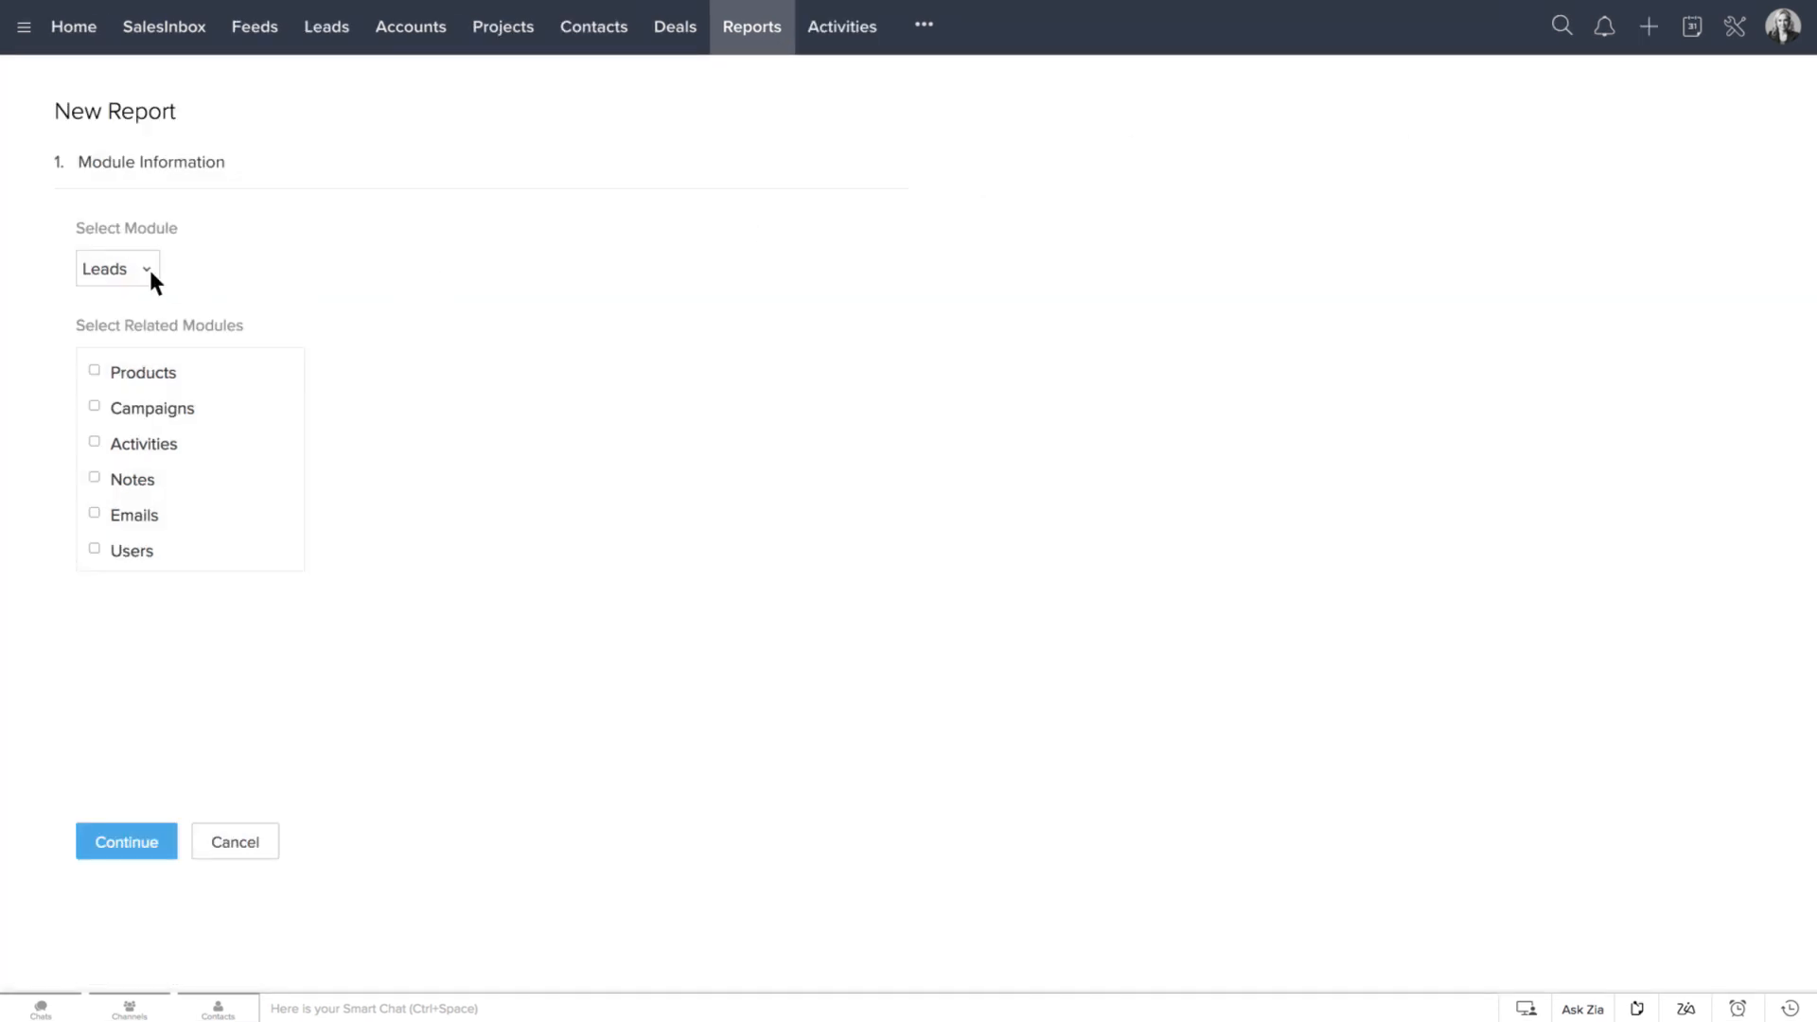
{"action": "left_click", "coordinate": [115, 268]}
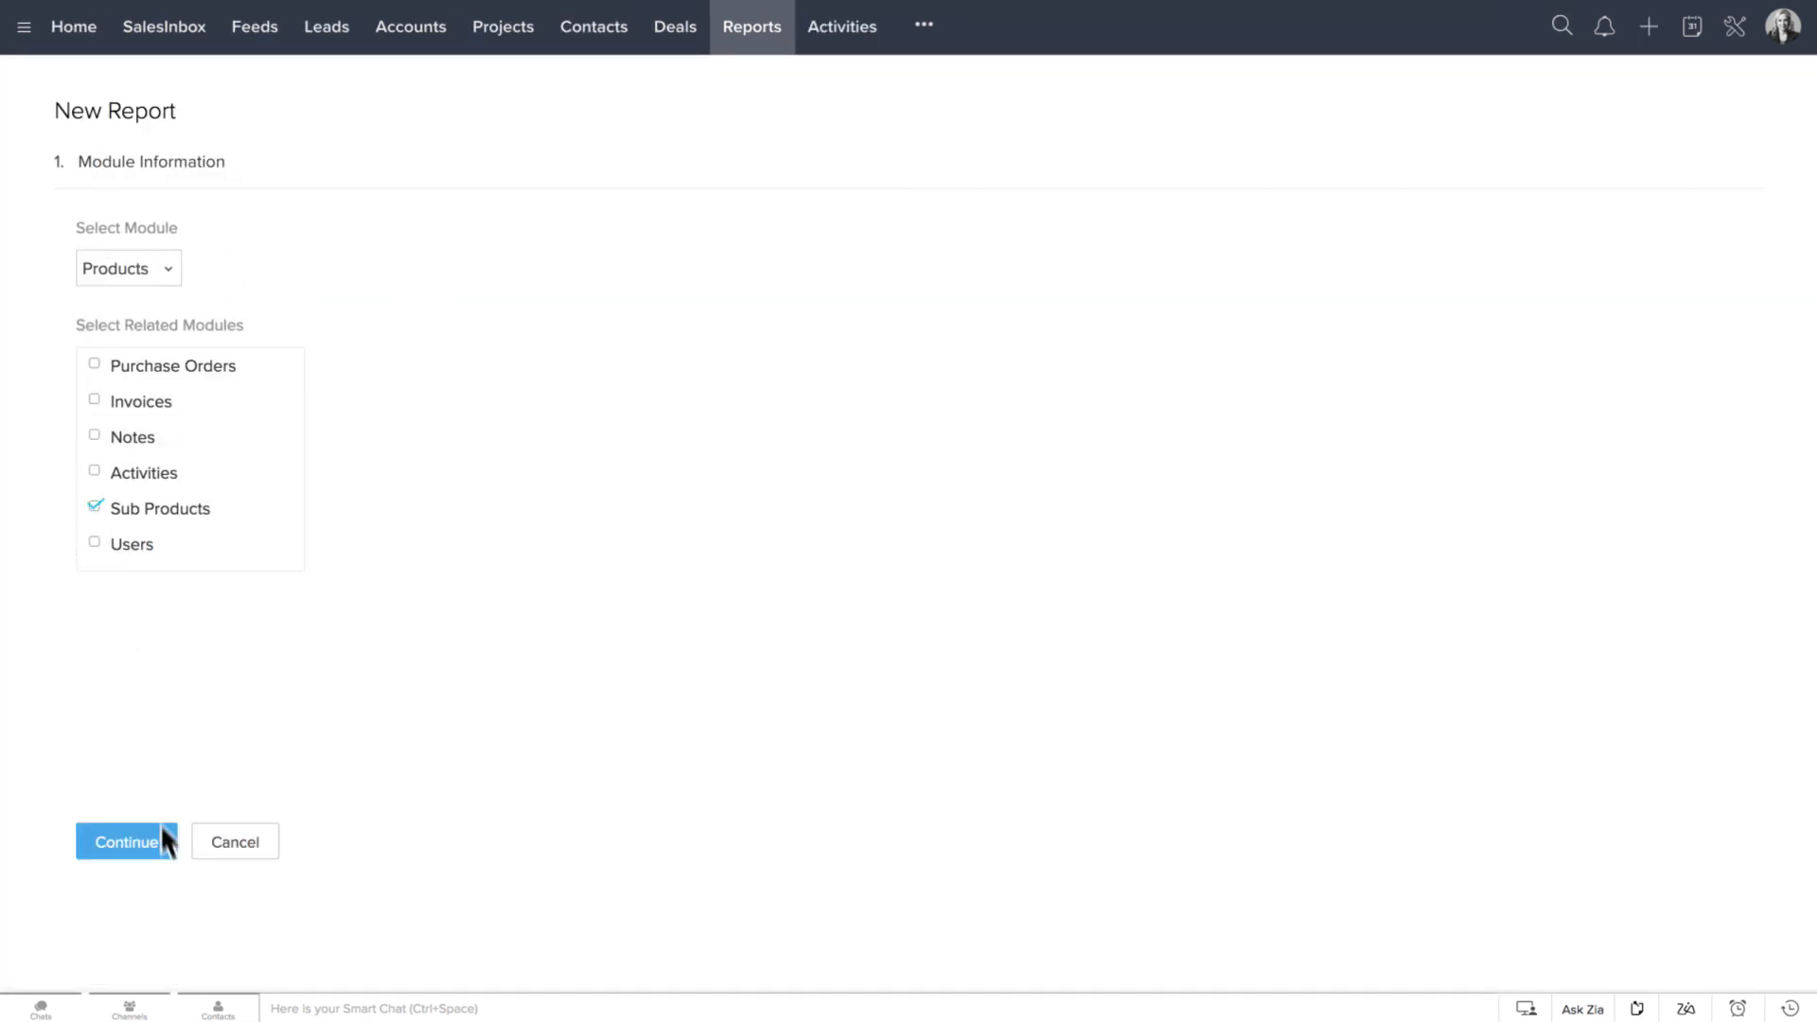
{"action": "left_click", "coordinate": [125, 841]}
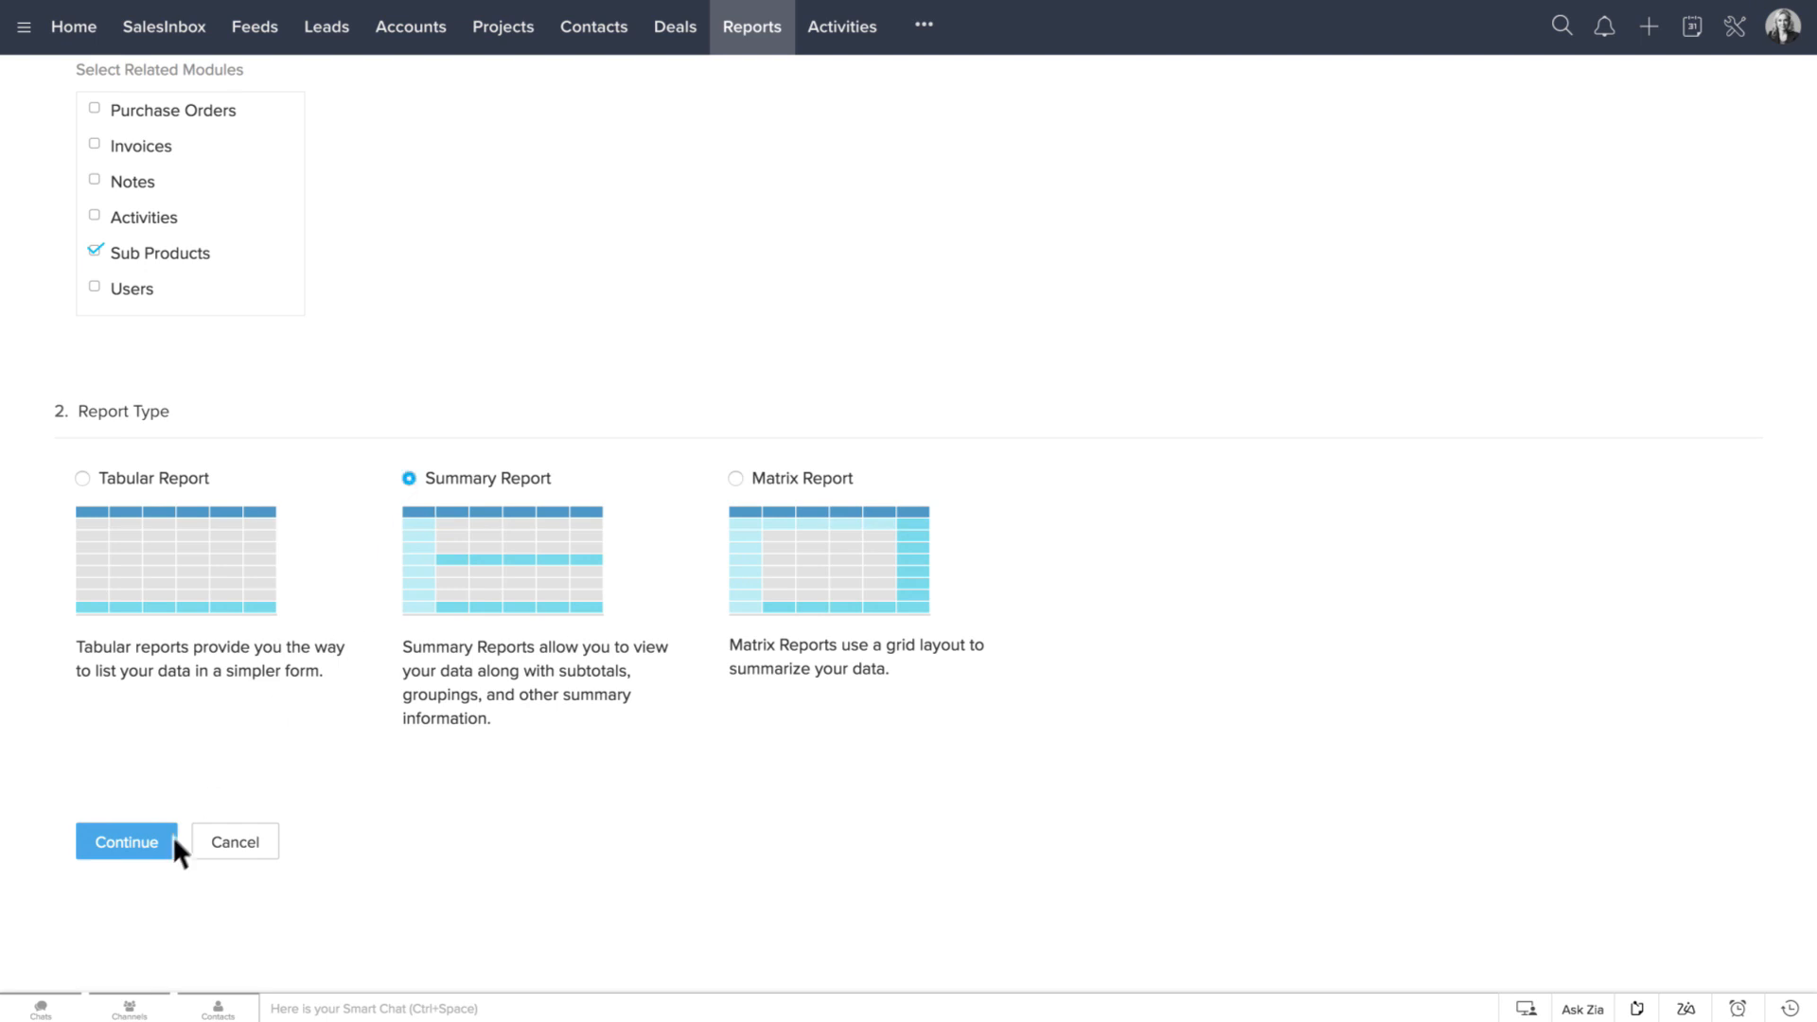
{"action": "left_click", "coordinate": [125, 842]}
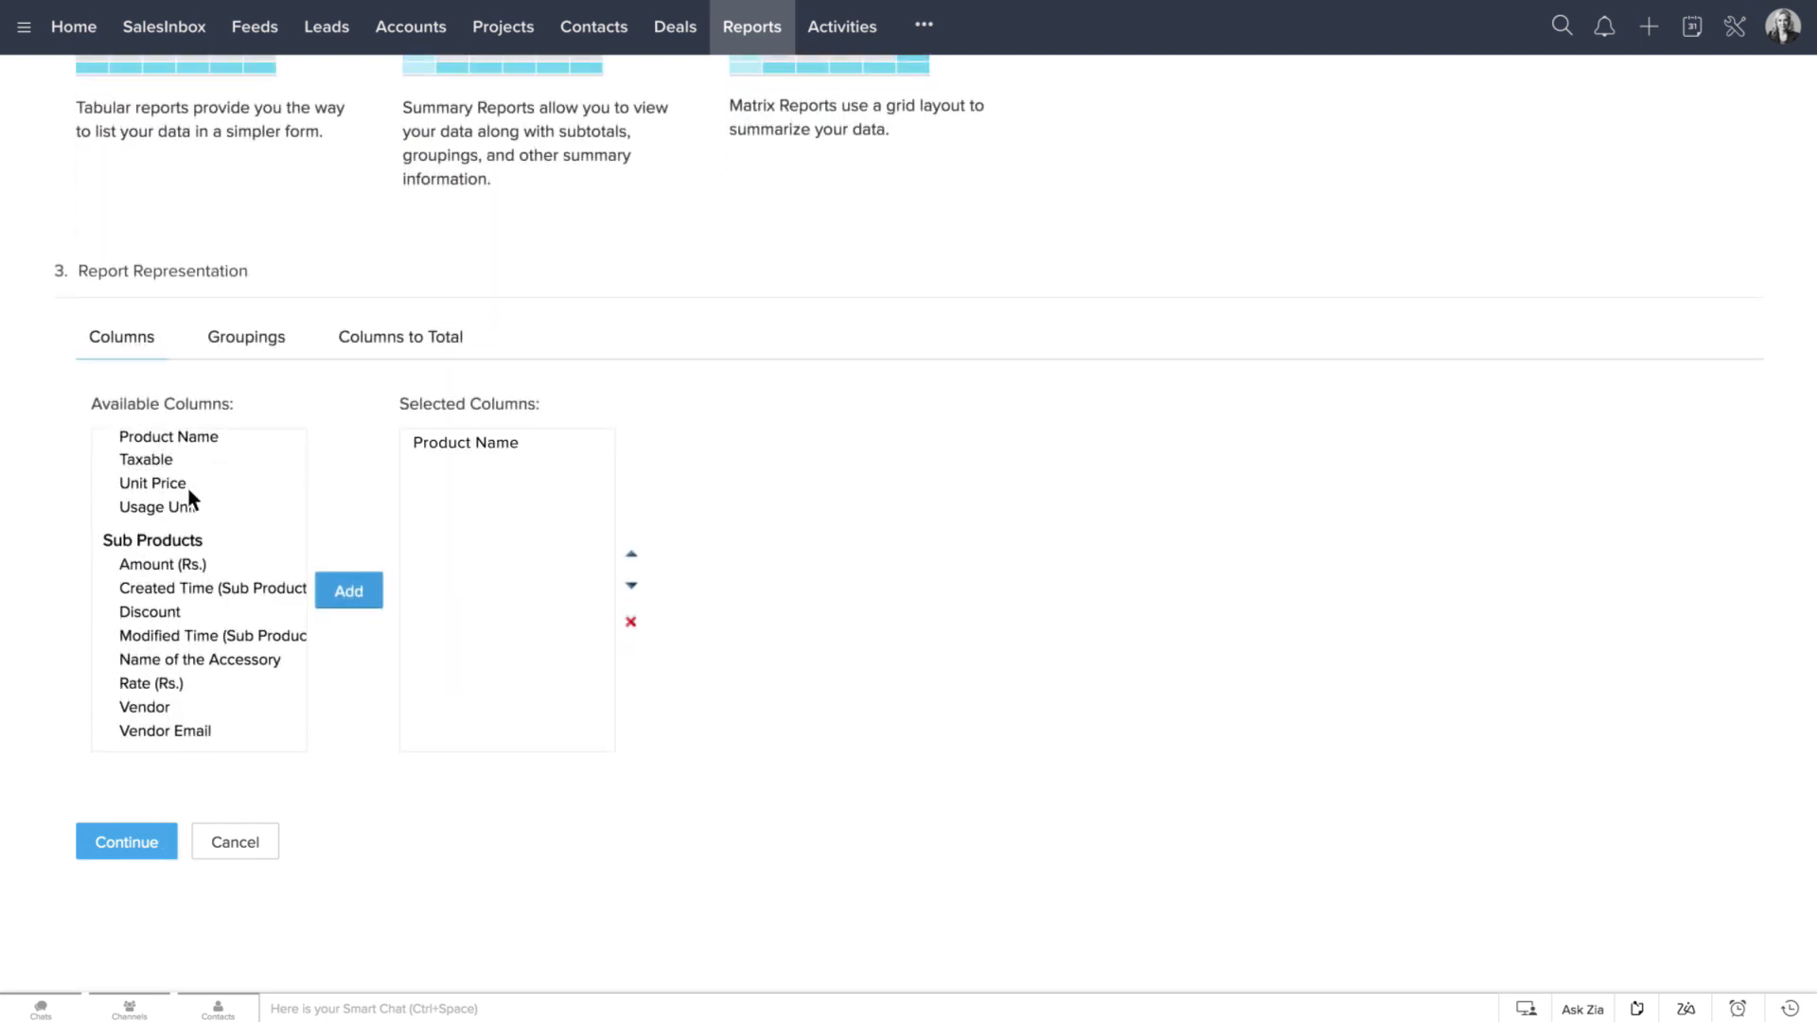
{"action": "left_click", "coordinate": [125, 842]}
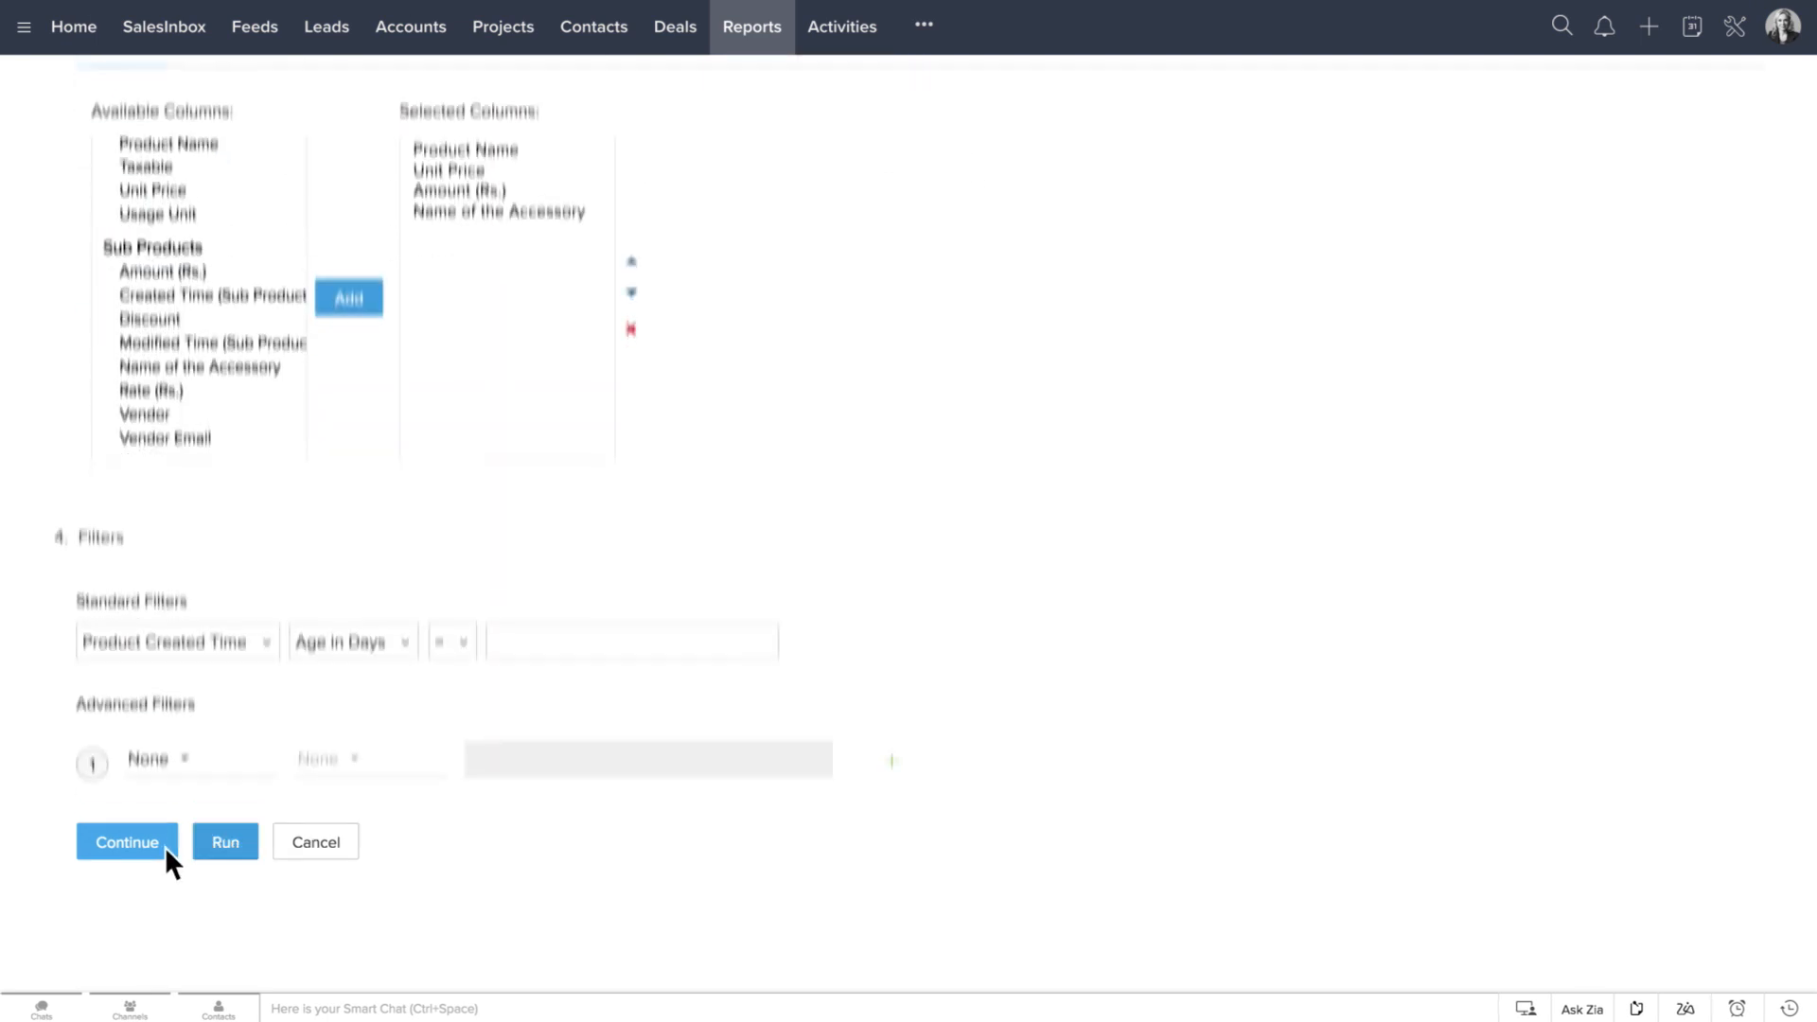
{"action": "left_click", "coordinate": [225, 843]}
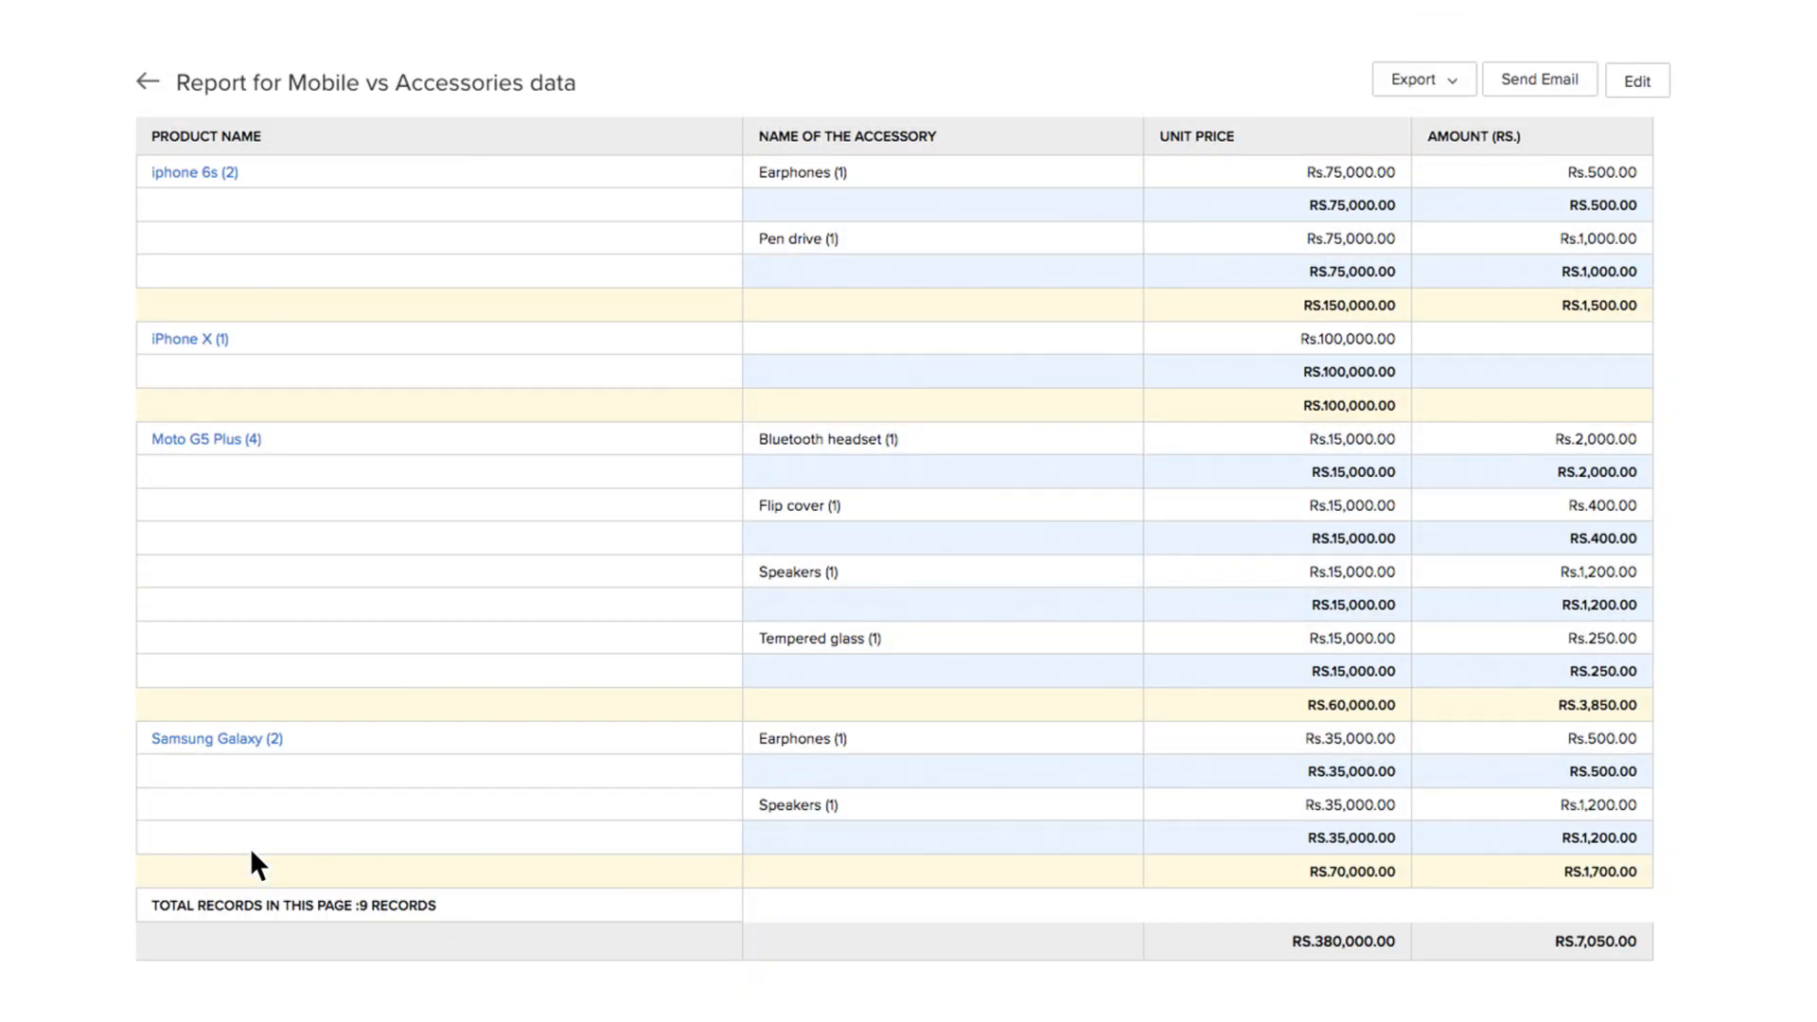